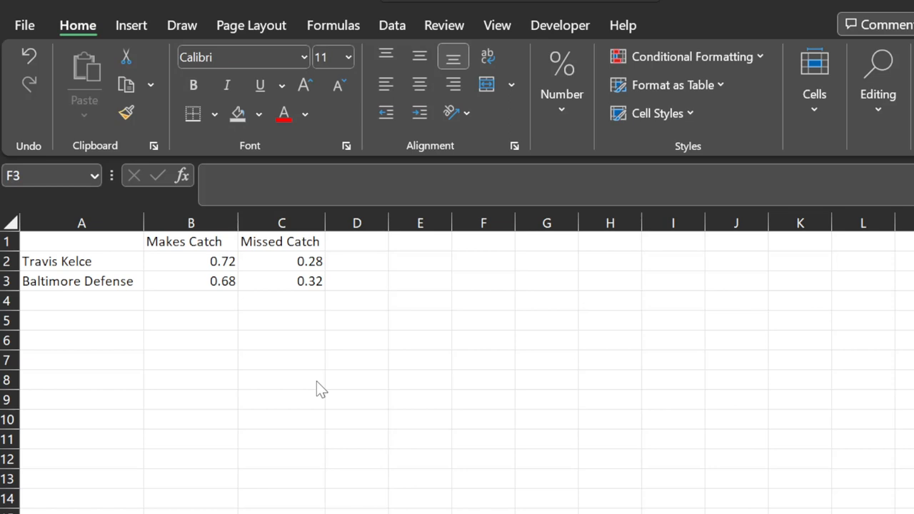
pyautogui.moveTo(368, 354)
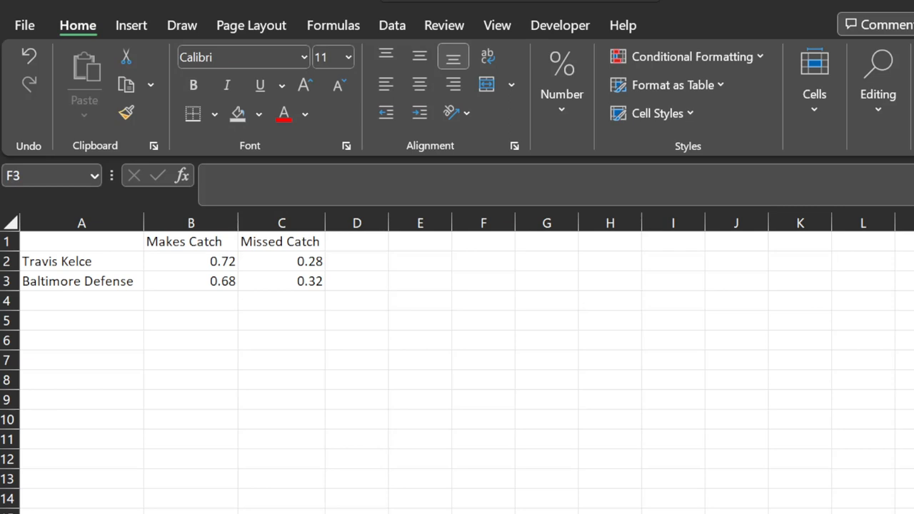
# Review Kelce's and the defense's catch probabilities and missed-catch formulas in the table
pyautogui.click(482, 280)
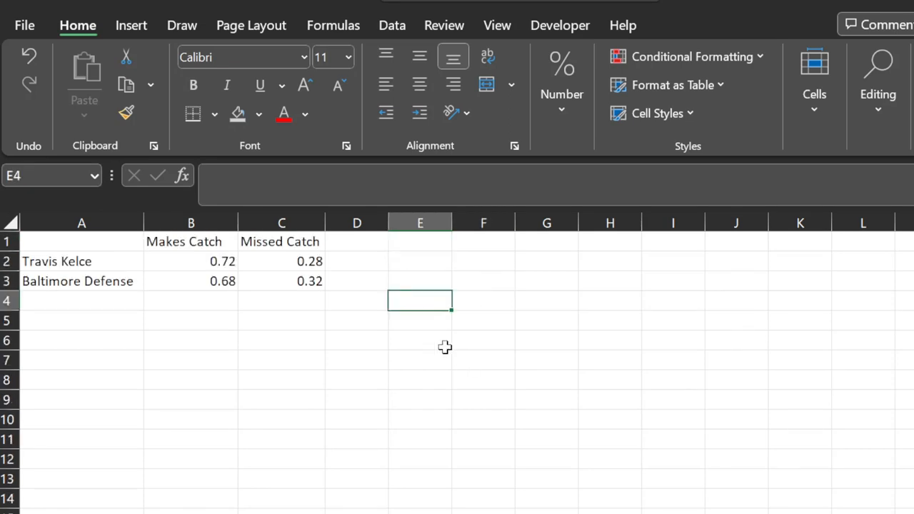
pyautogui.moveTo(423, 320)
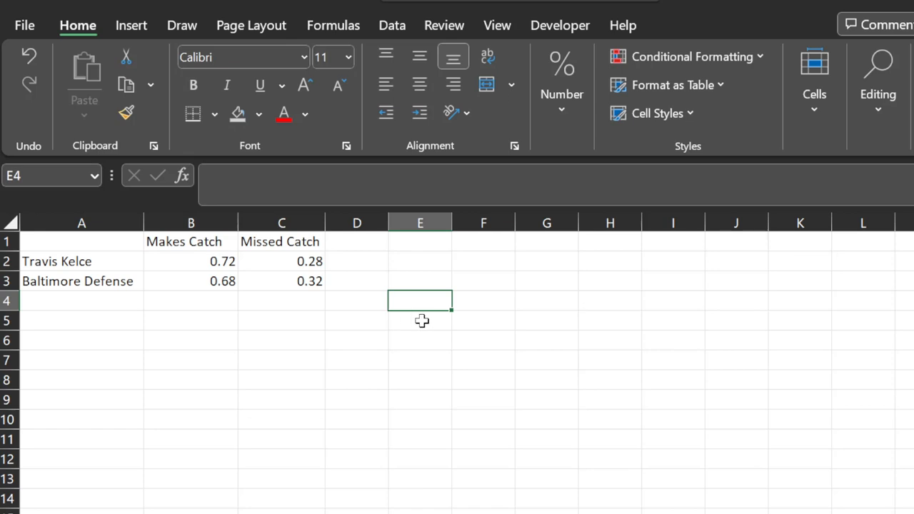
pyautogui.click(81, 260)
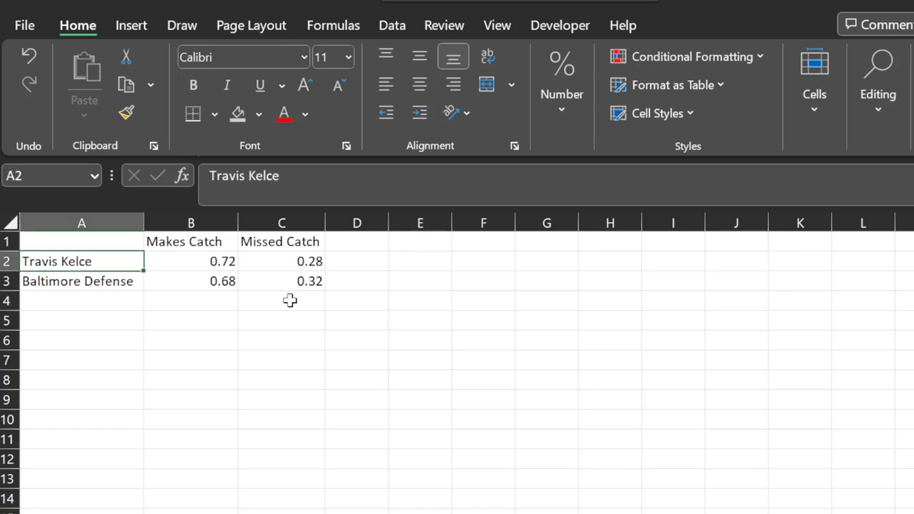
pyautogui.click(191, 260)
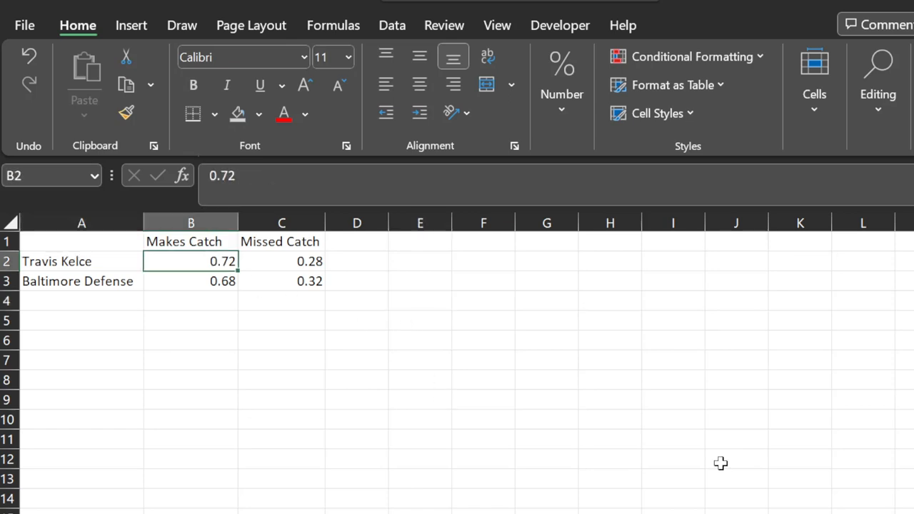
pyautogui.moveTo(307, 409)
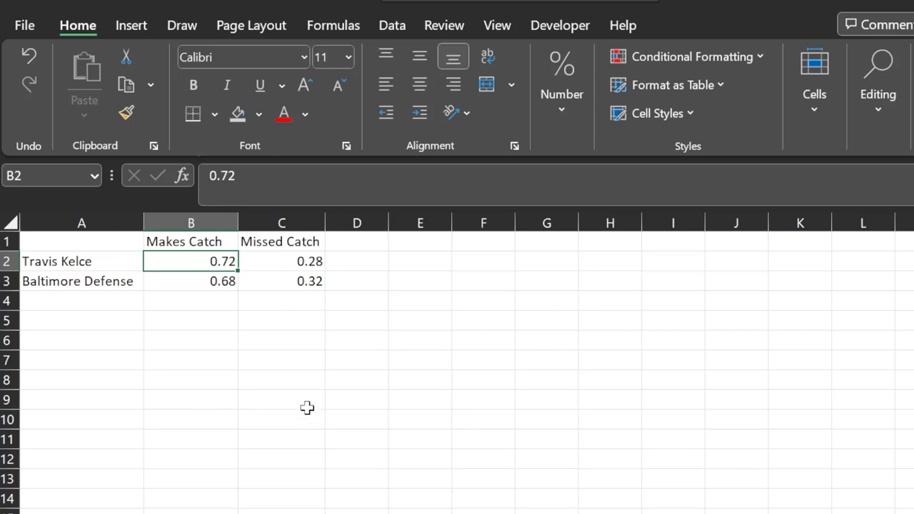
pyautogui.click(280, 260)
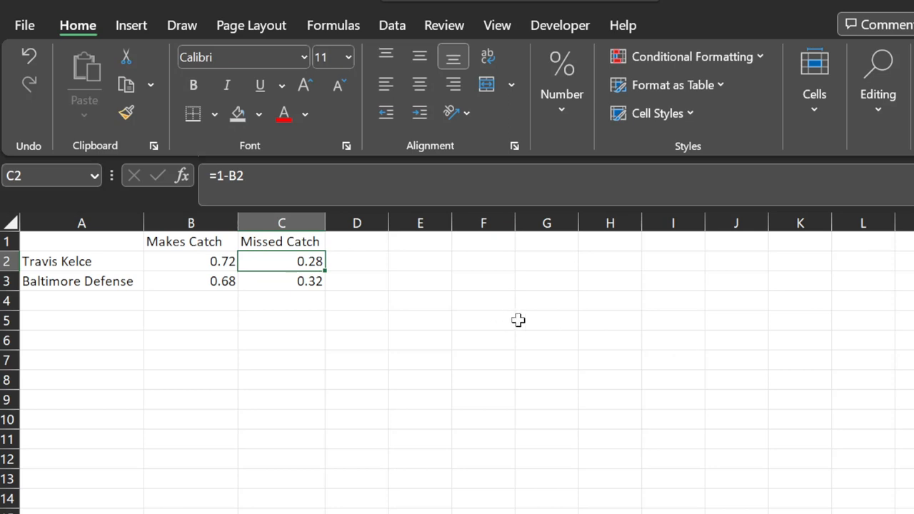
pyautogui.moveTo(505, 298)
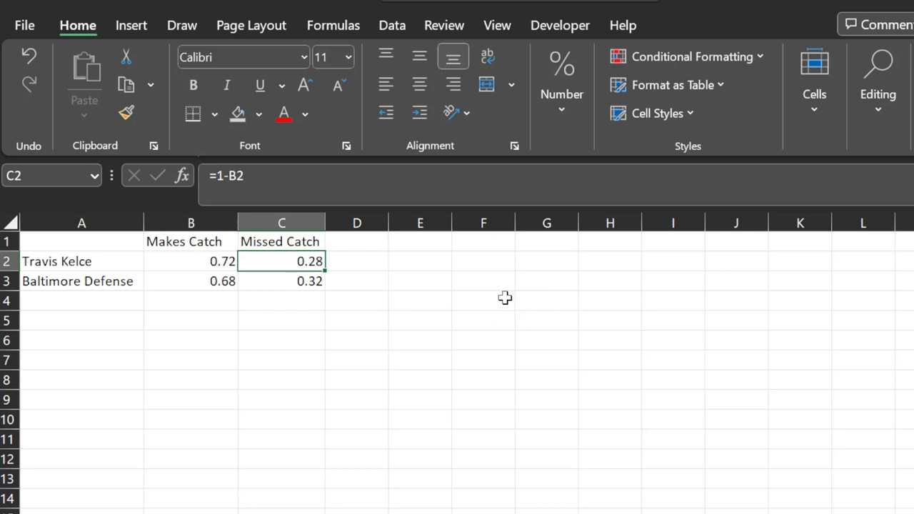
pyautogui.click(192, 260)
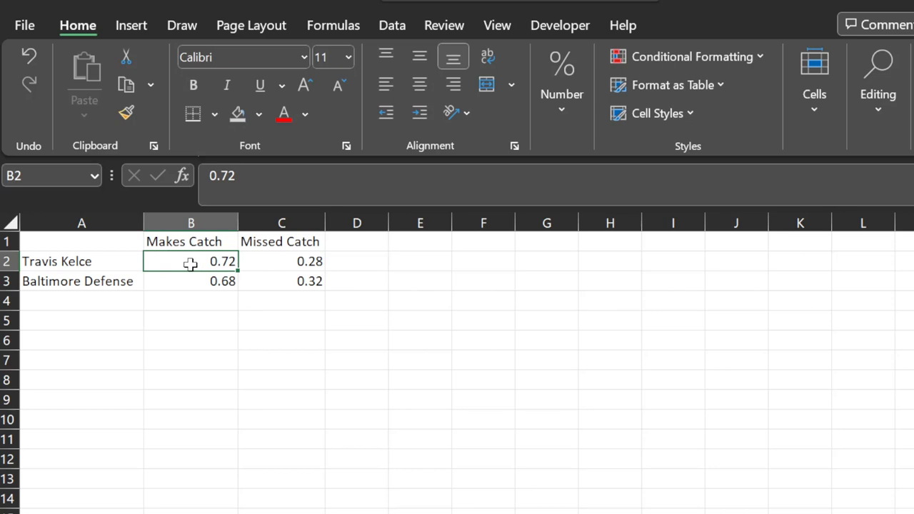
pyautogui.click(281, 260)
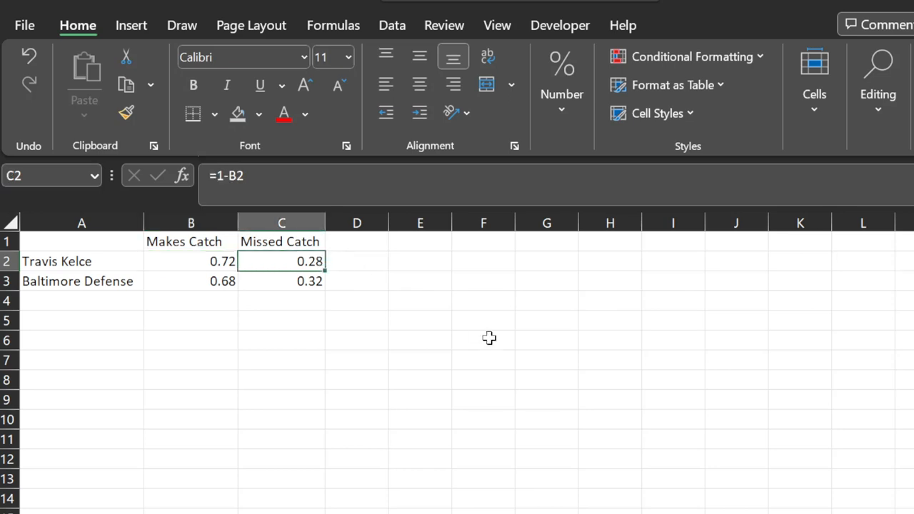
pyautogui.moveTo(327, 259)
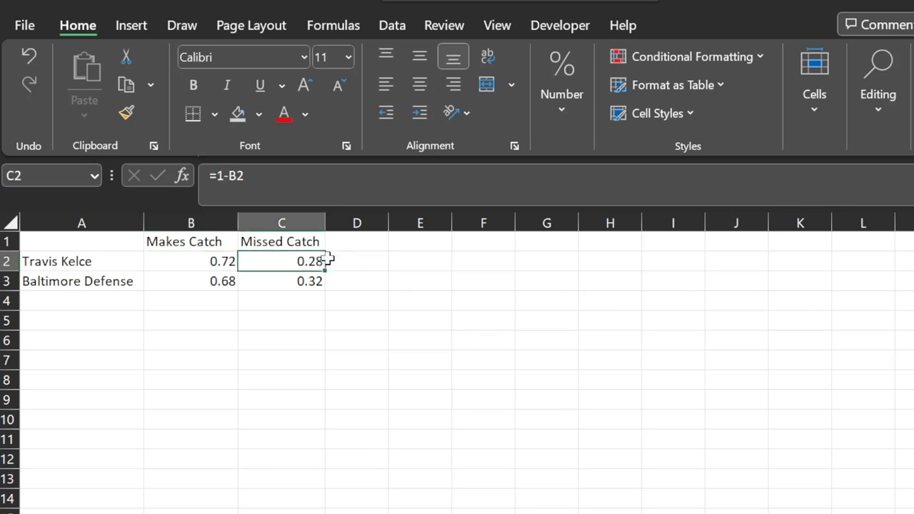
pyautogui.click(280, 242)
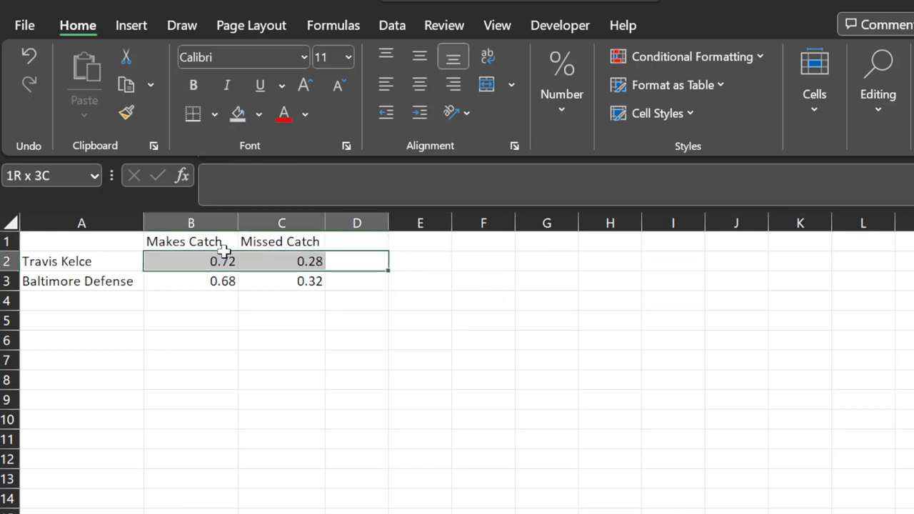
pyautogui.click(483, 300)
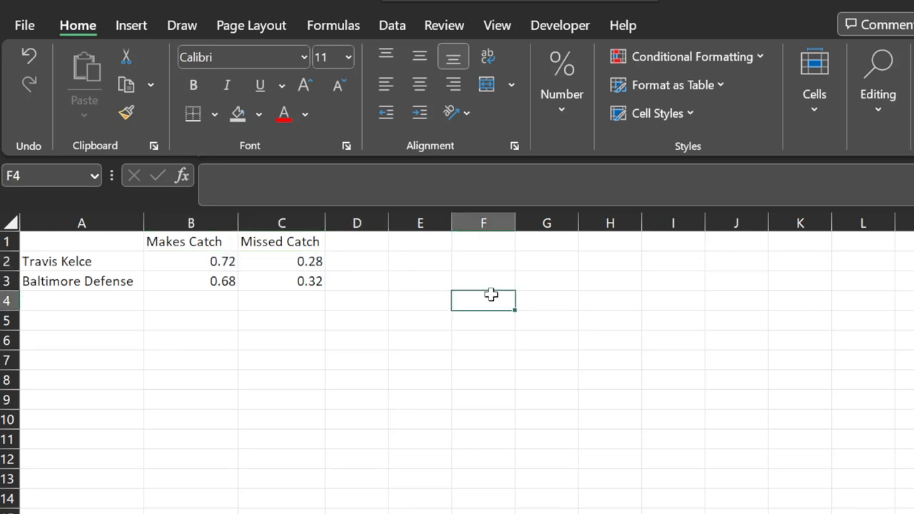
pyautogui.click(191, 260)
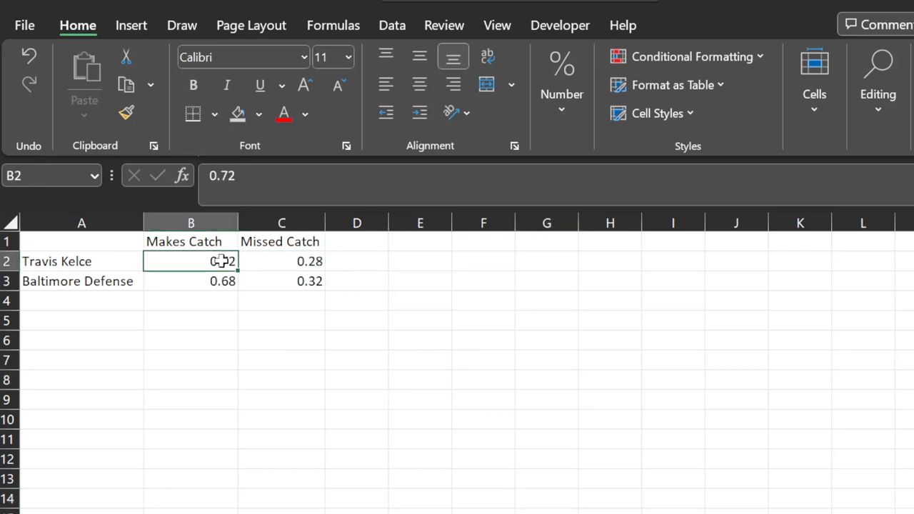
pyautogui.click(280, 260)
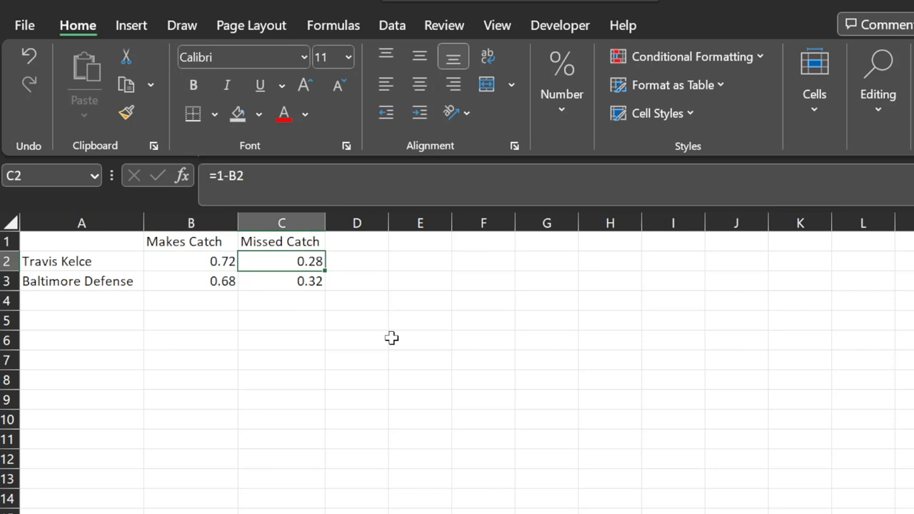
pyautogui.moveTo(185, 294)
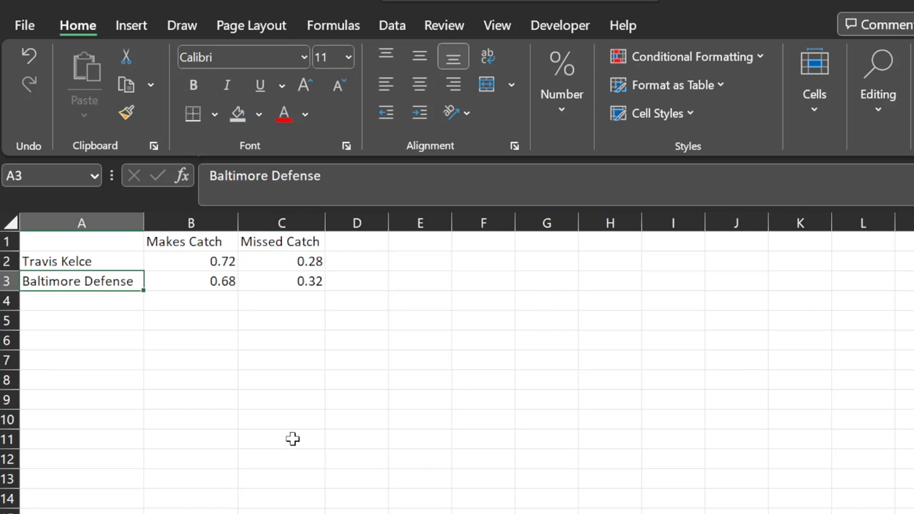
pyautogui.moveTo(226, 283)
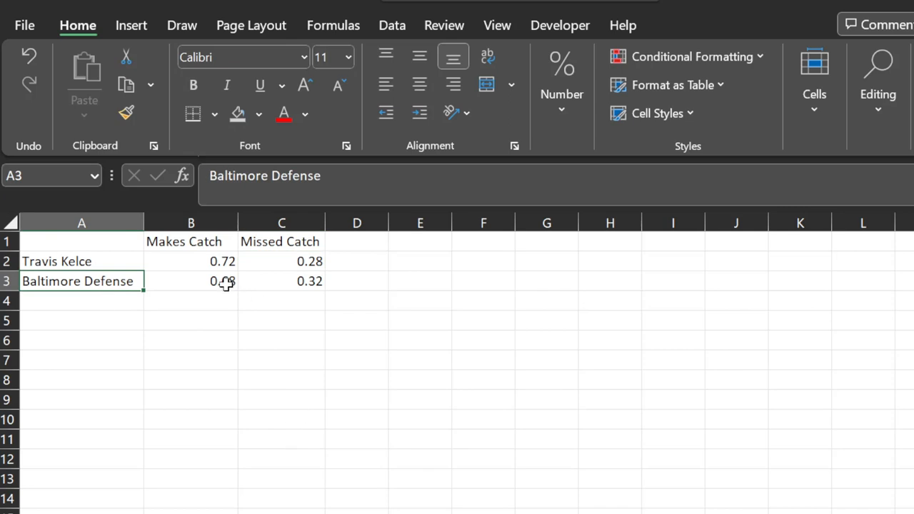
pyautogui.click(191, 280)
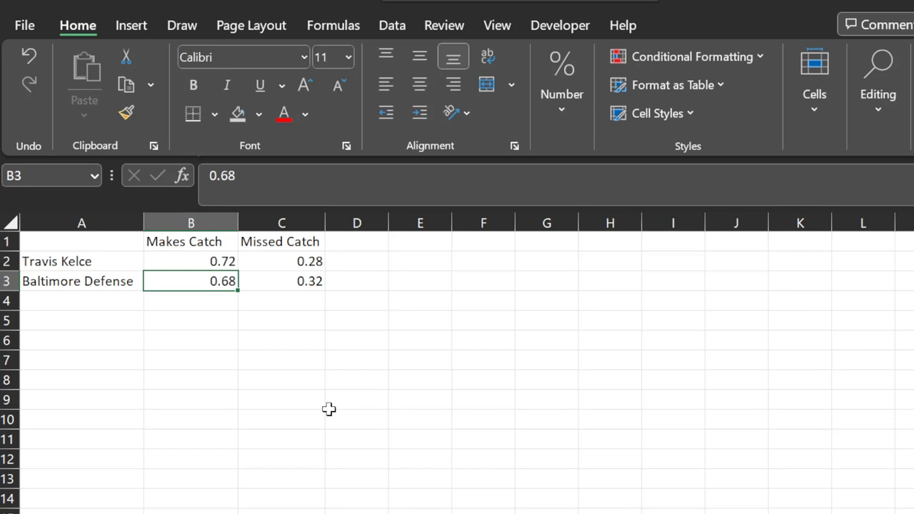
pyautogui.click(280, 280)
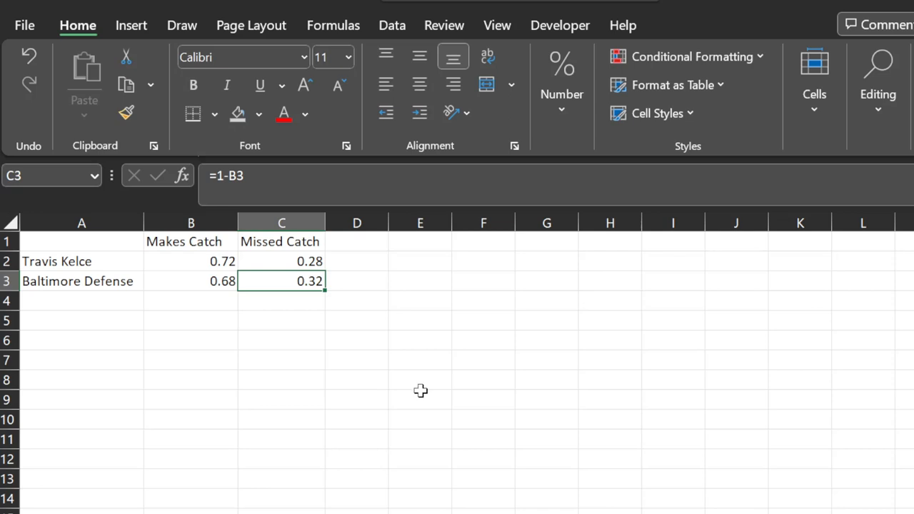
pyautogui.moveTo(234, 313)
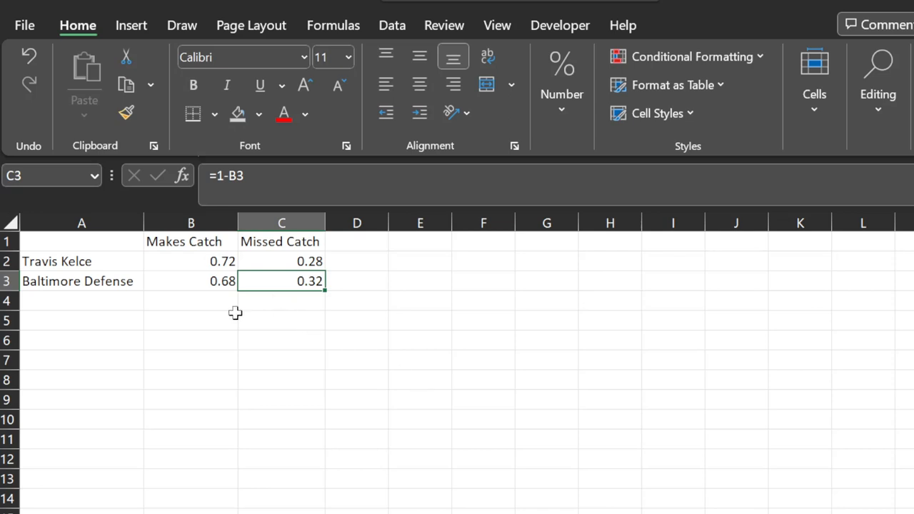
pyautogui.moveTo(366, 348)
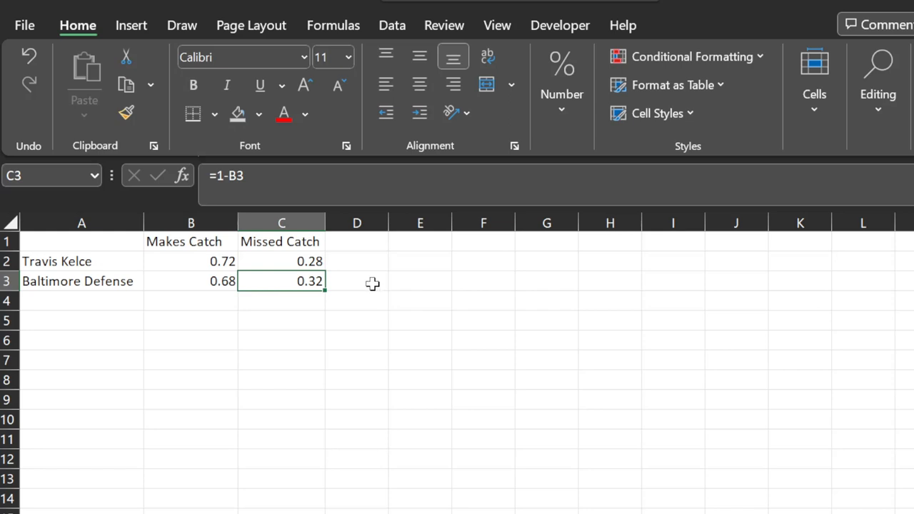
pyautogui.click(192, 260)
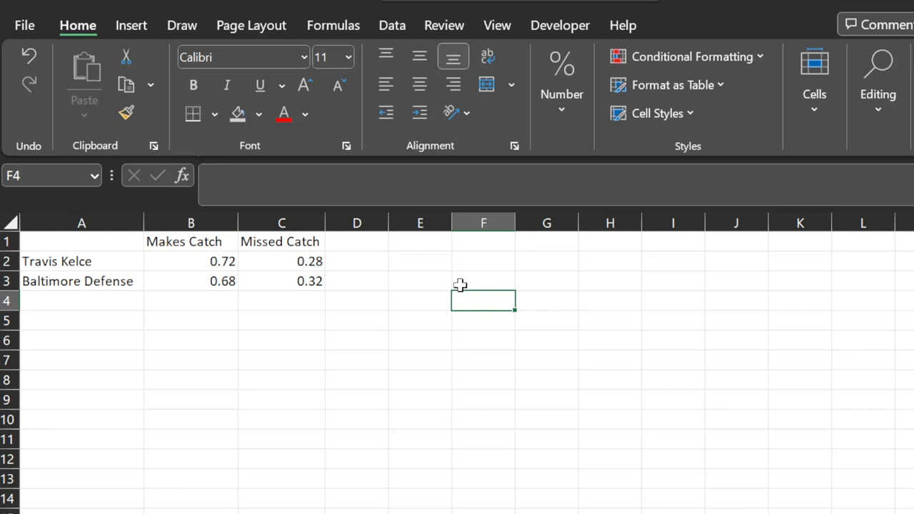
# Enter 9 Kelce passes with a 'Kelce Passes' label in row 3 and 7.5 in H3
pyautogui.write('9')
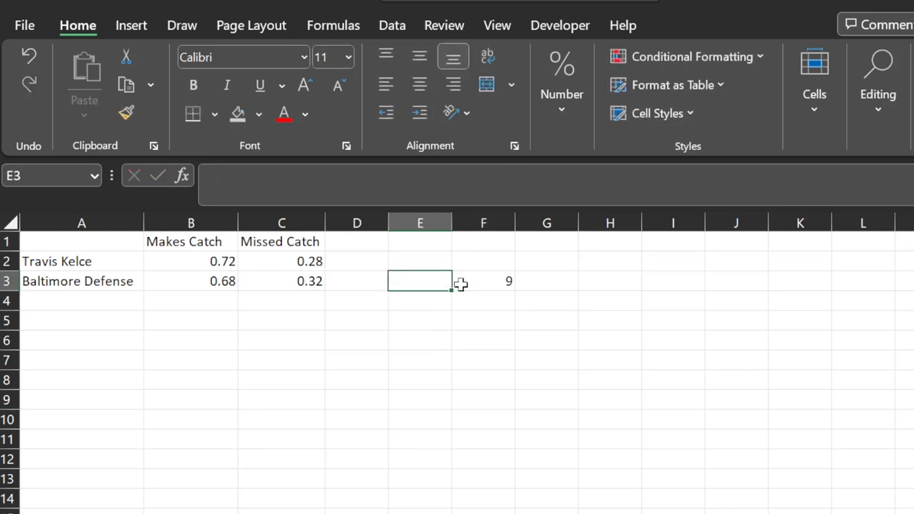
pyautogui.write('Kelce')
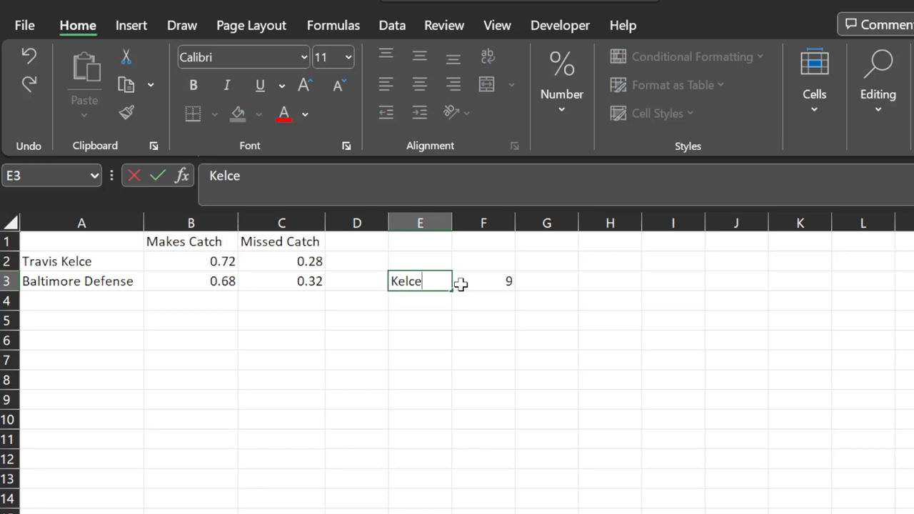
pyautogui.write('Passes')
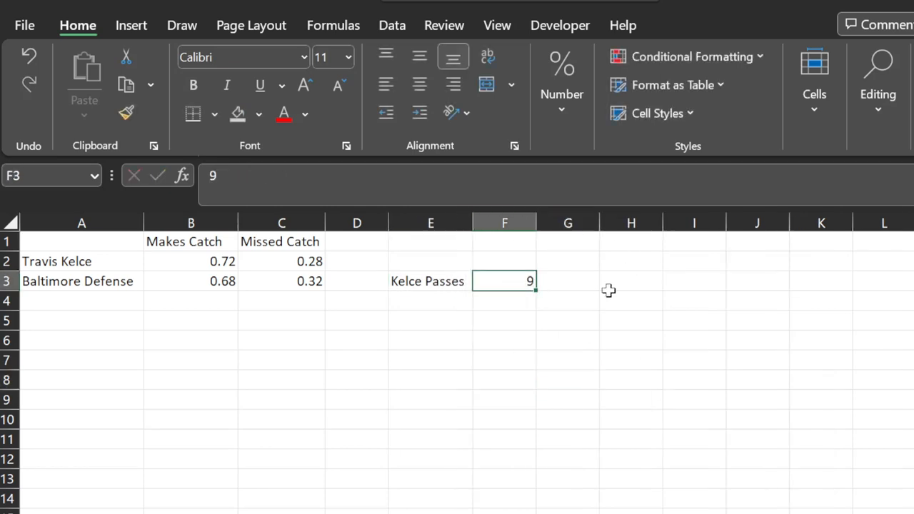
pyautogui.click(631, 280)
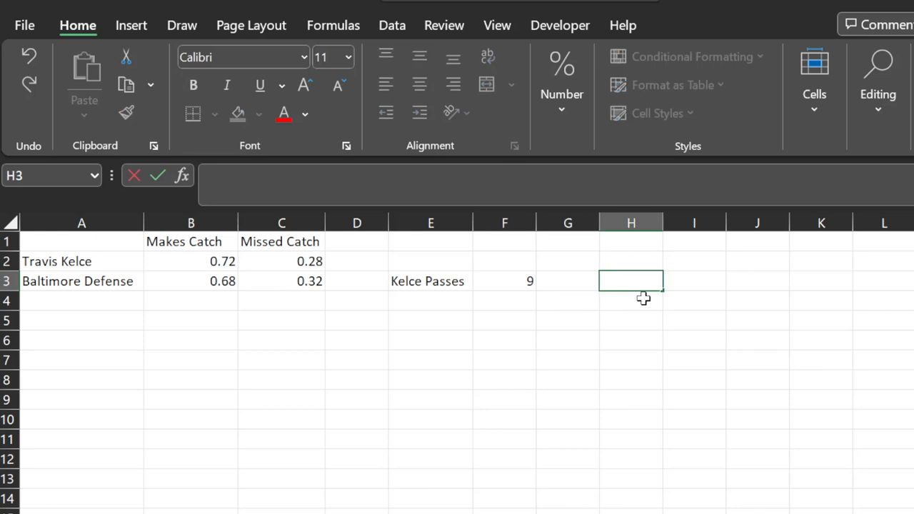
pyautogui.write('7.5')
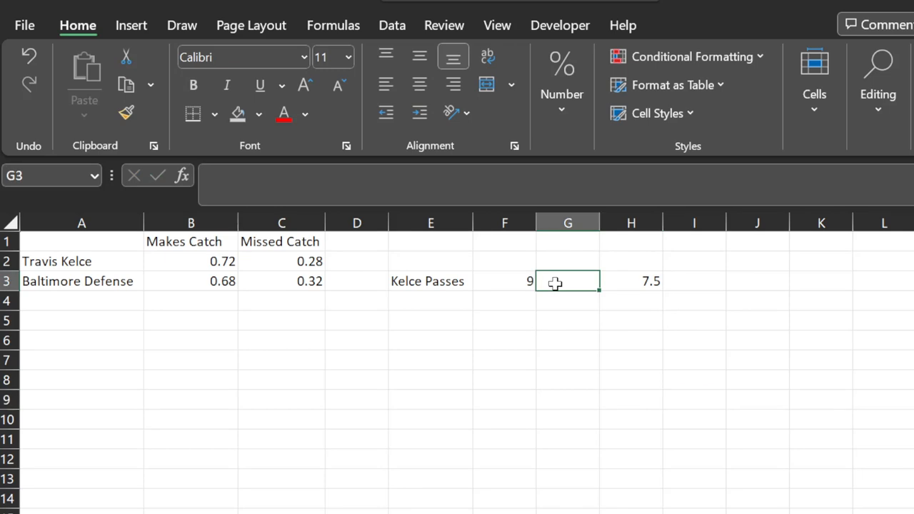
# Make G3 compute =F3*B2, passes times the 0.72 catch rate, returning 6.48
pyautogui.write('=')
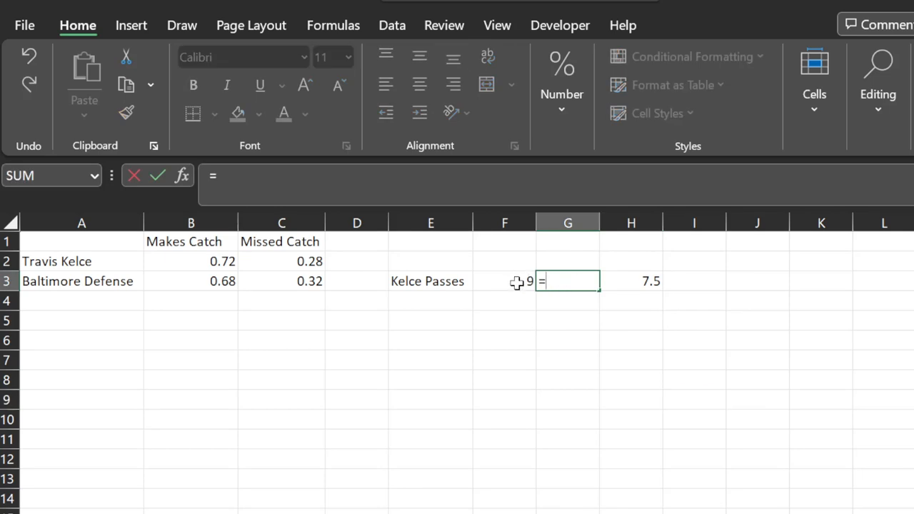
pyautogui.click(505, 280)
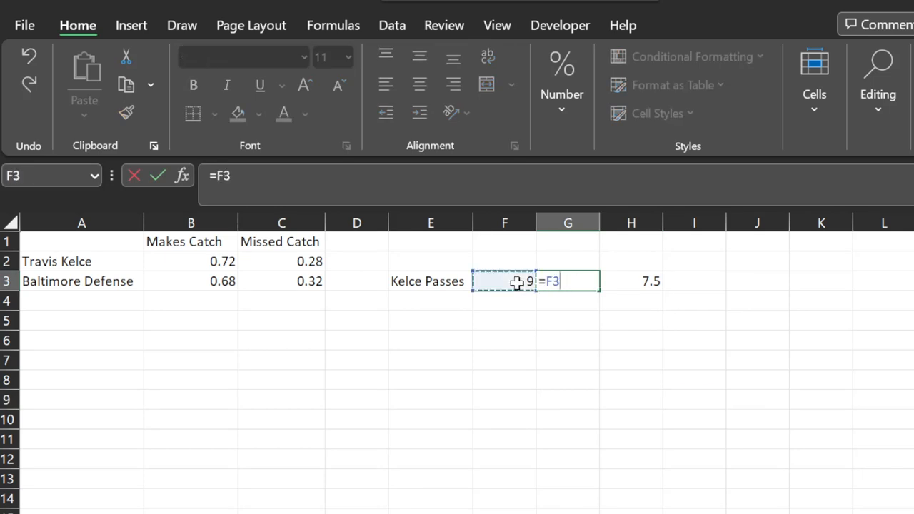
pyautogui.write('*')
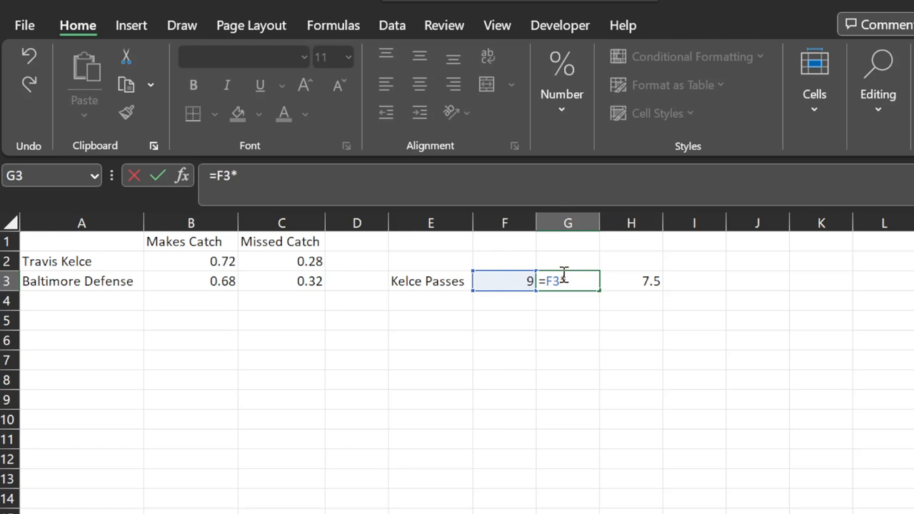
pyautogui.click(191, 262)
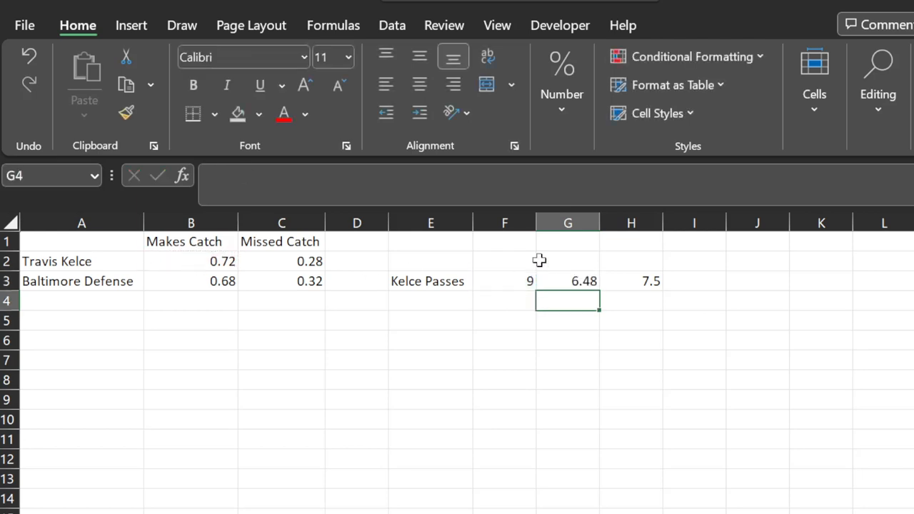
pyautogui.click(569, 280)
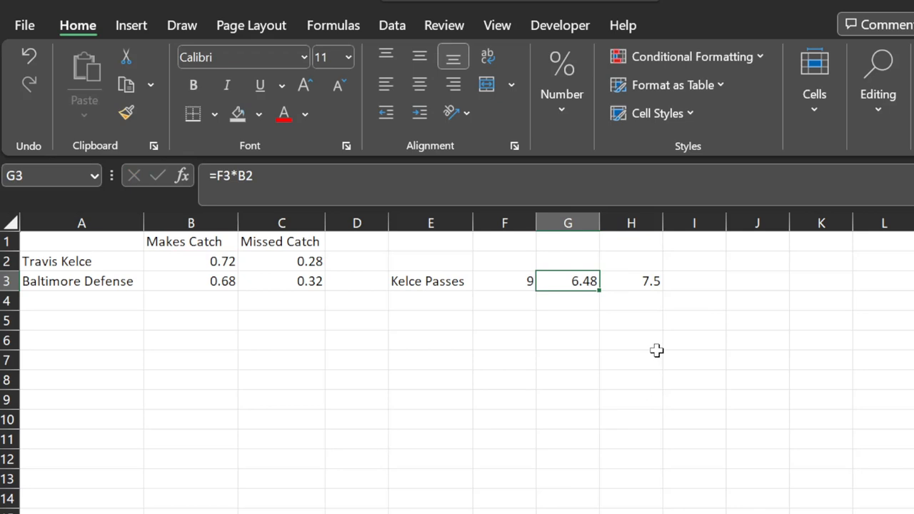
pyautogui.click(631, 280)
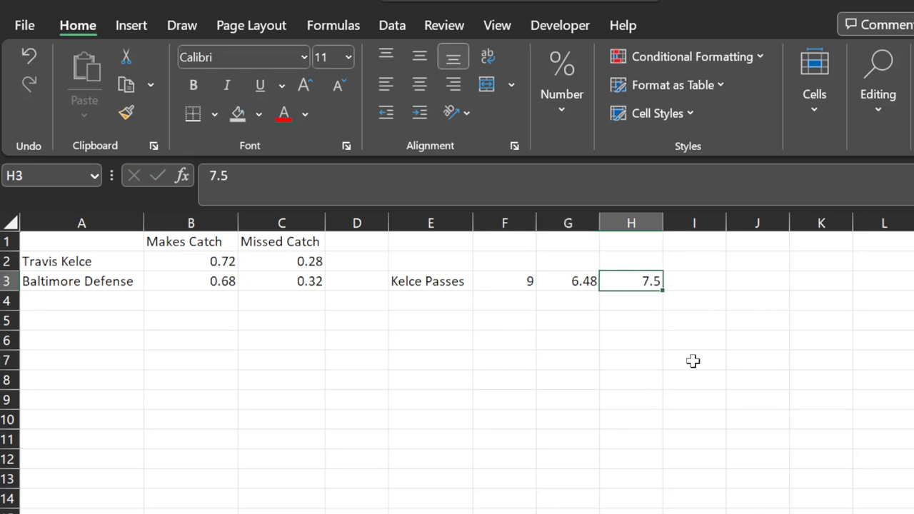
pyautogui.moveTo(720, 386)
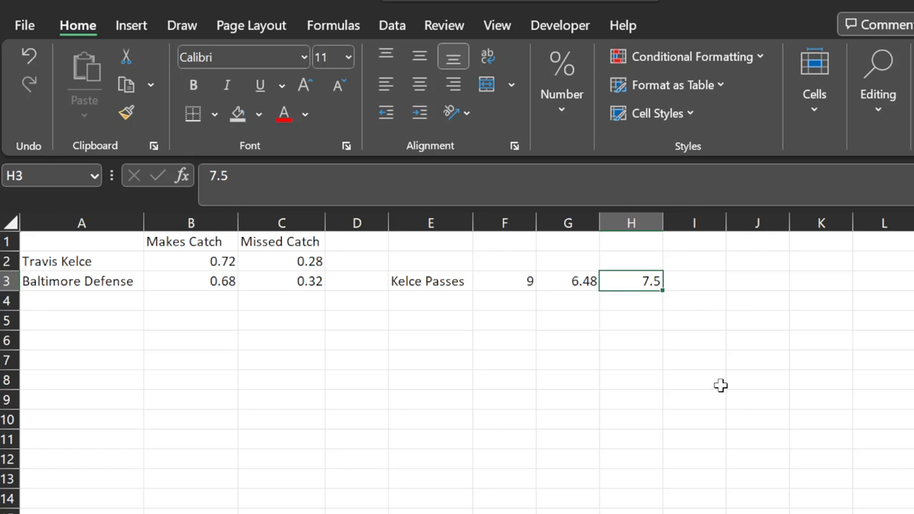
# Change F3 to 11 so G3 shows 7.92, and bold the 7.5 in H3
pyautogui.click(506, 280)
pyautogui.write('11')
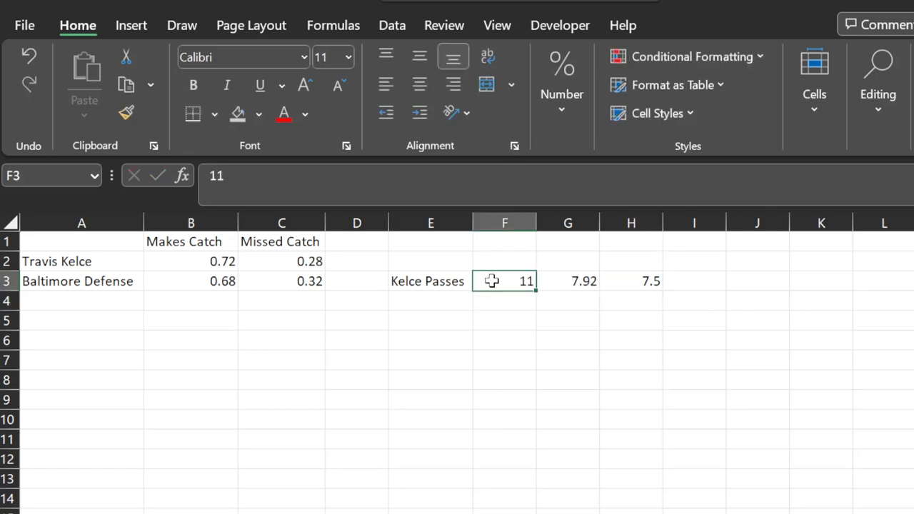
pyautogui.click(568, 280)
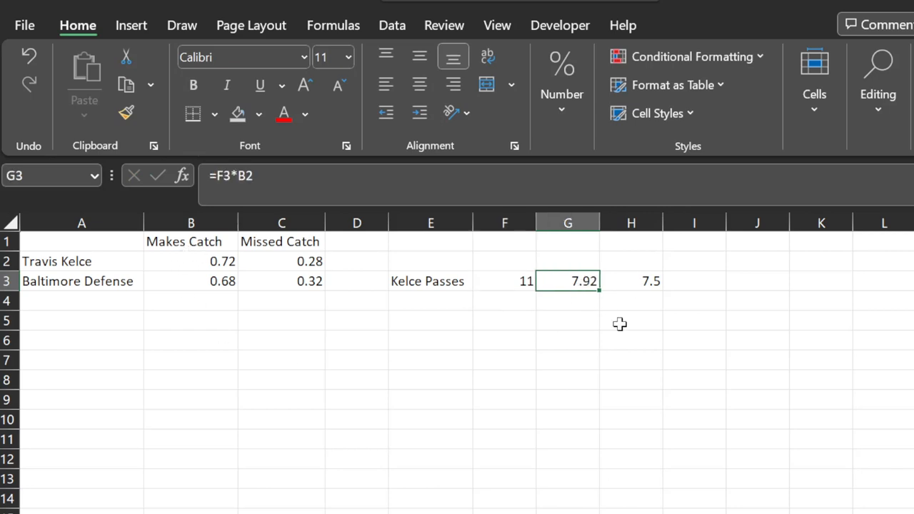
pyautogui.click(632, 280)
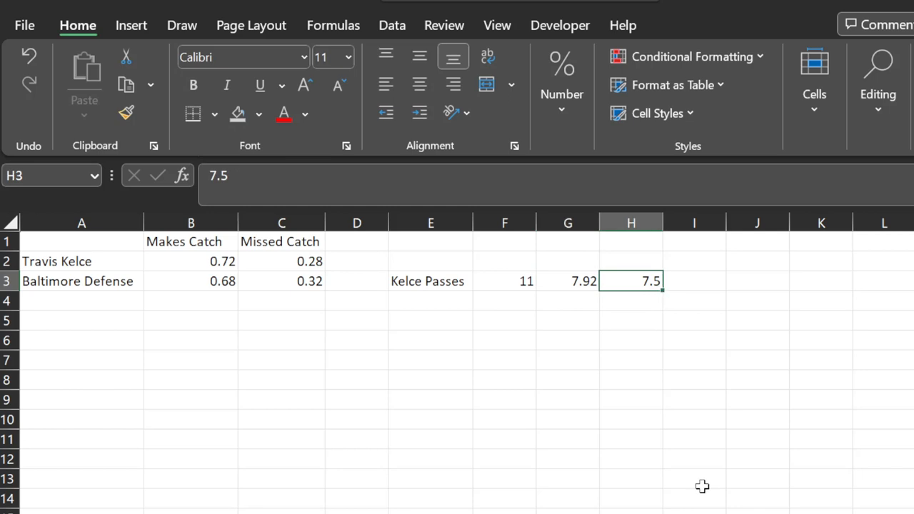
pyautogui.click(193, 86)
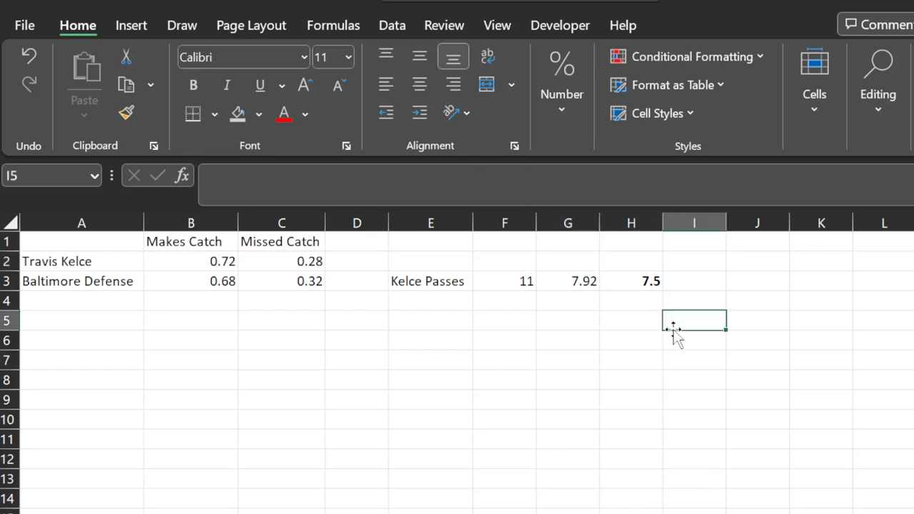
pyautogui.click(192, 280)
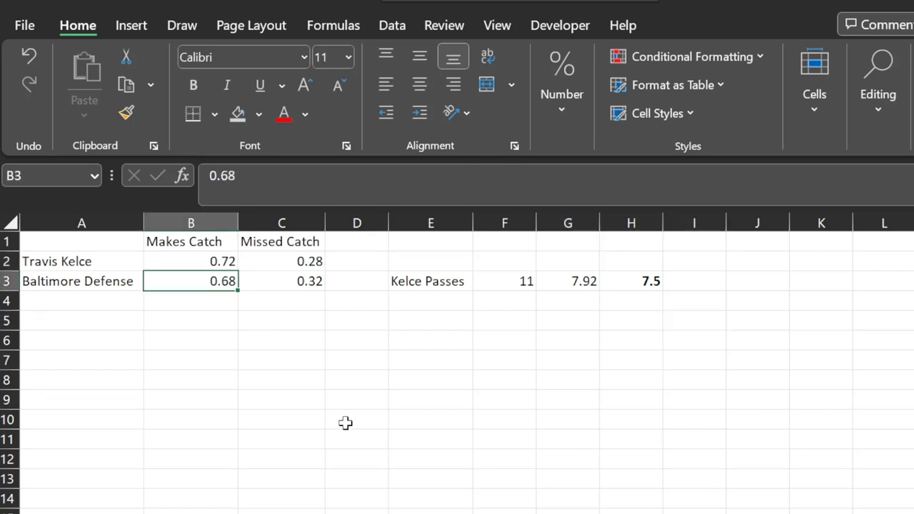
pyautogui.moveTo(197, 293)
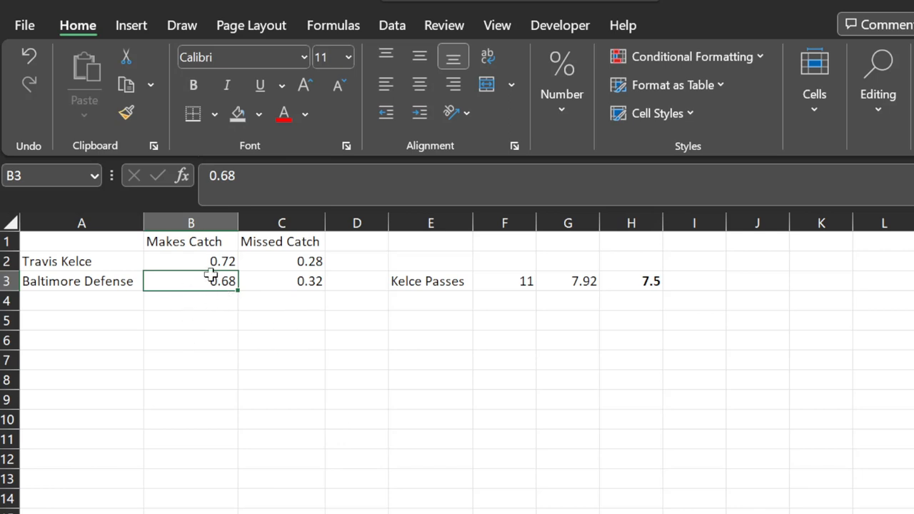
pyautogui.click(500, 320)
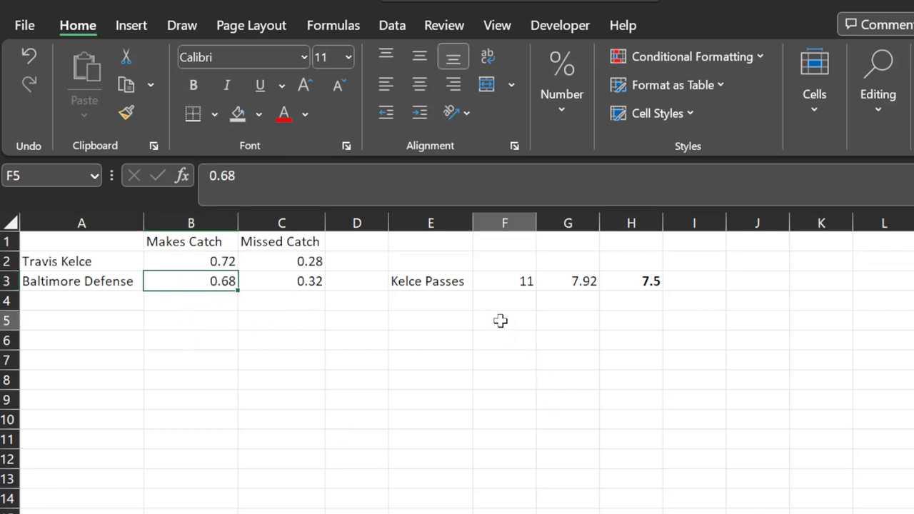
pyautogui.click(504, 320)
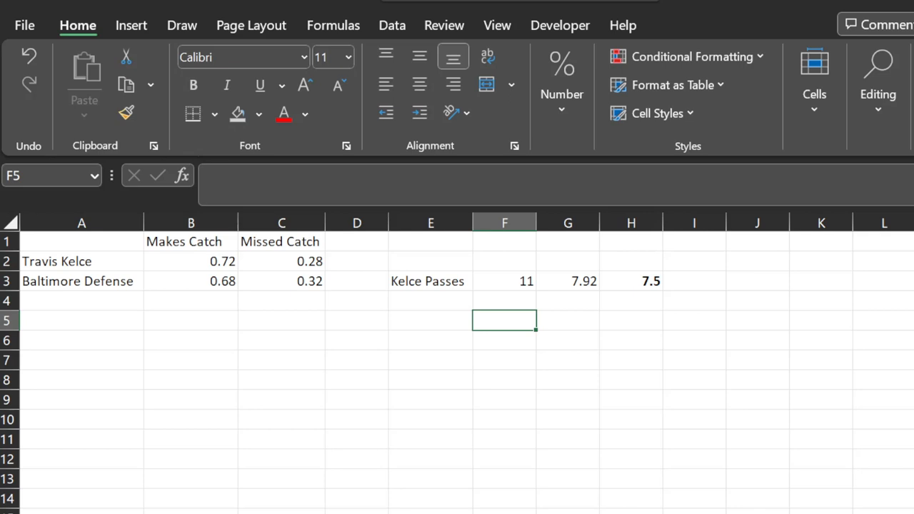
pyautogui.moveTo(435, 336)
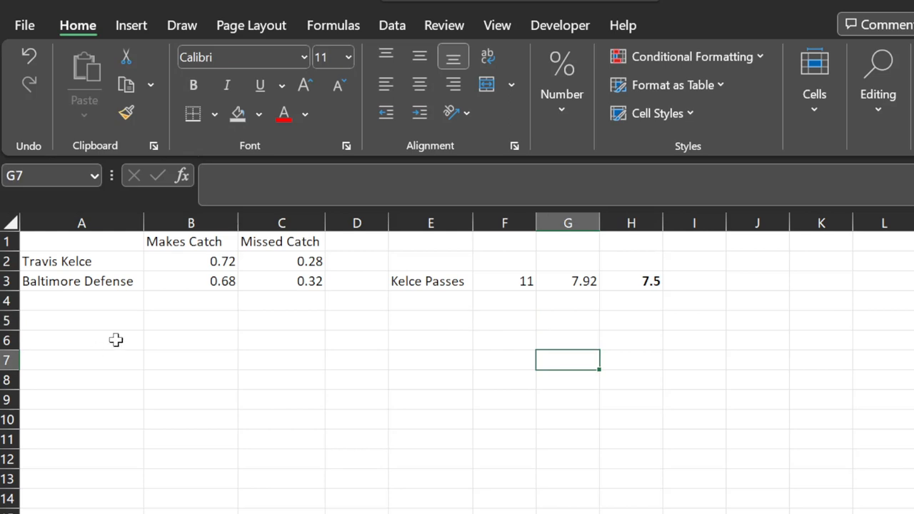
pyautogui.moveTo(160, 317)
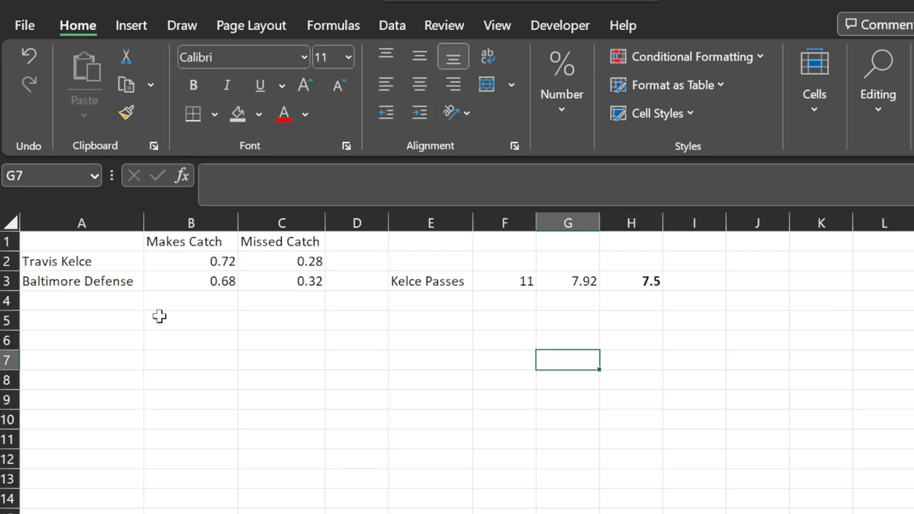
pyautogui.moveTo(190, 283)
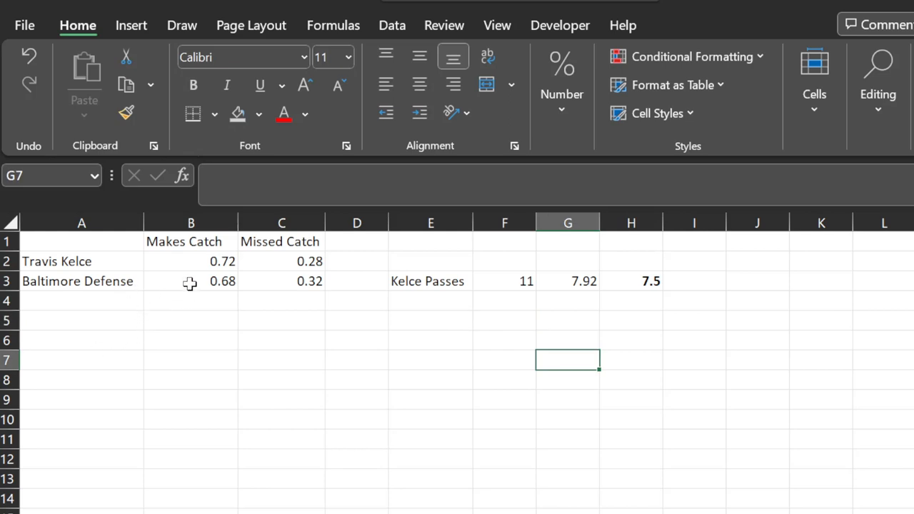
pyautogui.click(192, 280)
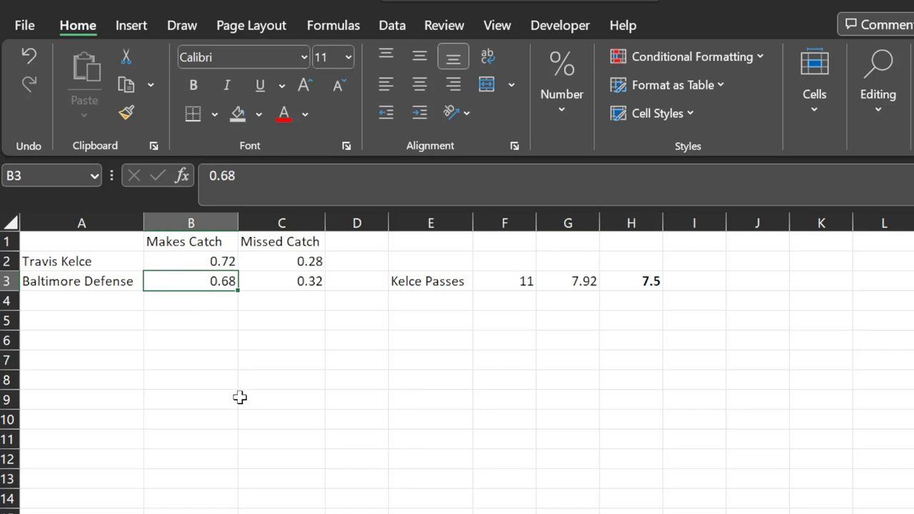
pyautogui.click(192, 260)
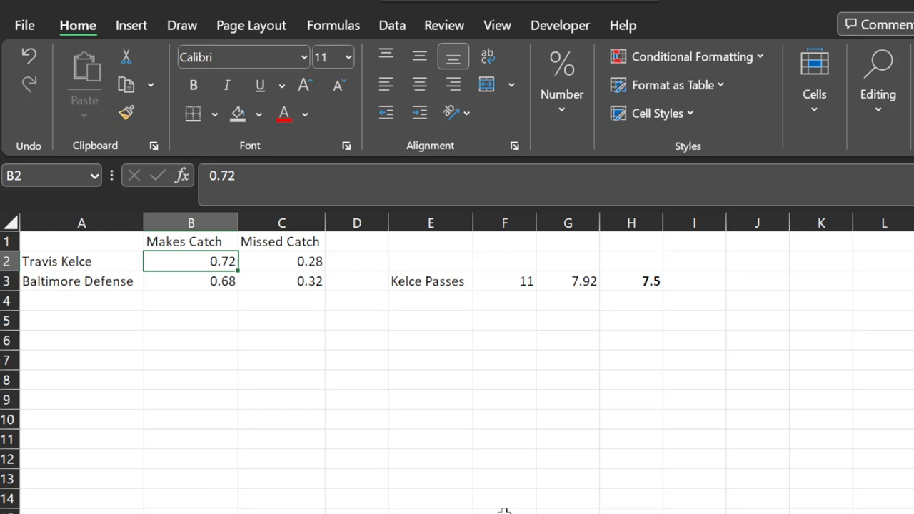
pyautogui.moveTo(406, 317)
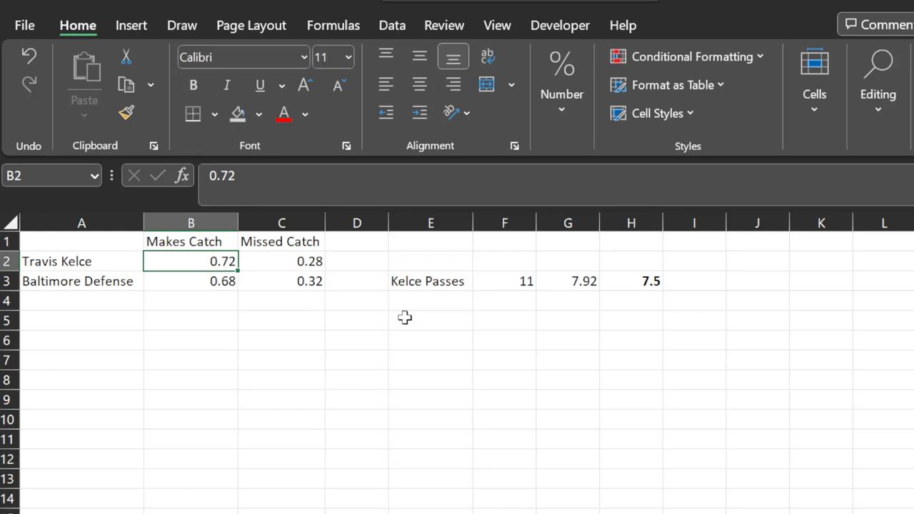
pyautogui.click(505, 439)
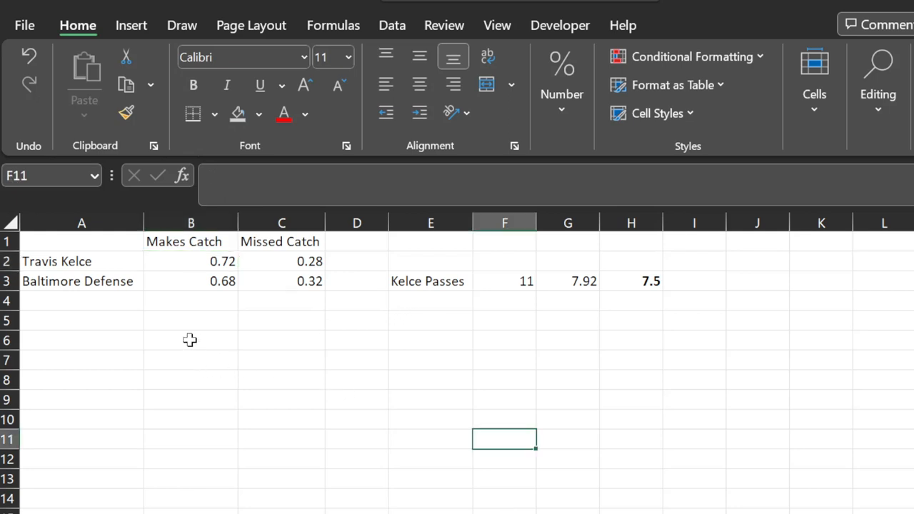
# Start the worded formula in B6 with (Recp*Defense Allow)/( as the numerator
pyautogui.click(192, 340)
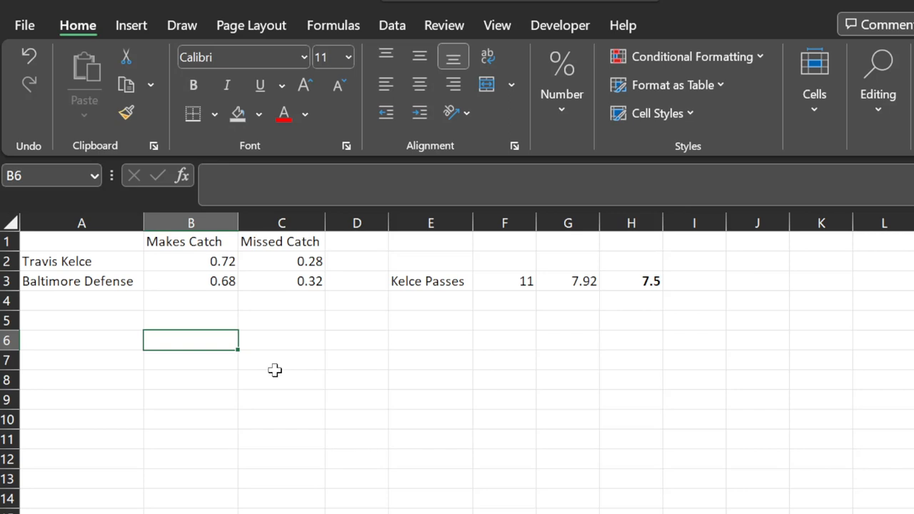
pyautogui.write('R')
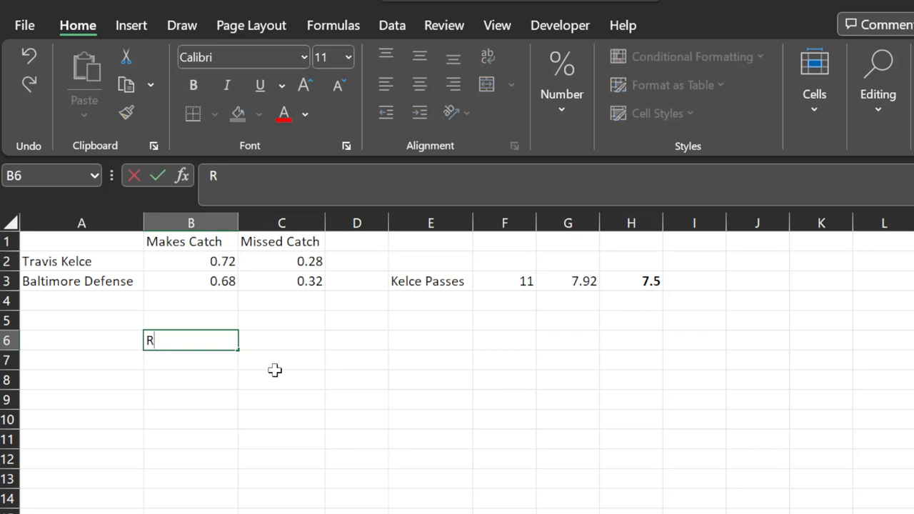
pyautogui.write('ecp*')
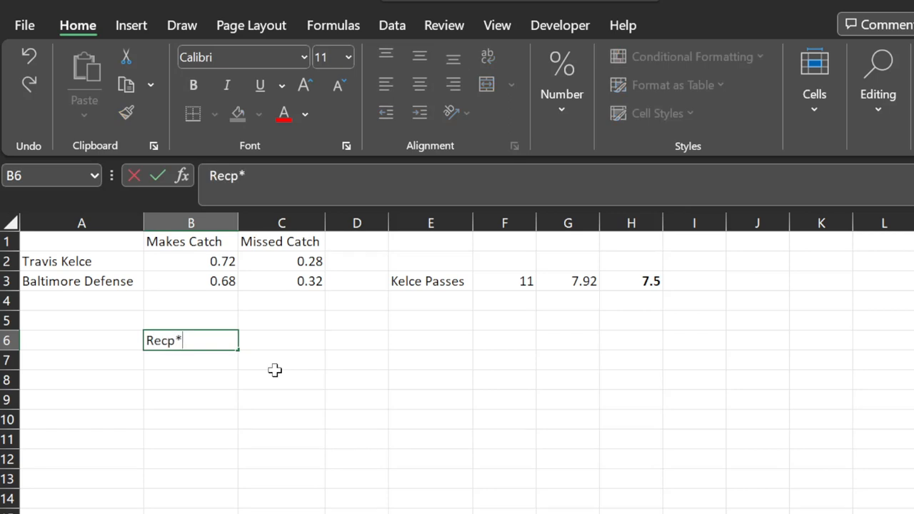
pyautogui.write('Defense Allow')
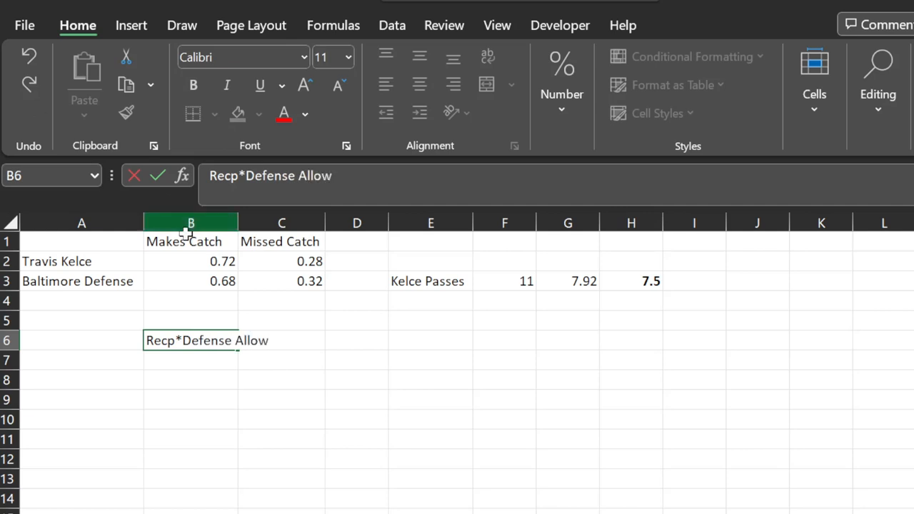
pyautogui.moveTo(184, 283)
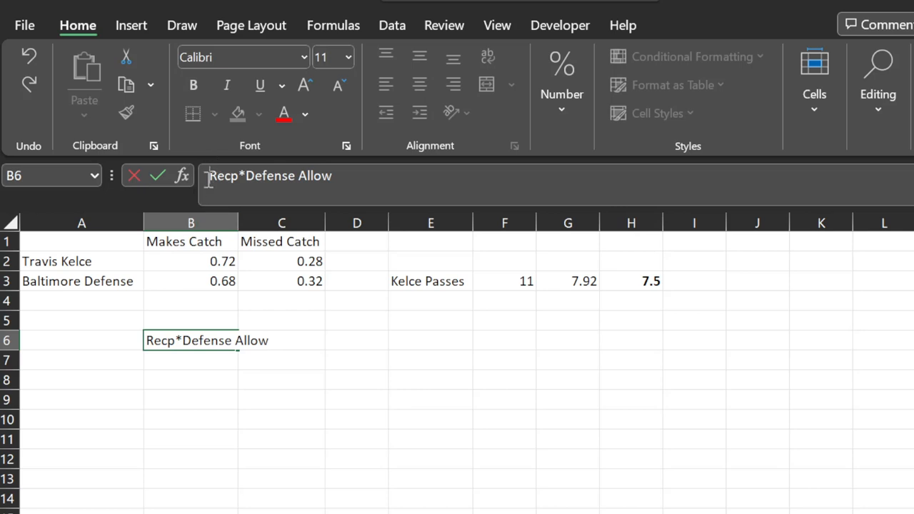
pyautogui.write('(')
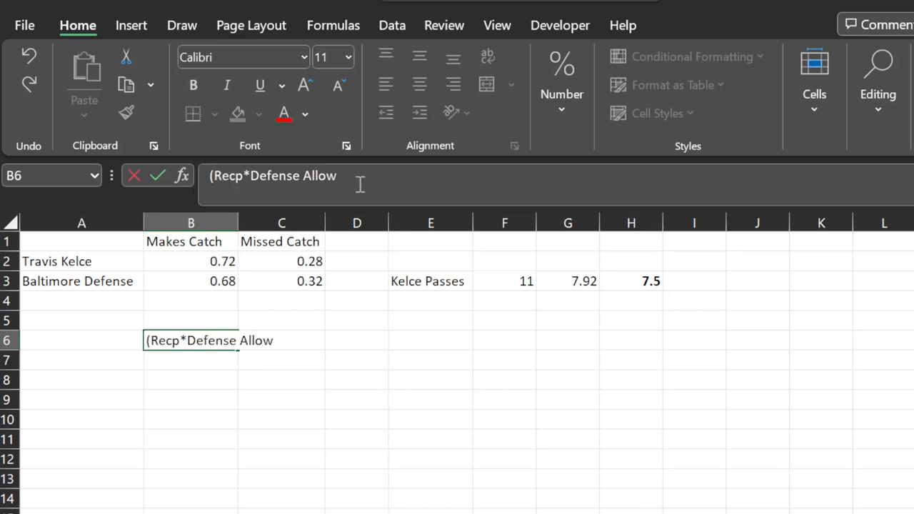
pyautogui.write(')')
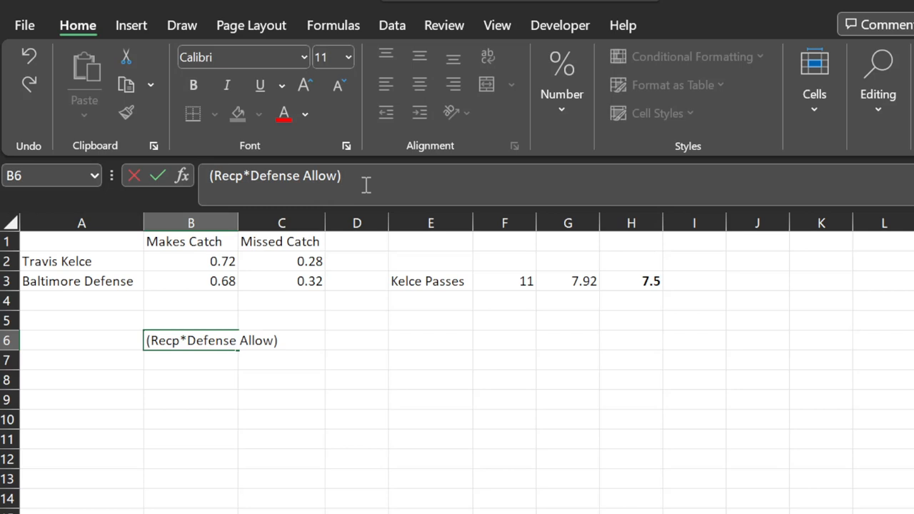
pyautogui.write('/')
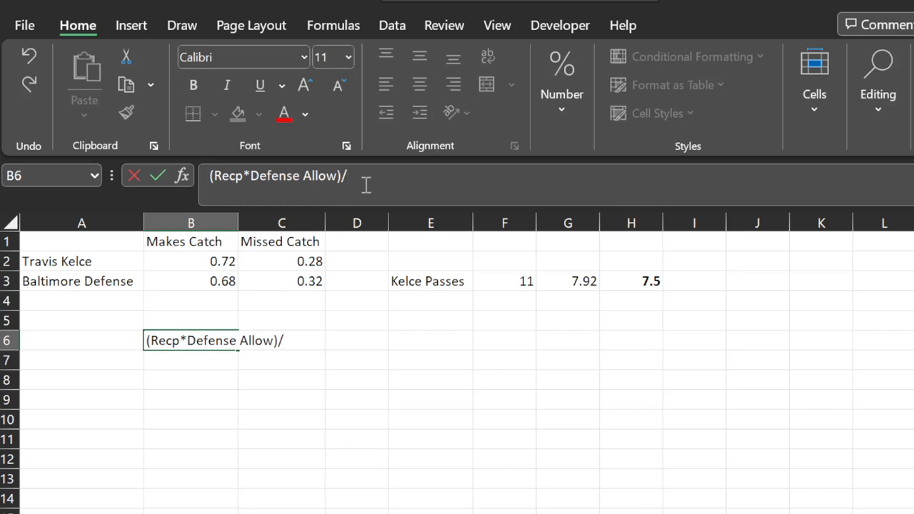
pyautogui.write('(')
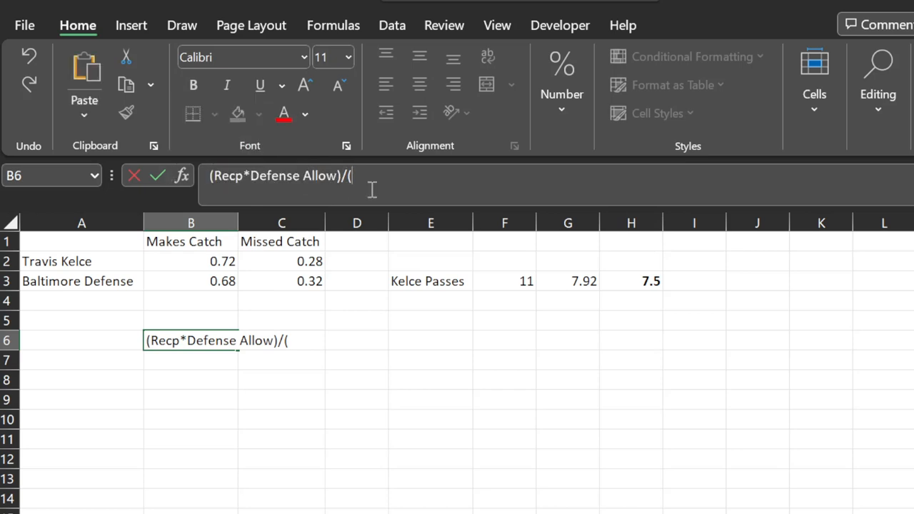
# Finish the denominator (Recp*Defense Allow)+(Recp Fail*Defense prevent) and commit it
pyautogui.write('(Recp*Defense Allow)')
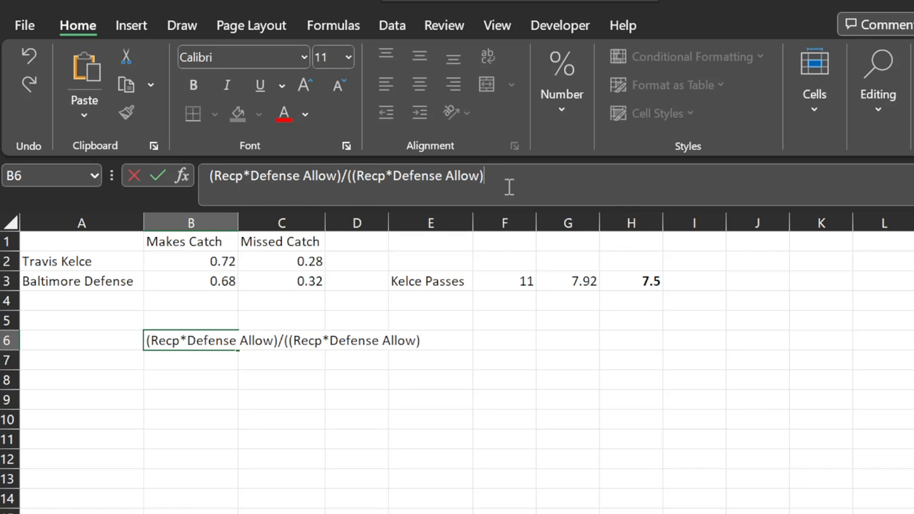
pyautogui.write('+(')
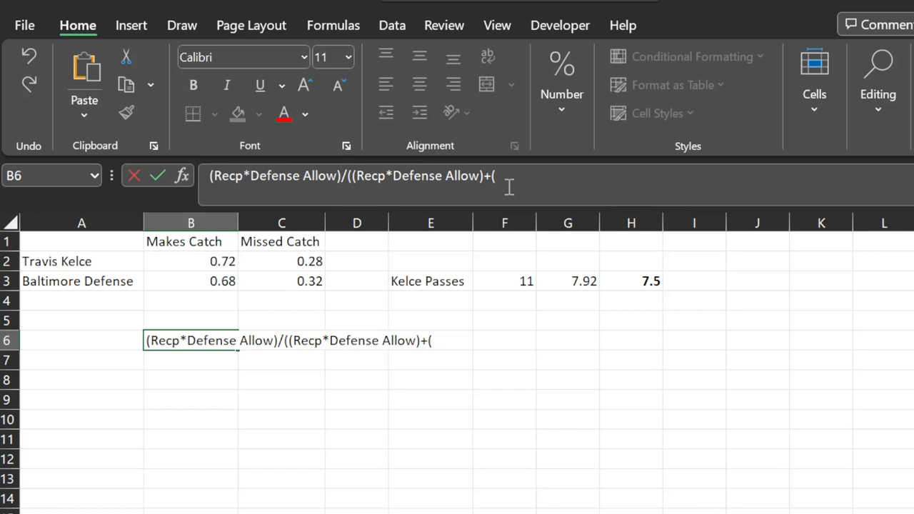
pyautogui.write('Recp Fail')
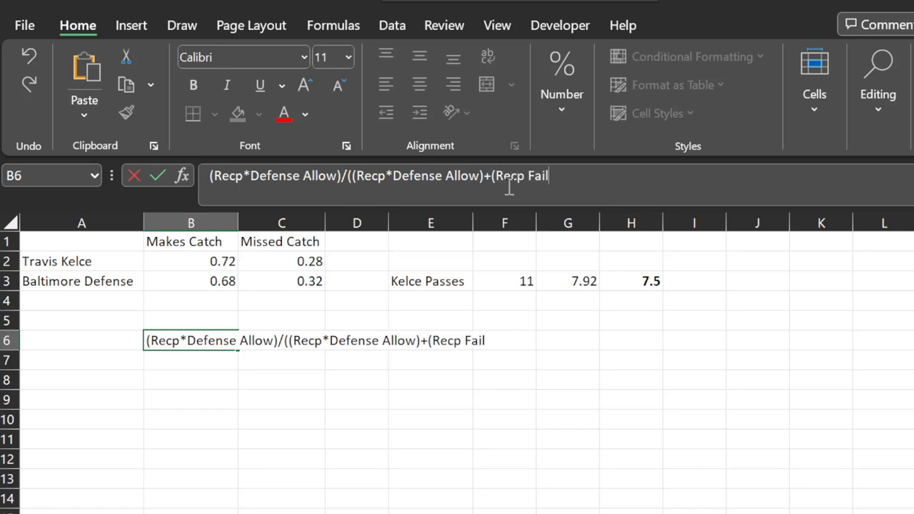
pyautogui.write('*')
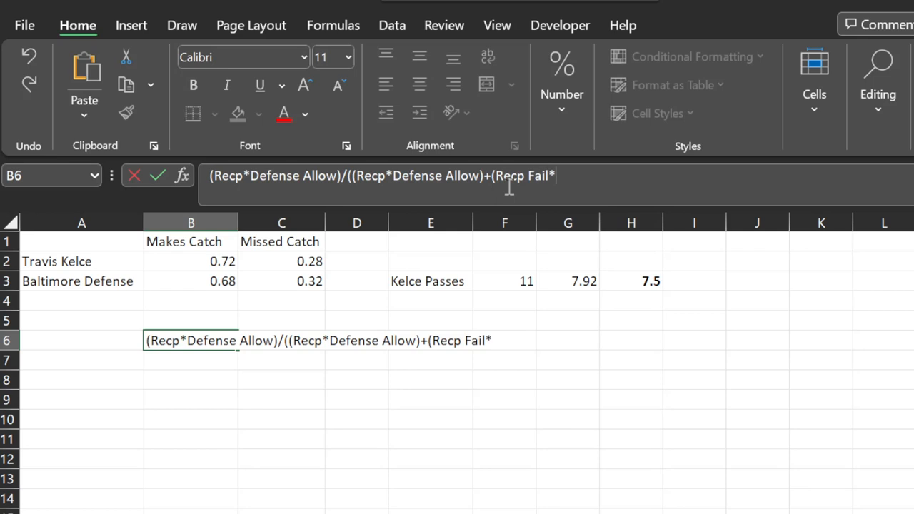
pyautogui.write('Defnse')
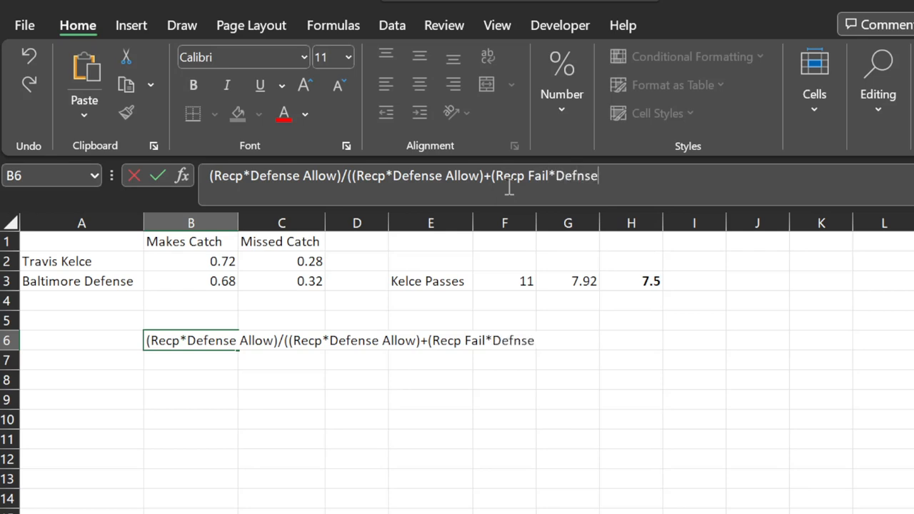
pyautogui.press('Backspace')
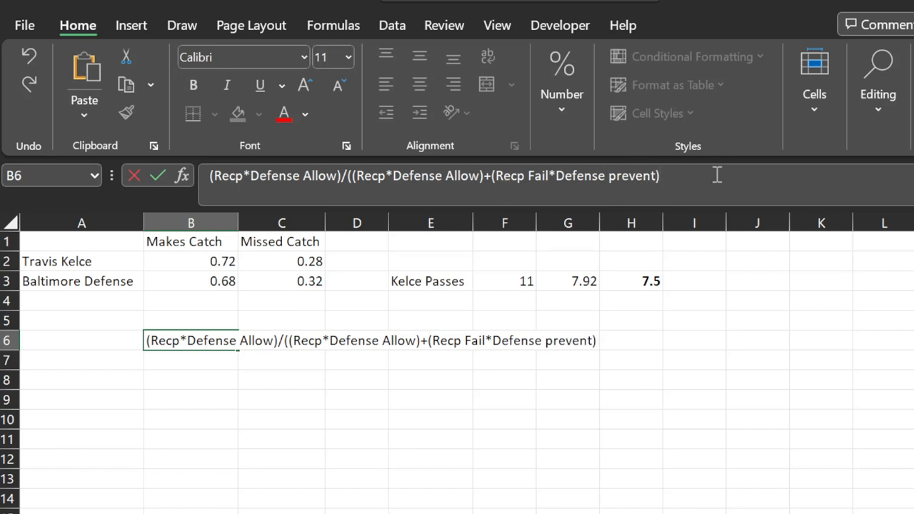
pyautogui.write(')')
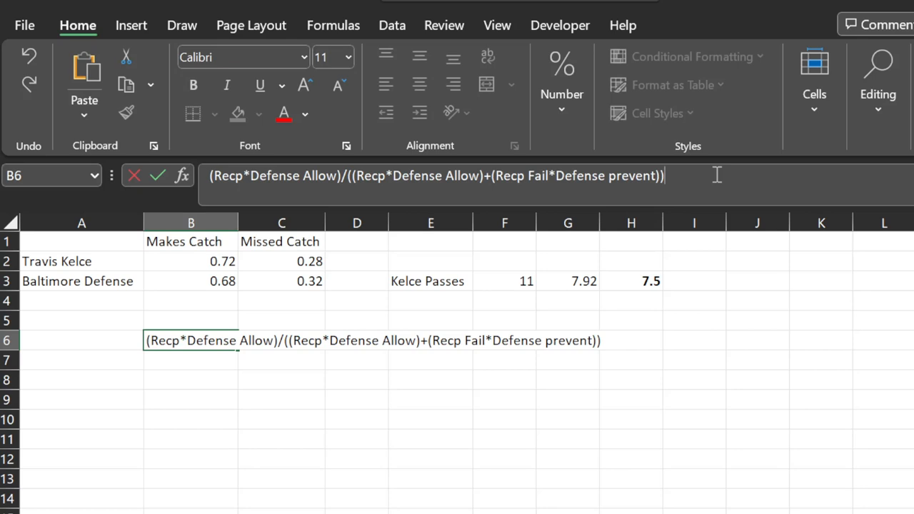
pyautogui.press('enter')
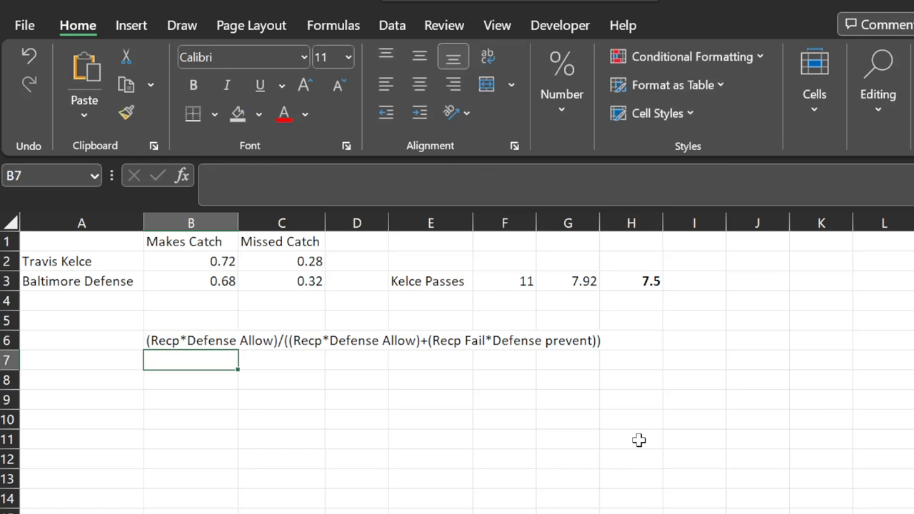
pyautogui.moveTo(620, 456)
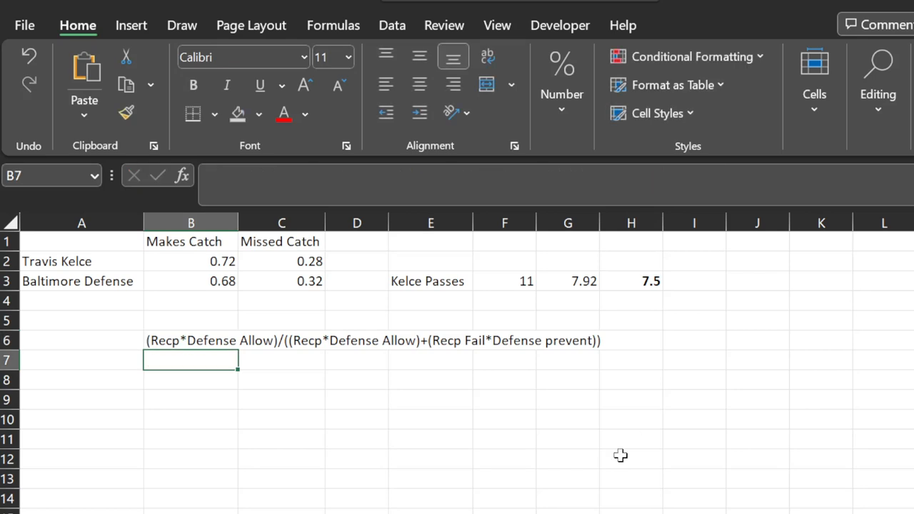
pyautogui.moveTo(543, 338)
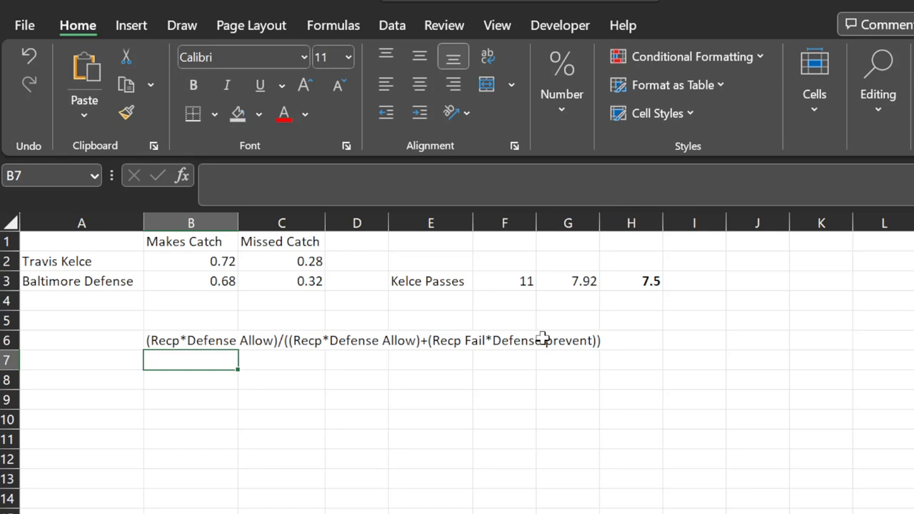
# Shade E5:H5 yellow and enter Kelce Passes, 11 and 7.5 in the row
pyautogui.moveTo(432, 300); pyautogui.dragTo(631, 320)
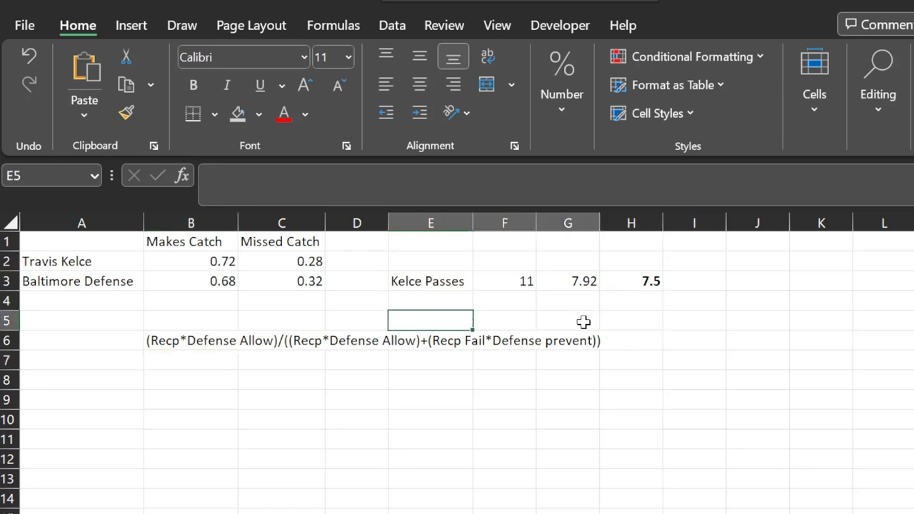
pyautogui.click(258, 114)
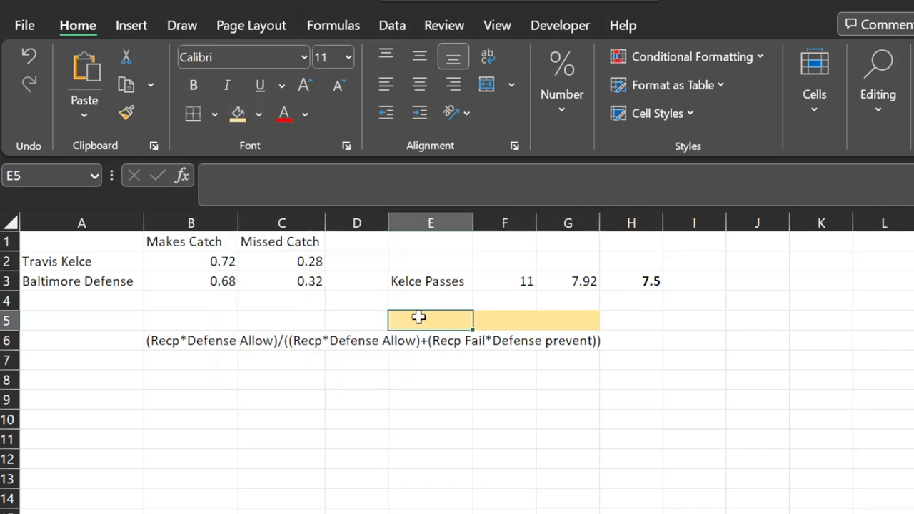
pyautogui.write('Kelce Passes')
pyautogui.click(504, 322)
pyautogui.write('11')
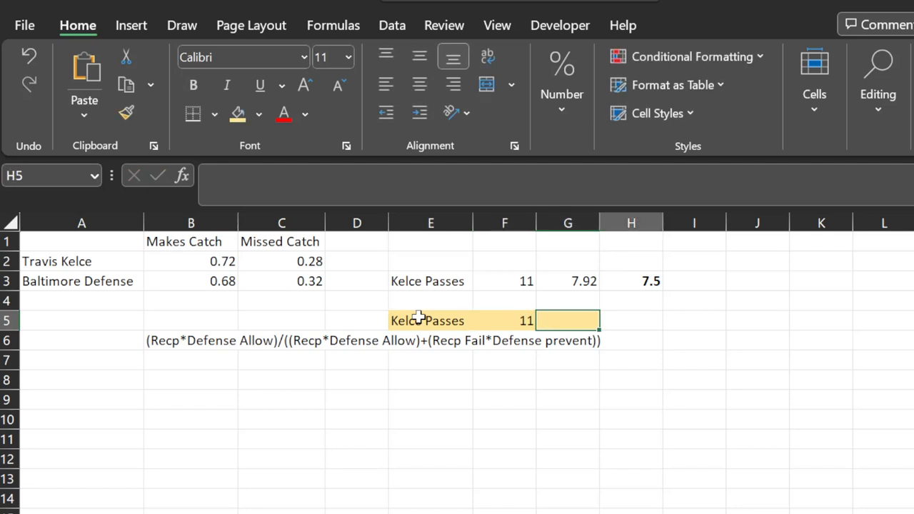
pyautogui.write('7.5')
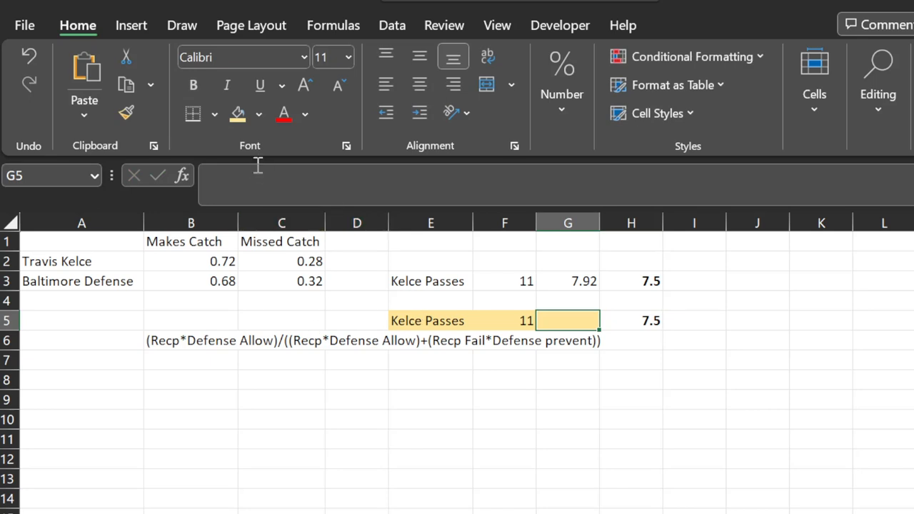
# Begin G5's Bayesian formula with (B2*B3)/((B2*B3) using the catch and allow rates
pyautogui.write('=')
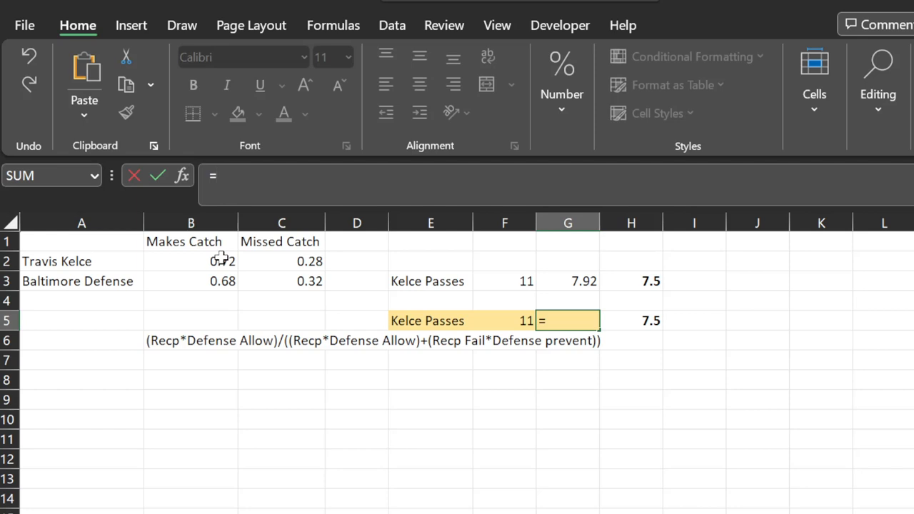
pyautogui.click(191, 260)
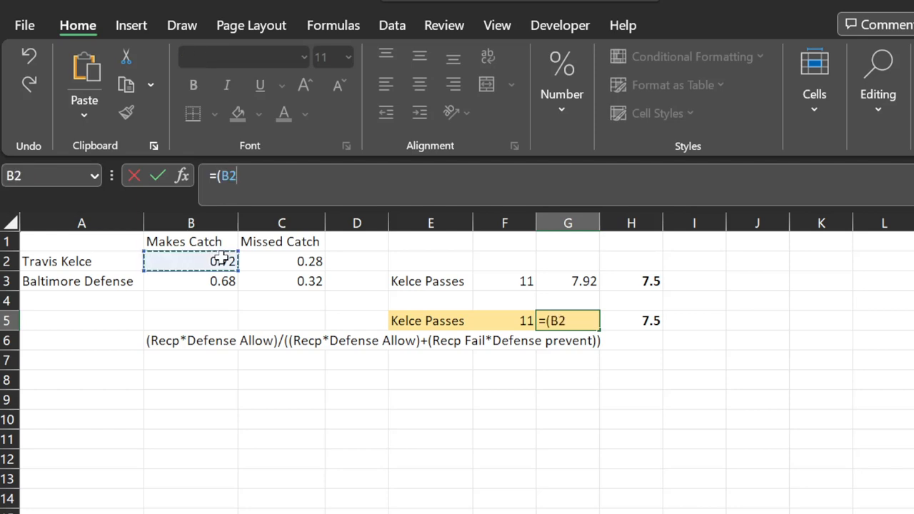
pyautogui.write('*')
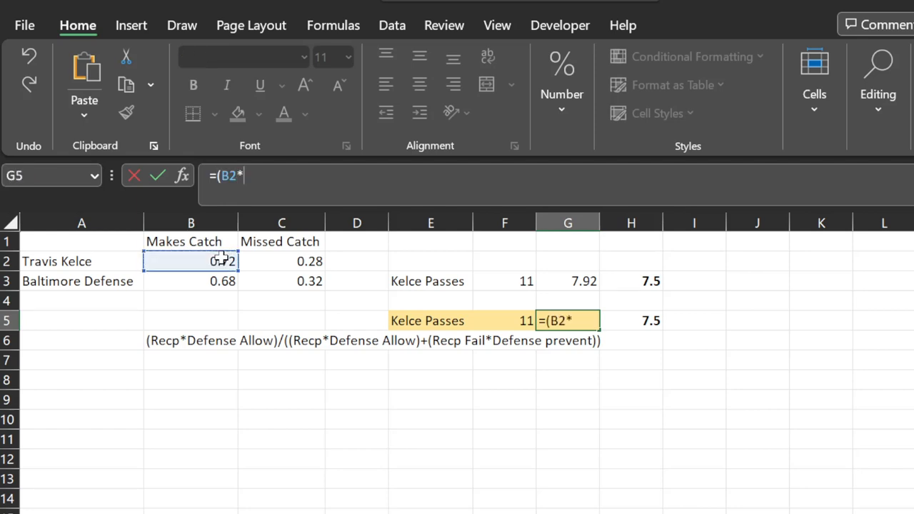
pyautogui.click(191, 280)
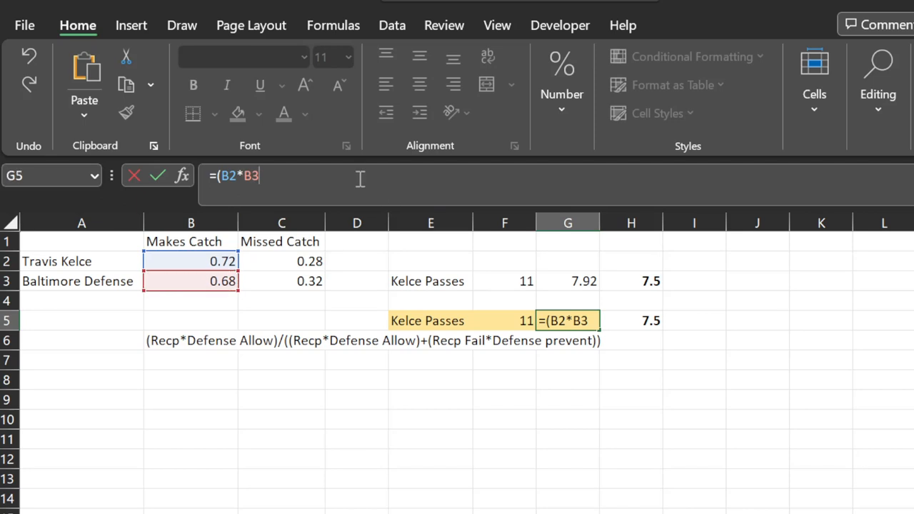
pyautogui.write(')')
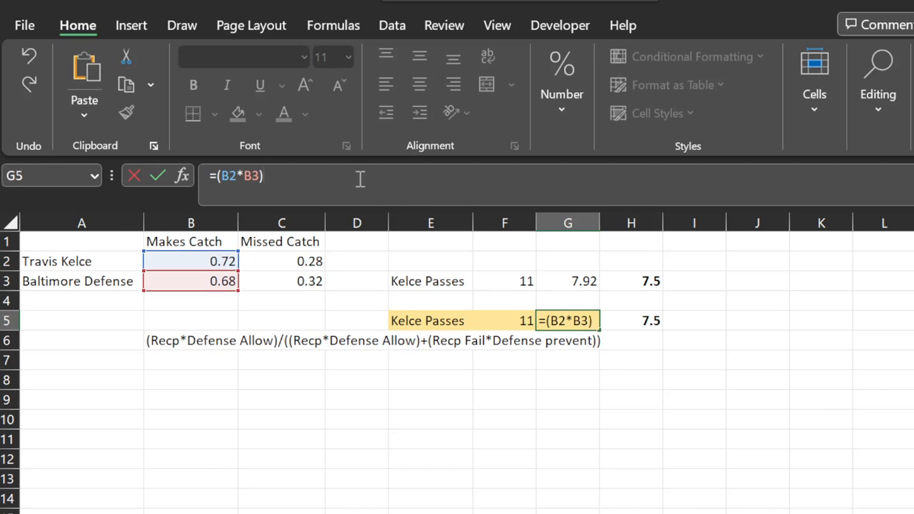
pyautogui.write('/(B')
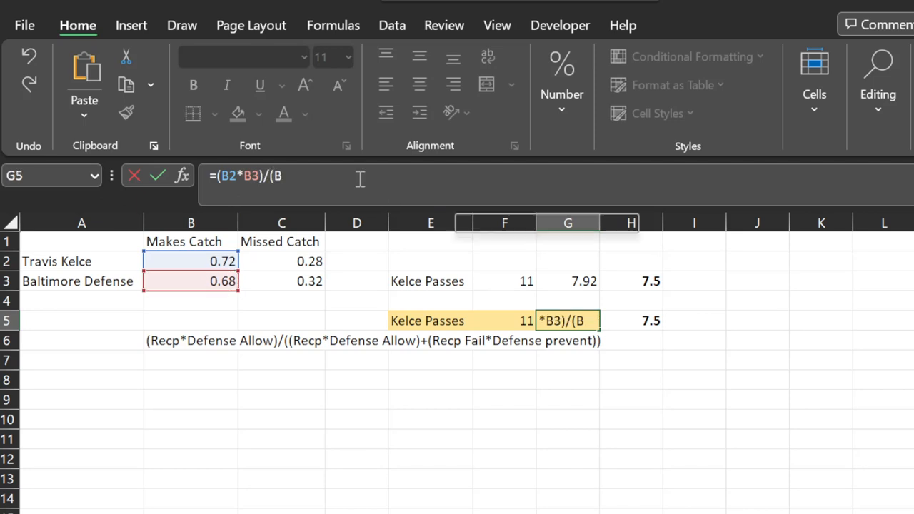
pyautogui.write('2*B')
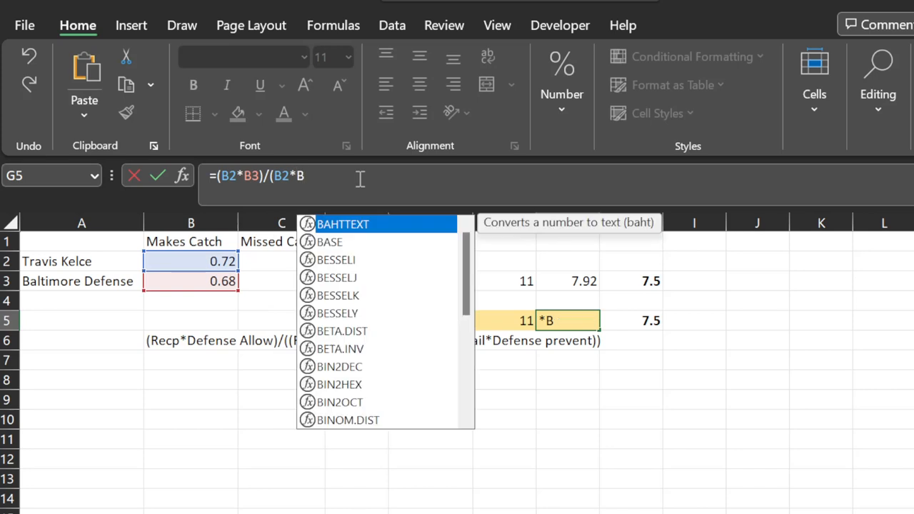
pyautogui.write('3)')
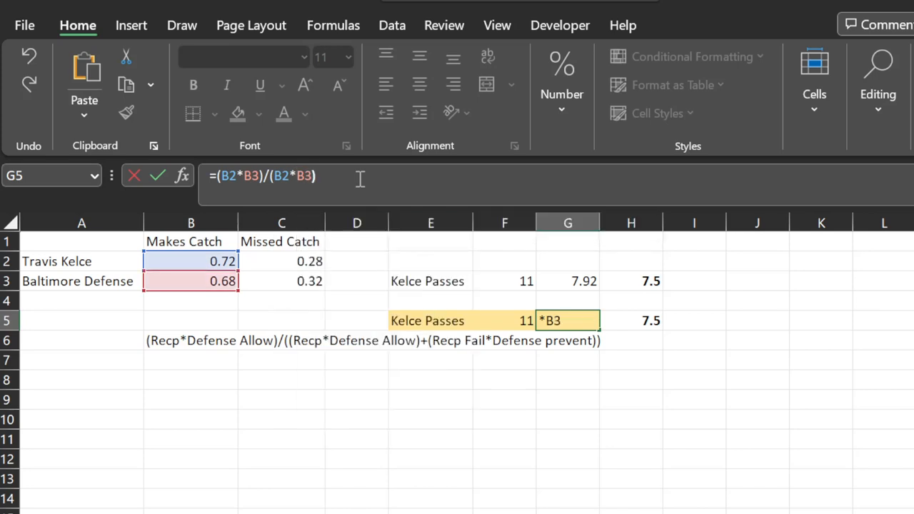
pyautogui.write(')/(B2')
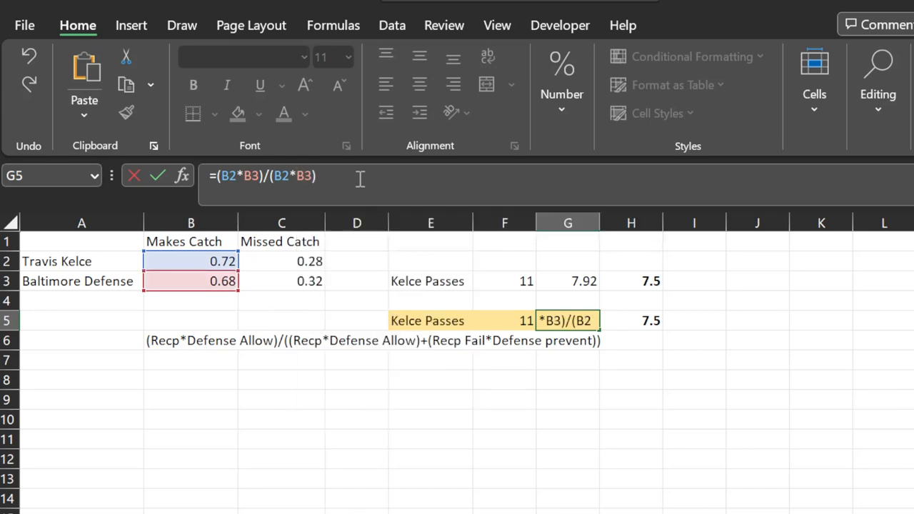
# Add the missed-catch term +(C2*C3)) and commit the Bayesian probability in G5
pyautogui.write('(')
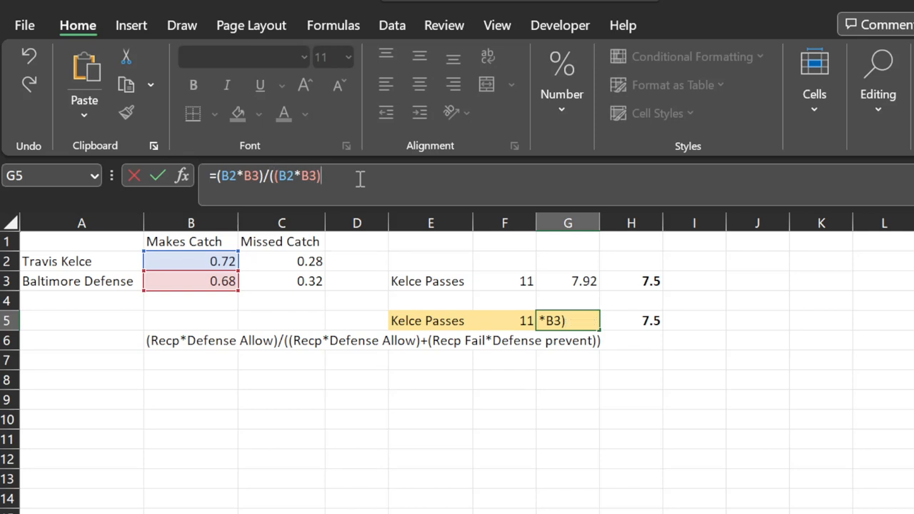
pyautogui.write('+')
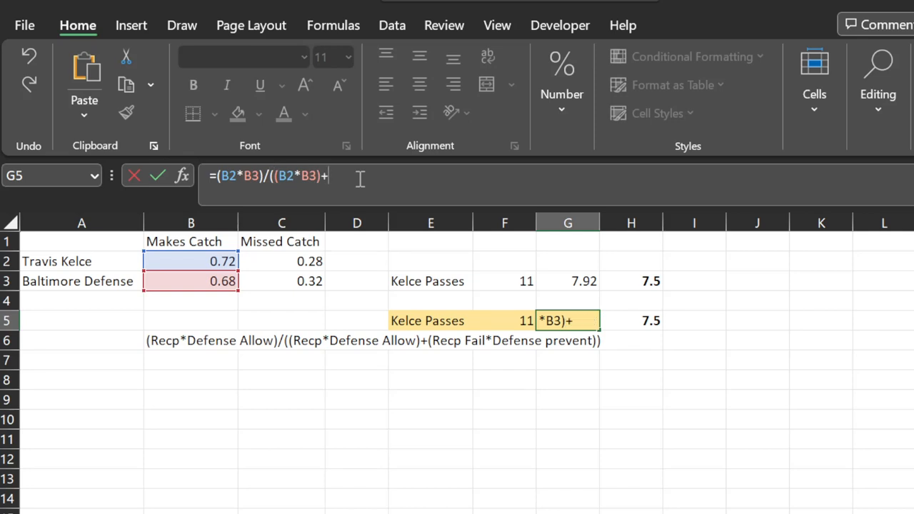
pyautogui.write('(')
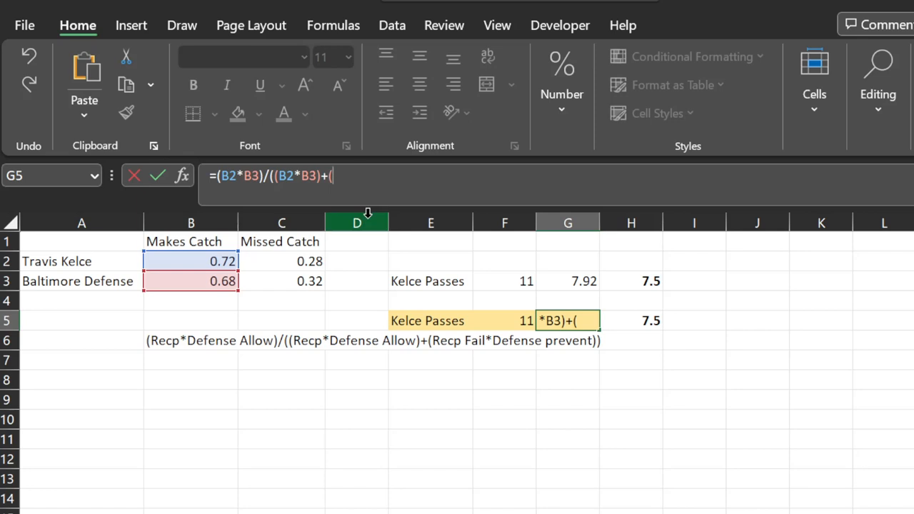
pyautogui.click(280, 260)
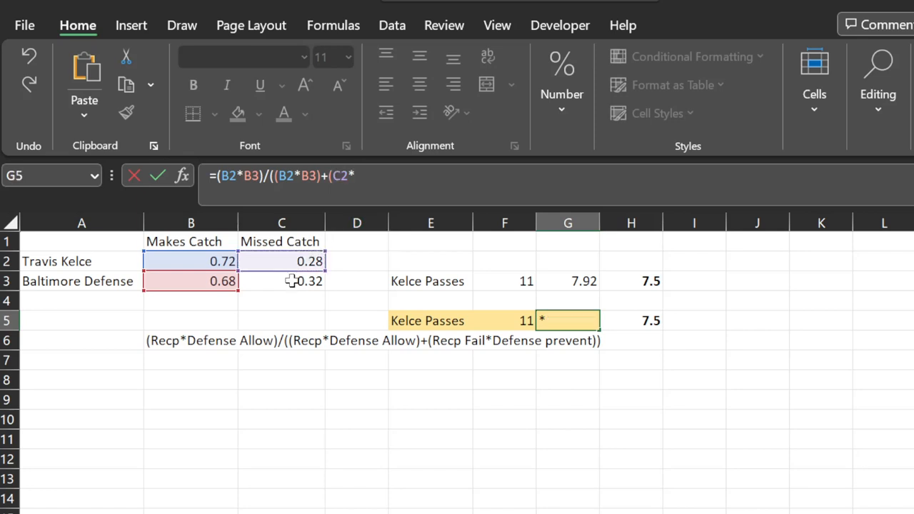
pyautogui.click(280, 280)
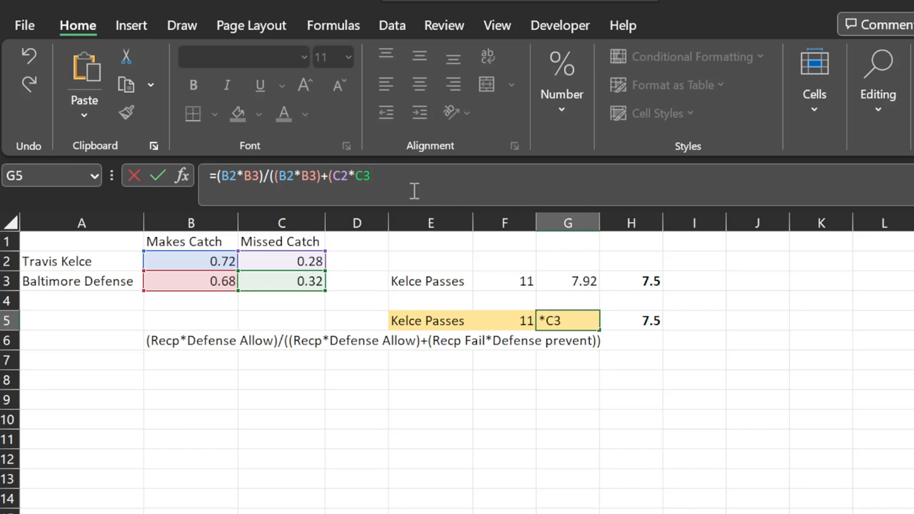
pyautogui.write('))')
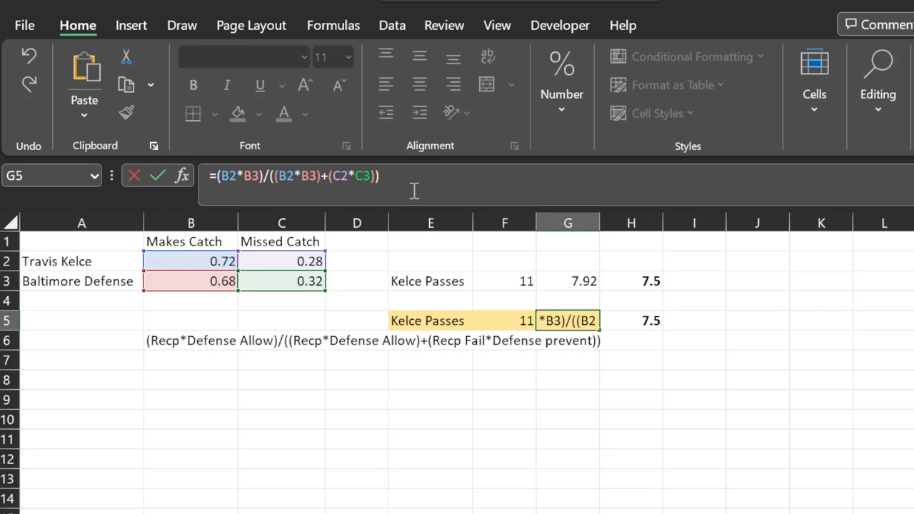
pyautogui.press('enter')
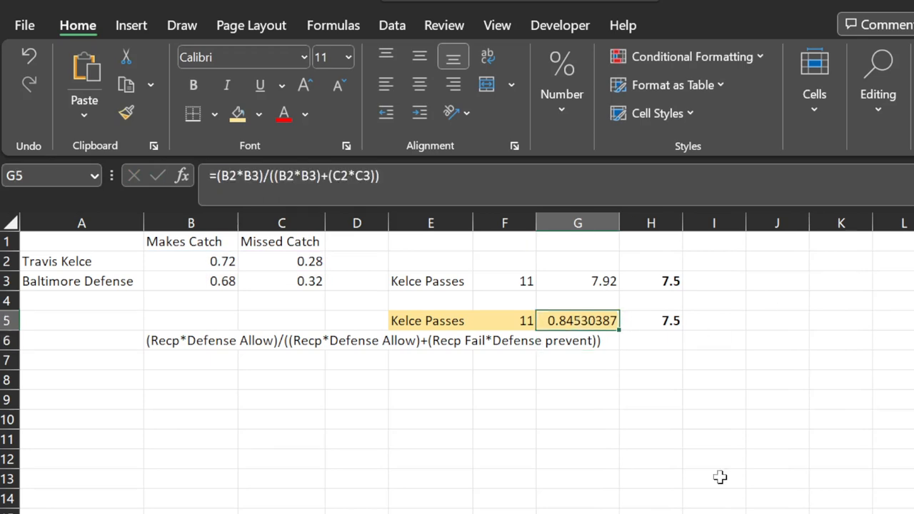
pyautogui.moveTo(625, 342)
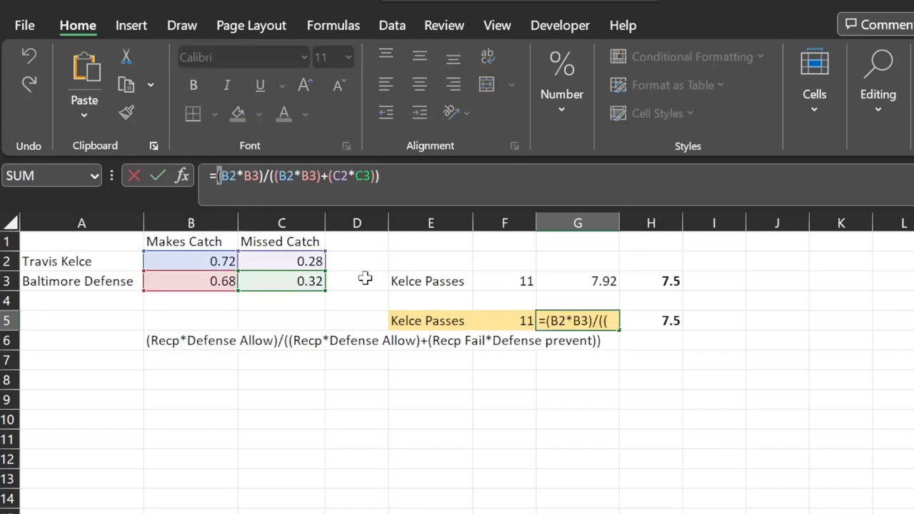
# Wrap the G5 formula in ROUND(...,2) so it shows 0.85
pyautogui.write('Round(')
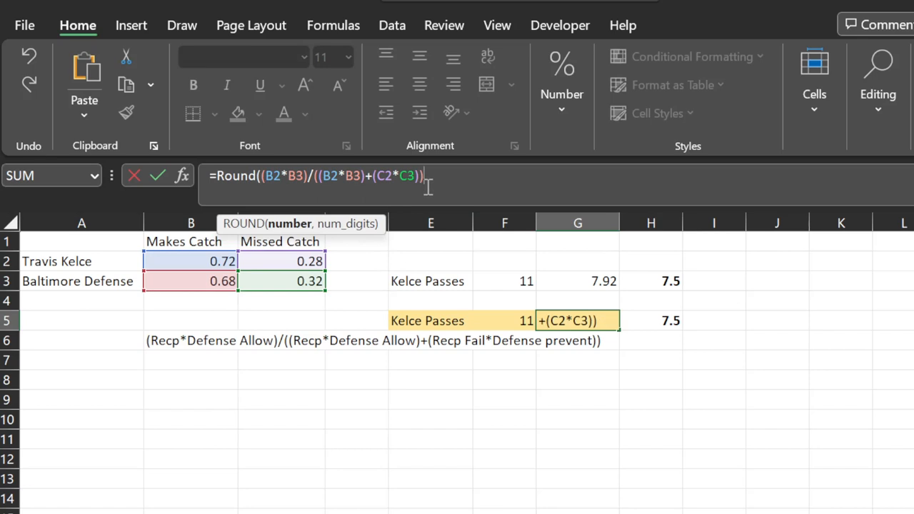
pyautogui.write(',2')
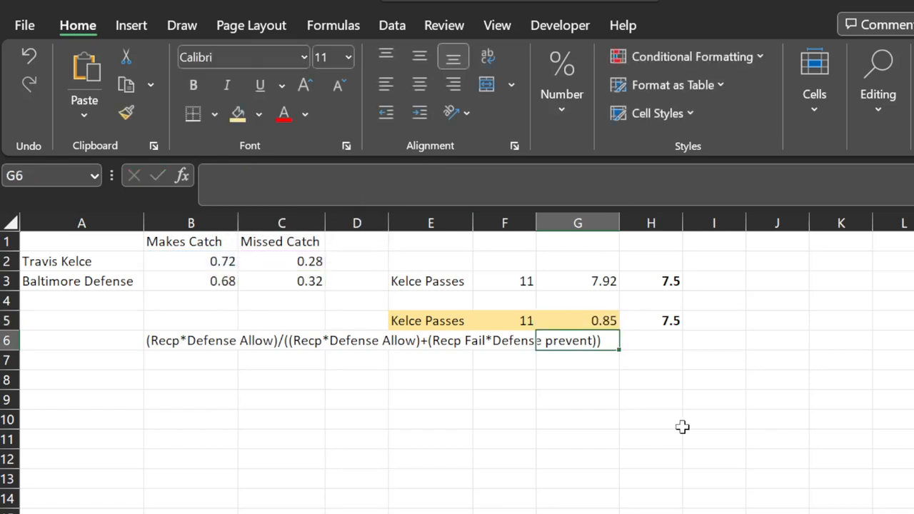
pyautogui.click(577, 320)
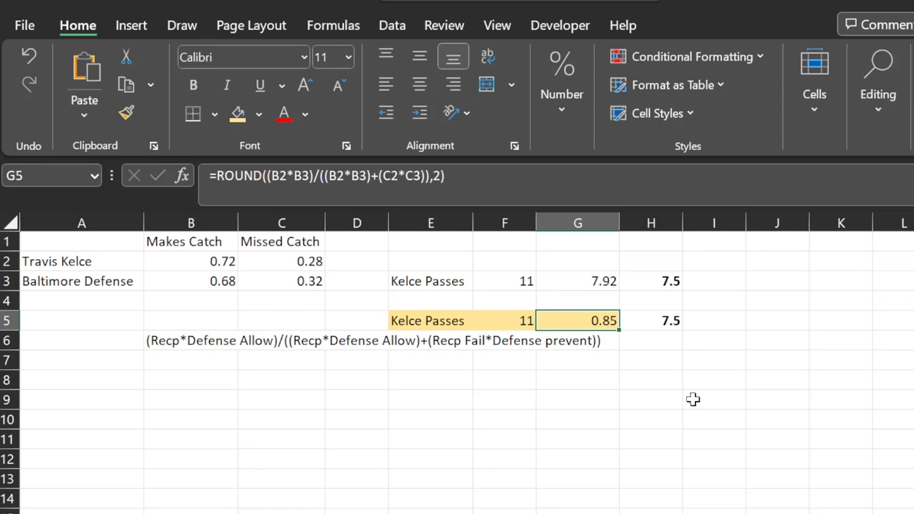
pyautogui.moveTo(686, 400)
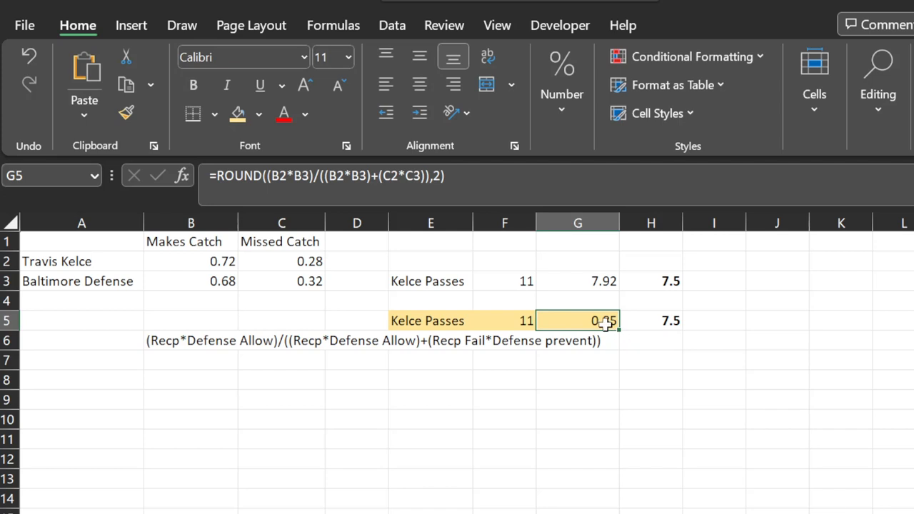
# Multiply G5's probability by the 11 passes in F5, giving 9.35 expected catches
pyautogui.doubleClick(577, 320)
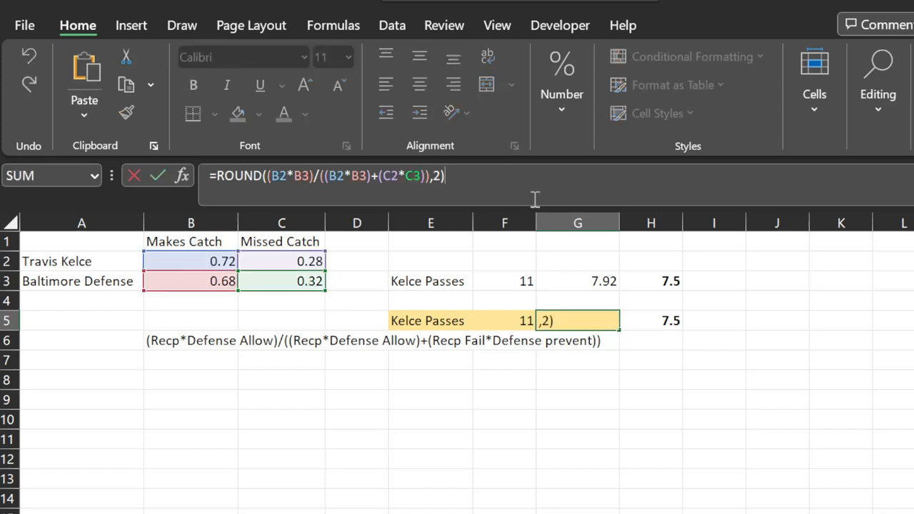
pyautogui.write('*')
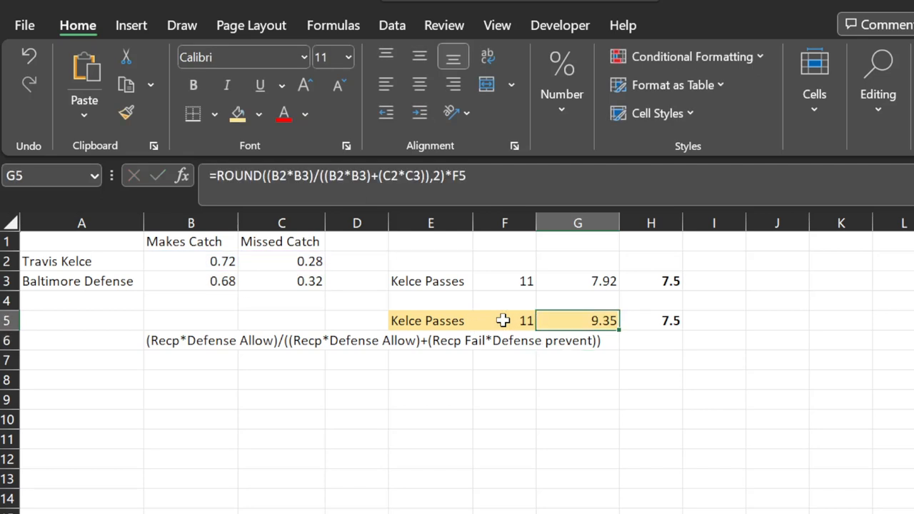
pyautogui.click(82, 300)
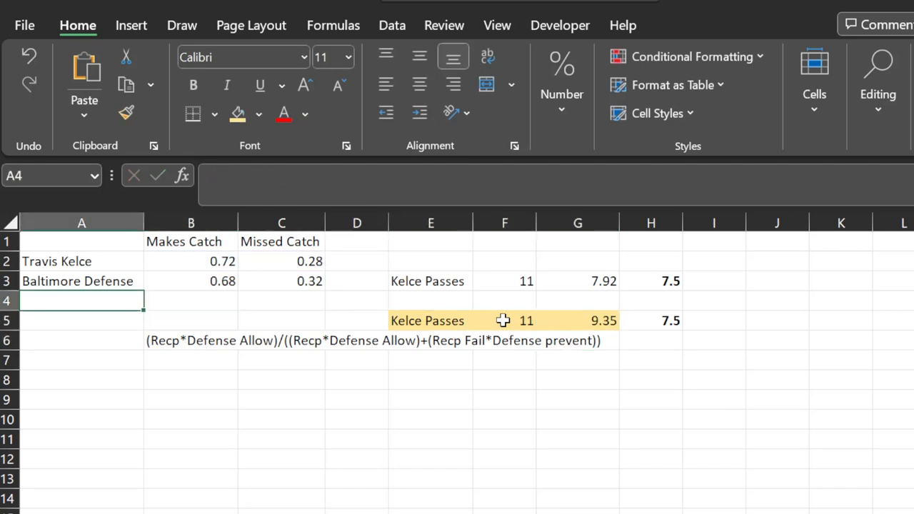
# Set Kelce's catch rate to 0.78 (keeping B3 at 0.68) and review G3 and G5 showing 8.58 and 9.68
pyautogui.click(192, 260)
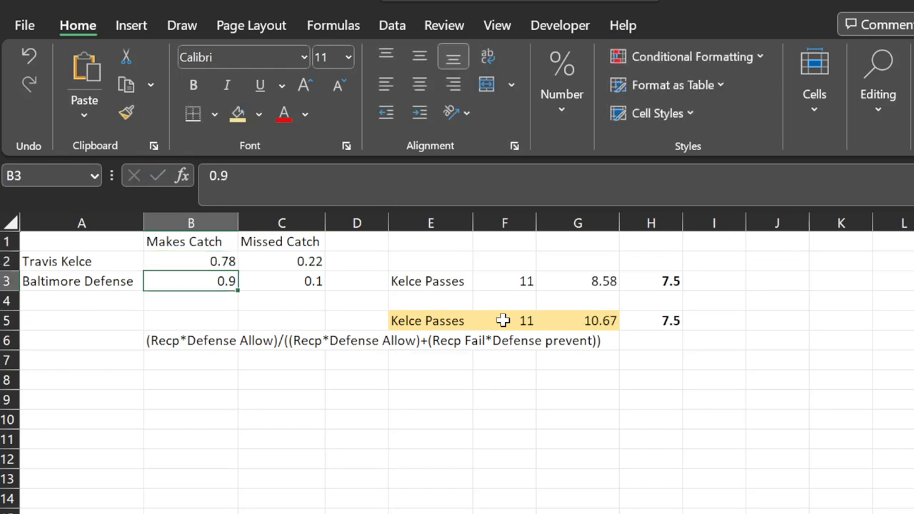
pyautogui.write('0.68')
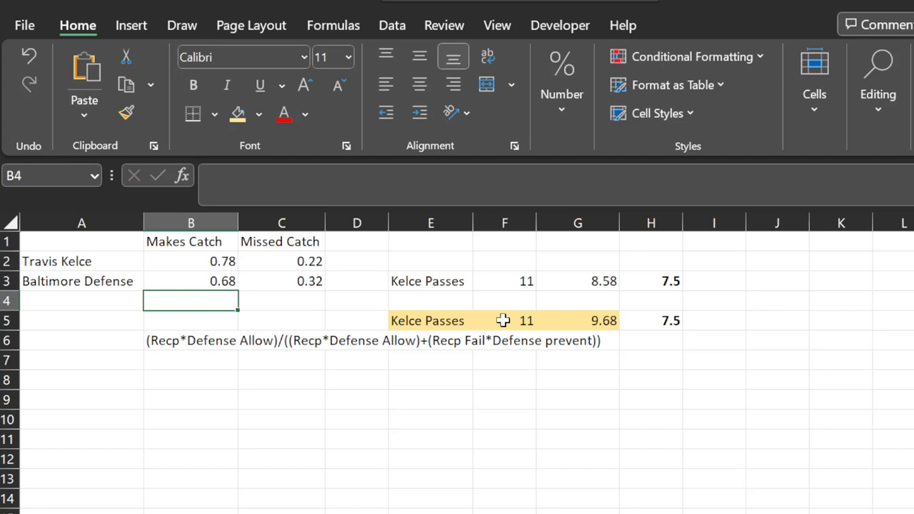
pyautogui.click(191, 260)
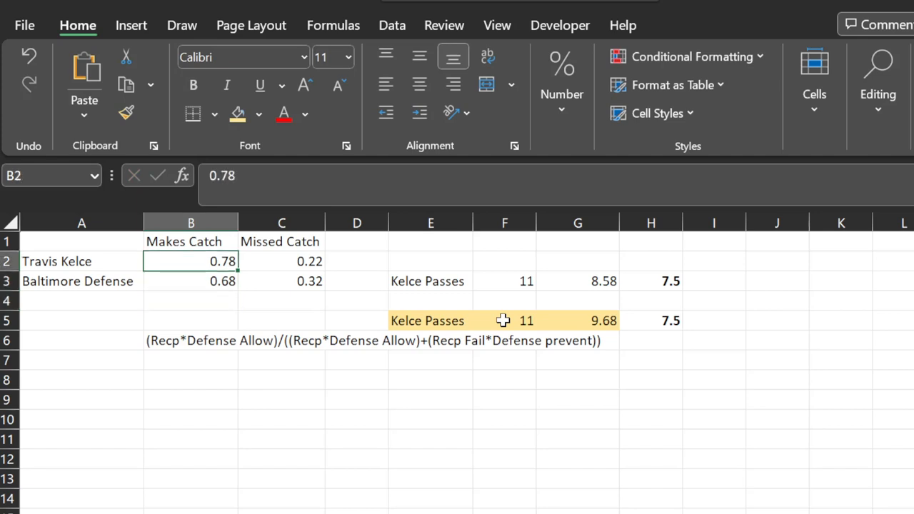
pyautogui.click(577, 280)
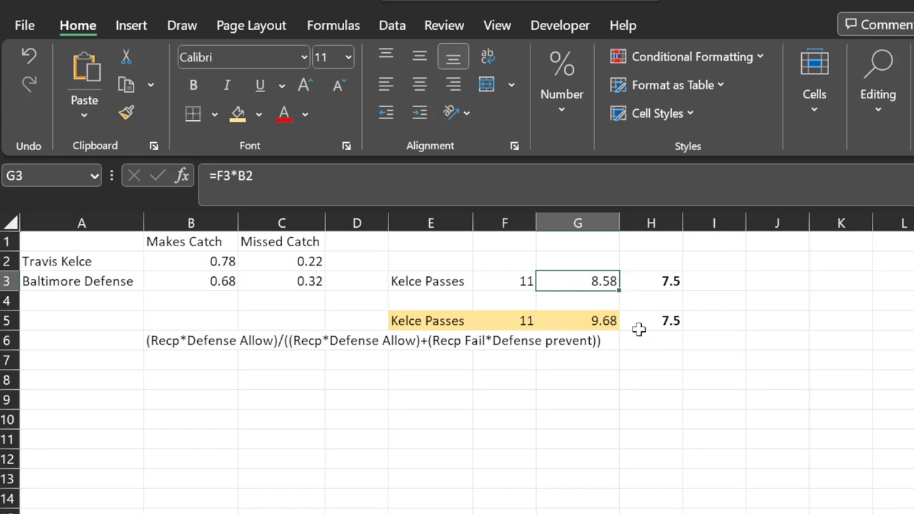
pyautogui.moveTo(619, 291)
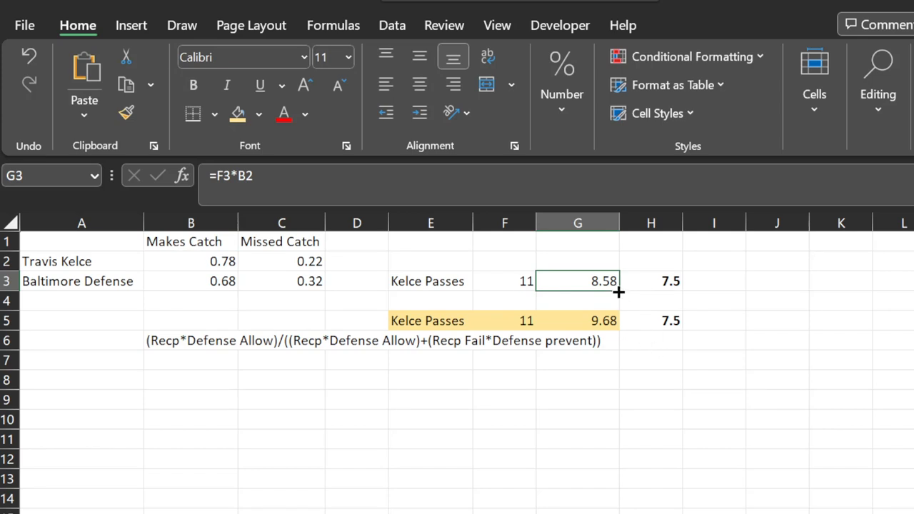
pyautogui.click(577, 320)
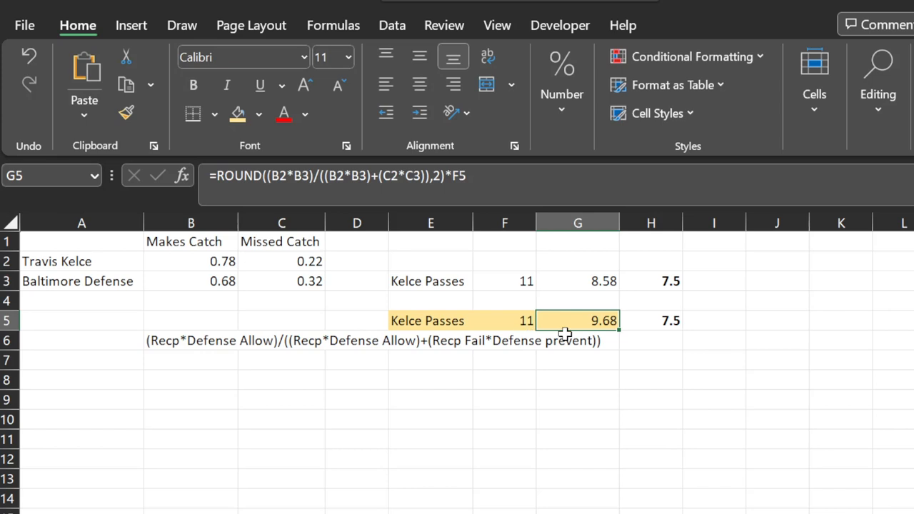
pyautogui.moveTo(149, 493)
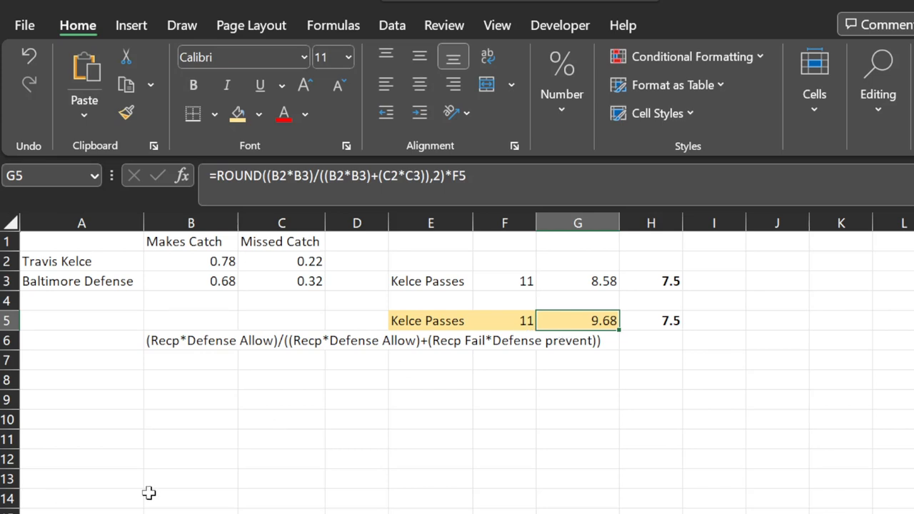
pyautogui.moveTo(714, 500)
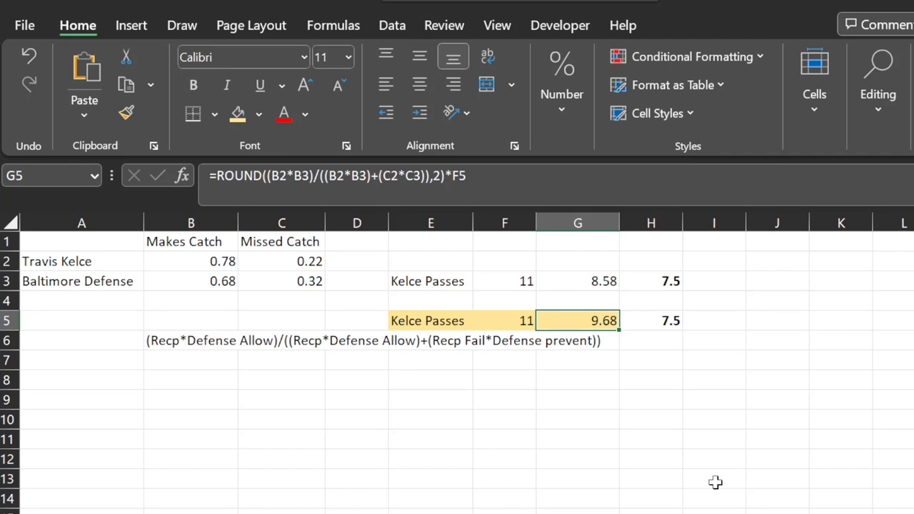
pyautogui.moveTo(677, 469)
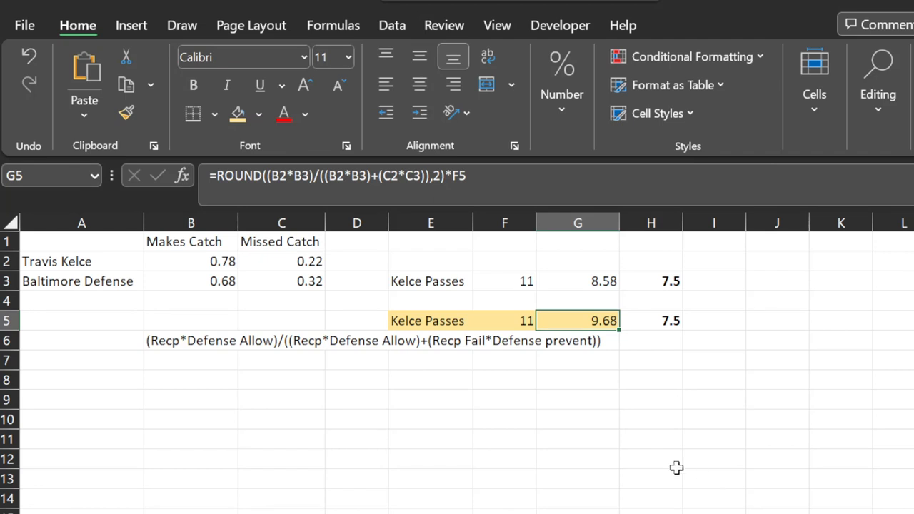
pyautogui.moveTo(697, 440)
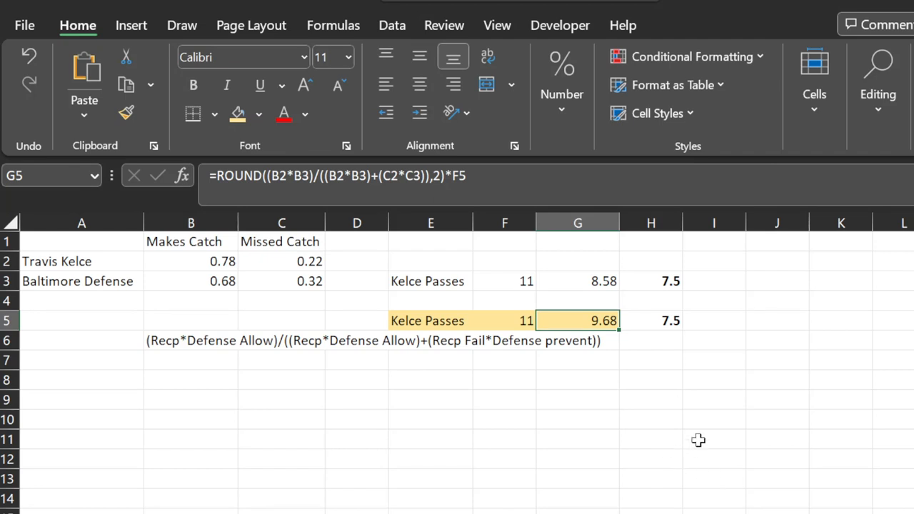
pyautogui.click(714, 440)
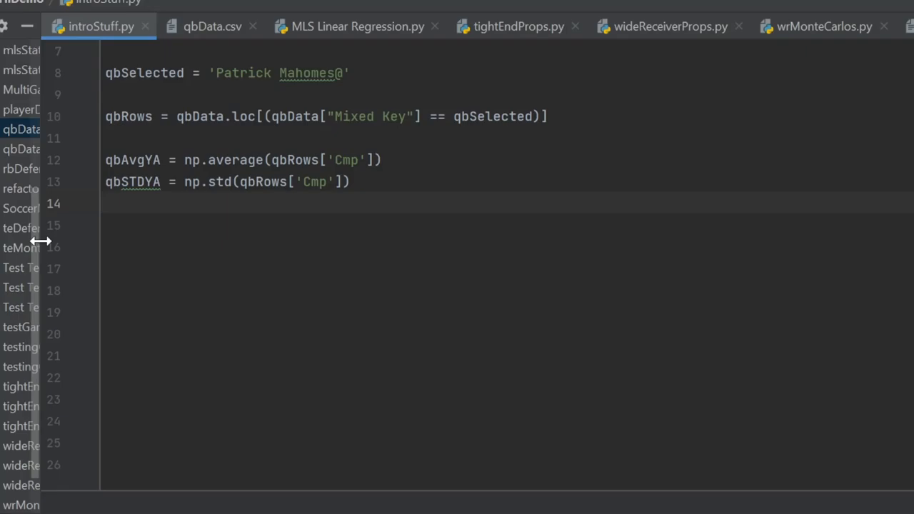
pyautogui.moveTo(526, 243)
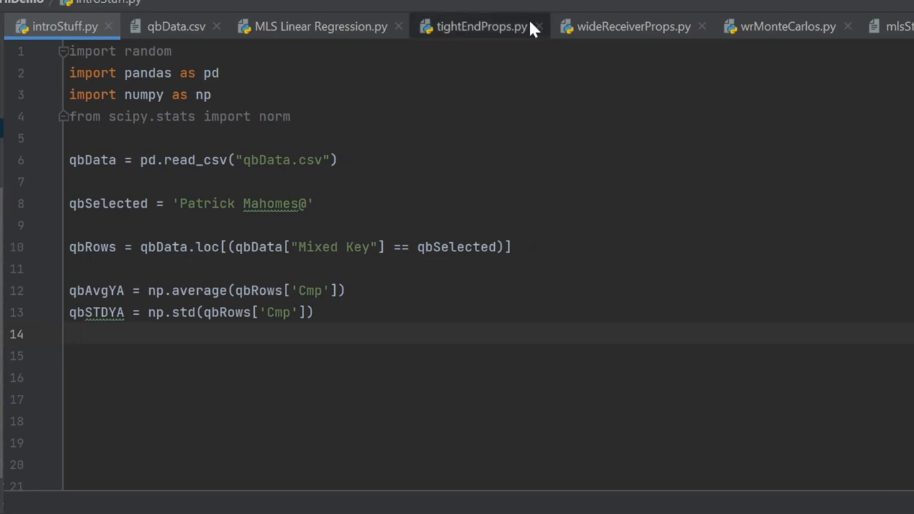
# Rename qbAvgYA to qbCmp as the average of qbRows['Cmp']
pyautogui.click(296, 344)
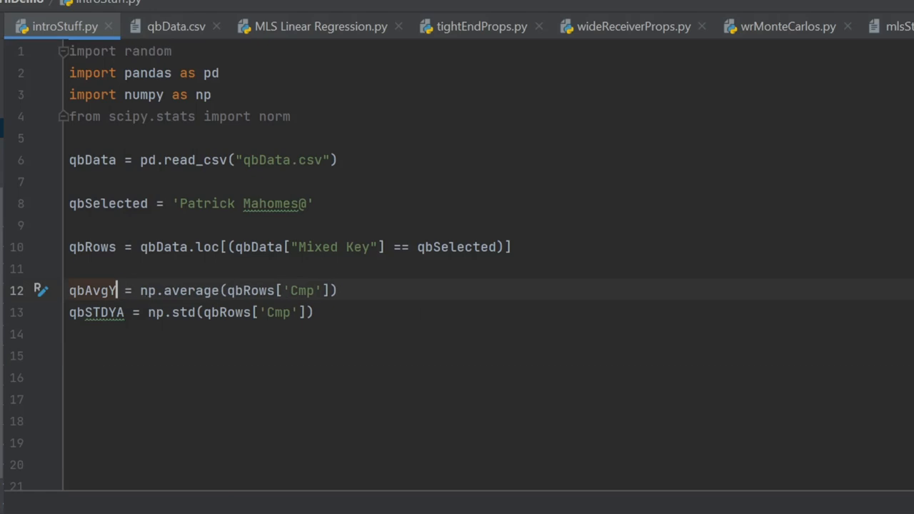
pyautogui.press('Backspace')
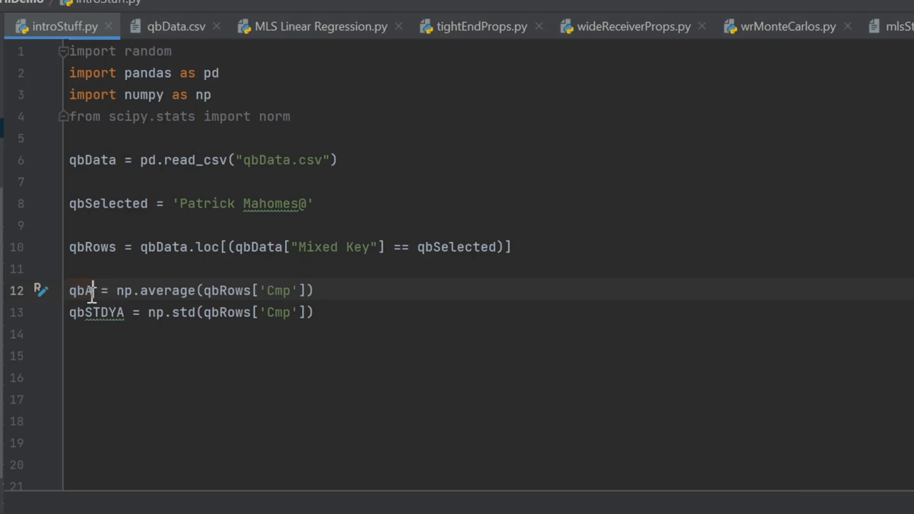
pyautogui.write('Cmp')
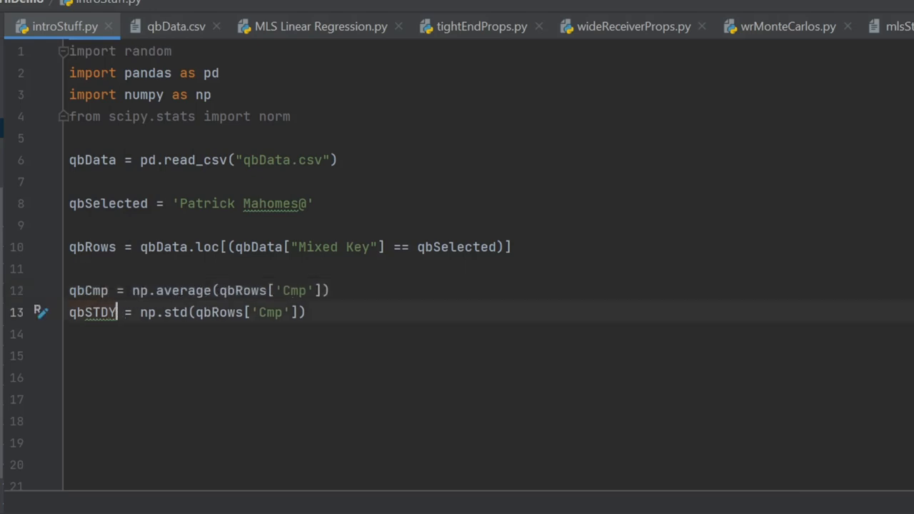
pyautogui.write('qbCmp')
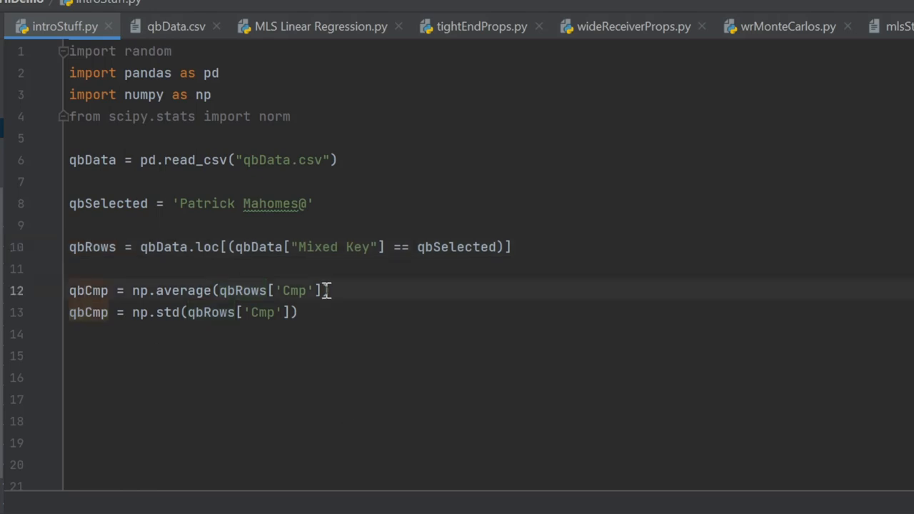
pyautogui.write(')')
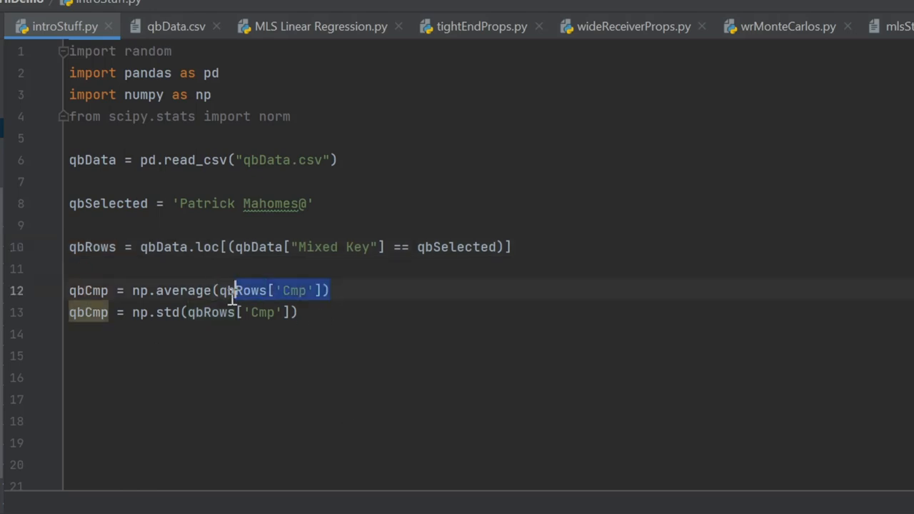
# Replace the std-deviation line with qbAtt = np.average(qbRows['Att'])
pyautogui.press('Backspace')
pyautogui.write('Att')
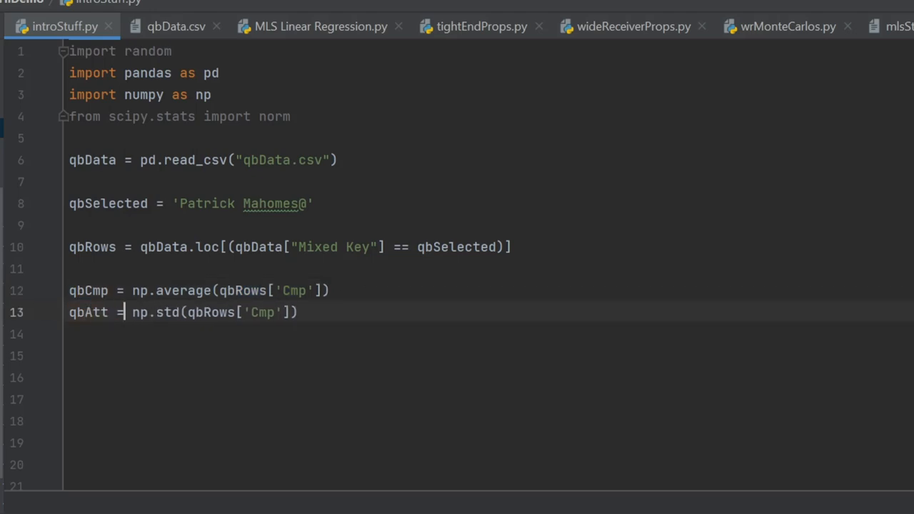
pyautogui.moveTo(155, 311); pyautogui.dragTo(275, 311)
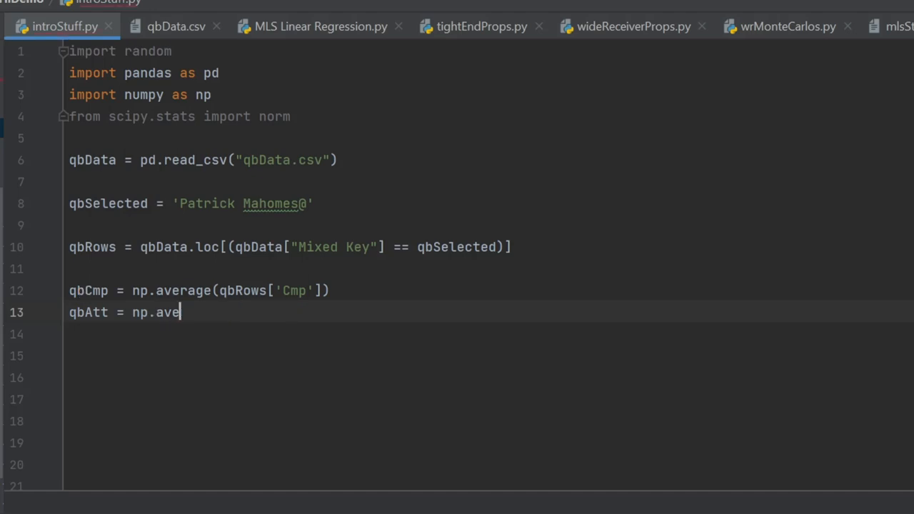
pyautogui.write("rage(qbRows['")
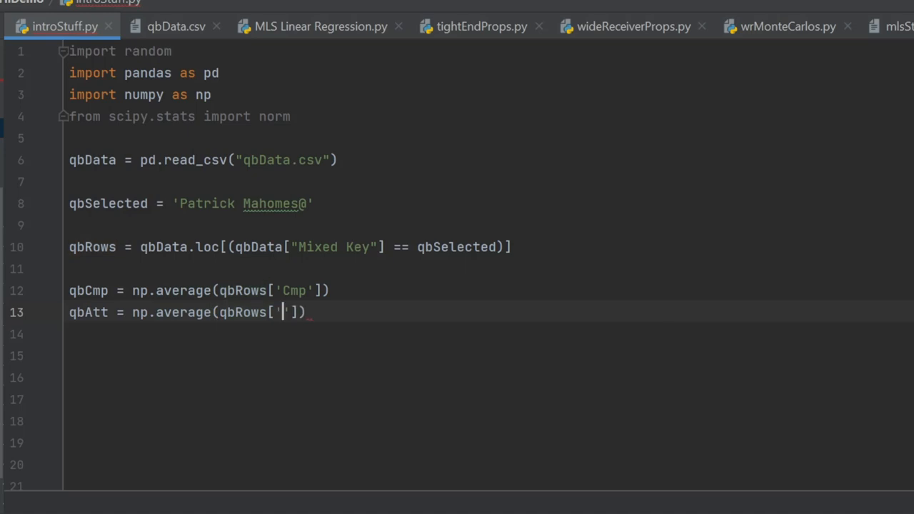
pyautogui.write('Att')
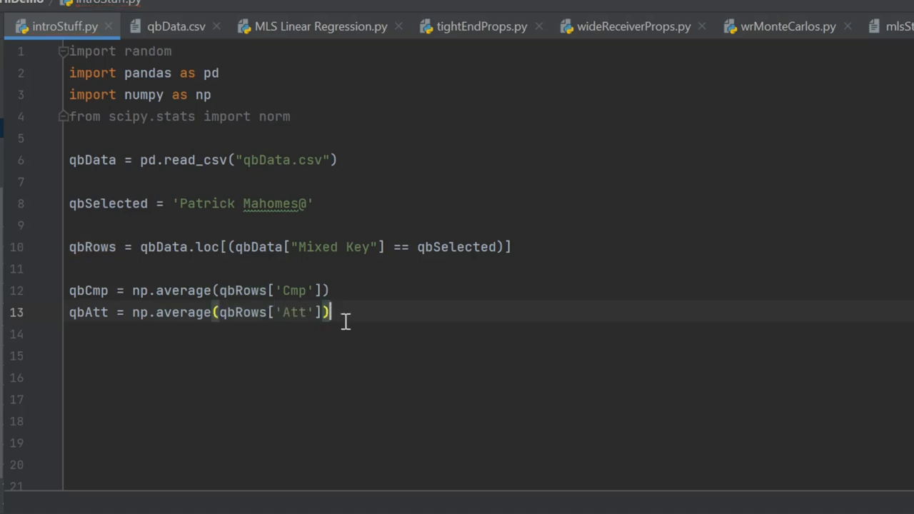
pyautogui.moveTo(374, 320)
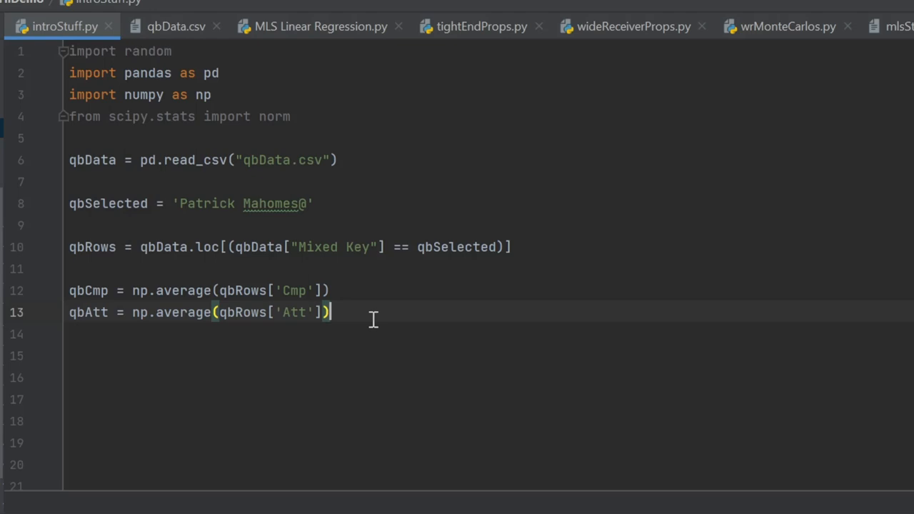
# Add print(qbCmp) and print(qbAtt) and run, showing 25.5625 and 37.78125
pyautogui.write('print')
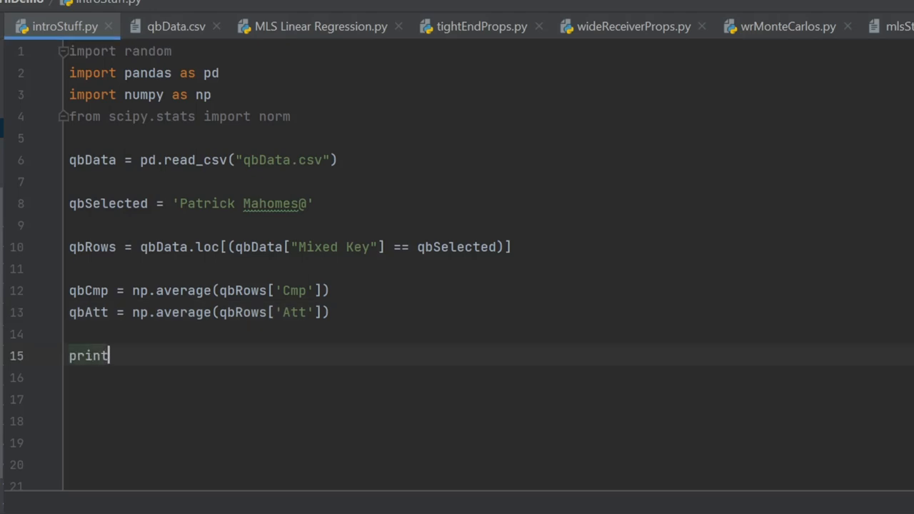
pyautogui.write('(q')
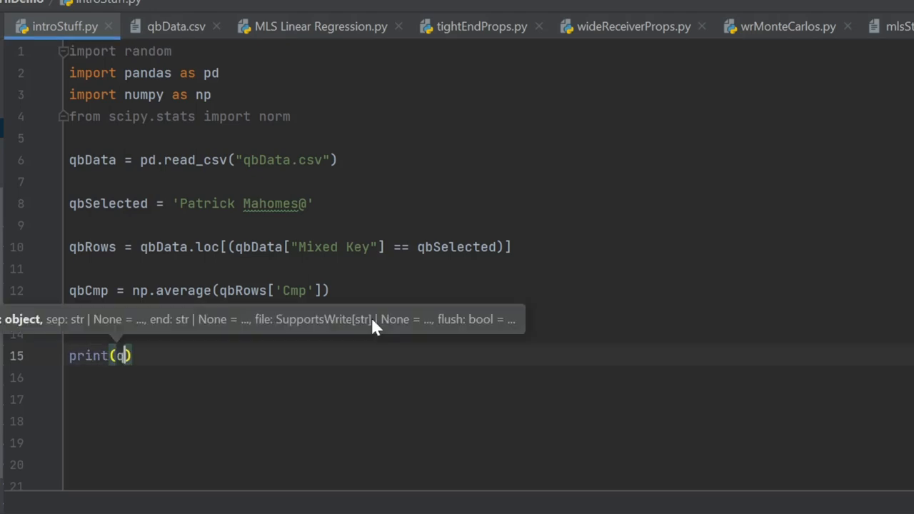
pyautogui.write('bCmp')
pyautogui.click(489, 378)
pyautogui.write('print(')
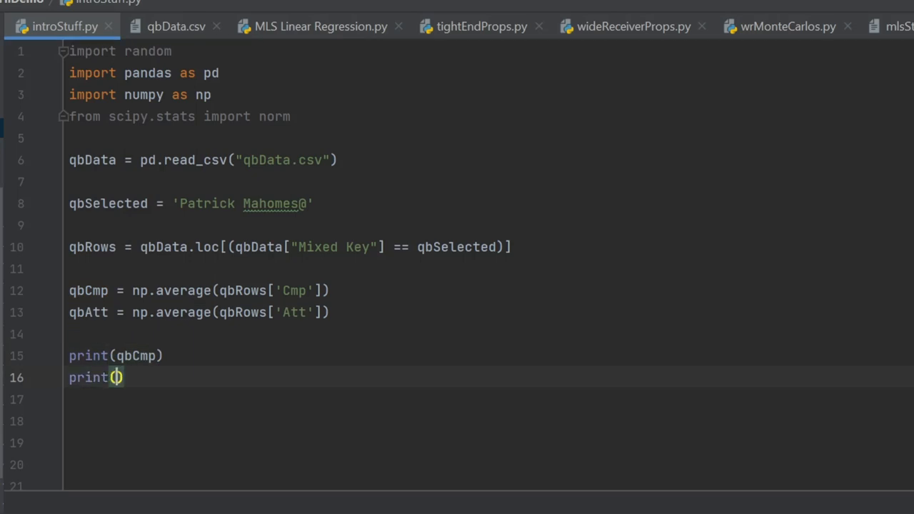
pyautogui.write('qbAtt')
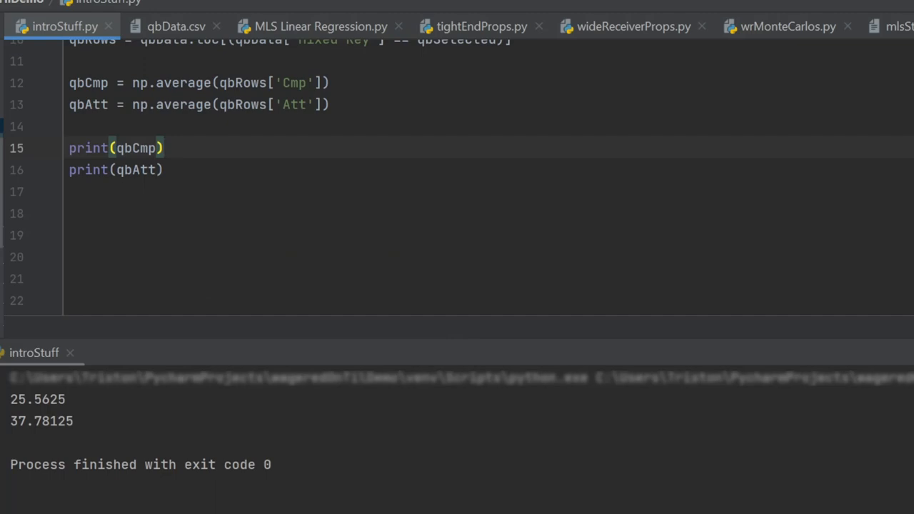
pyautogui.moveTo(329, 120)
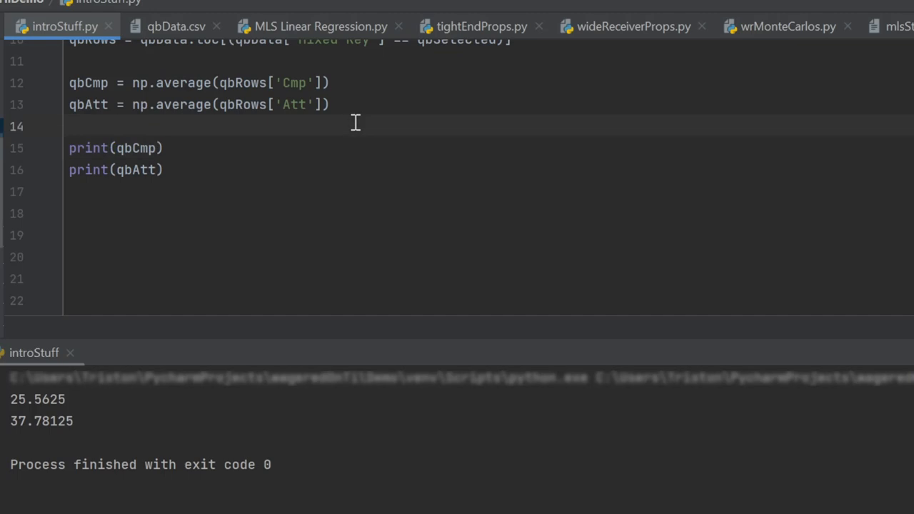
# Add qbProb = qbCmp/qbAtt on a new line below the averages
pyautogui.press('enter')
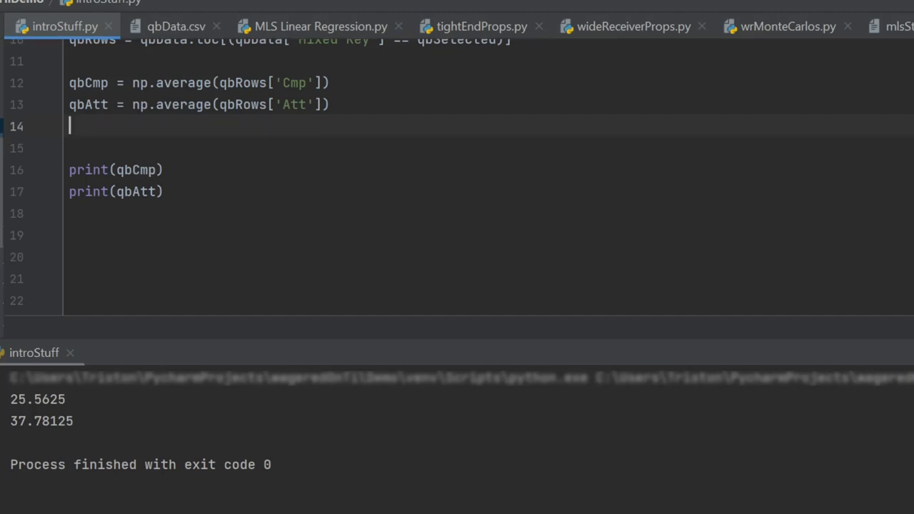
pyautogui.write('qbProb')
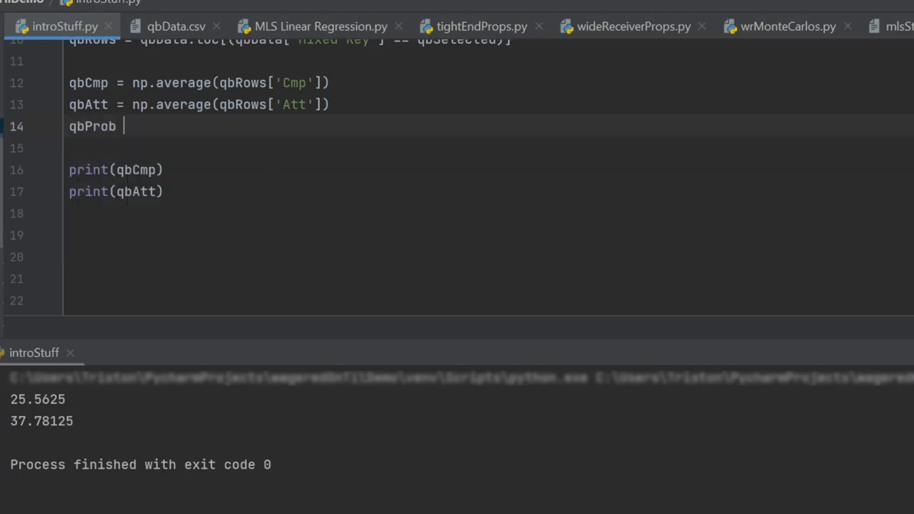
pyautogui.write('=')
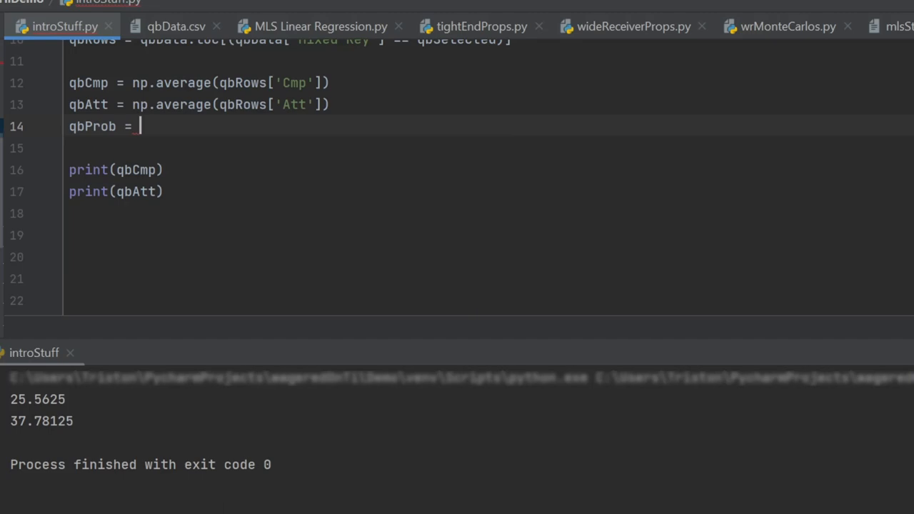
pyautogui.write('qbC')
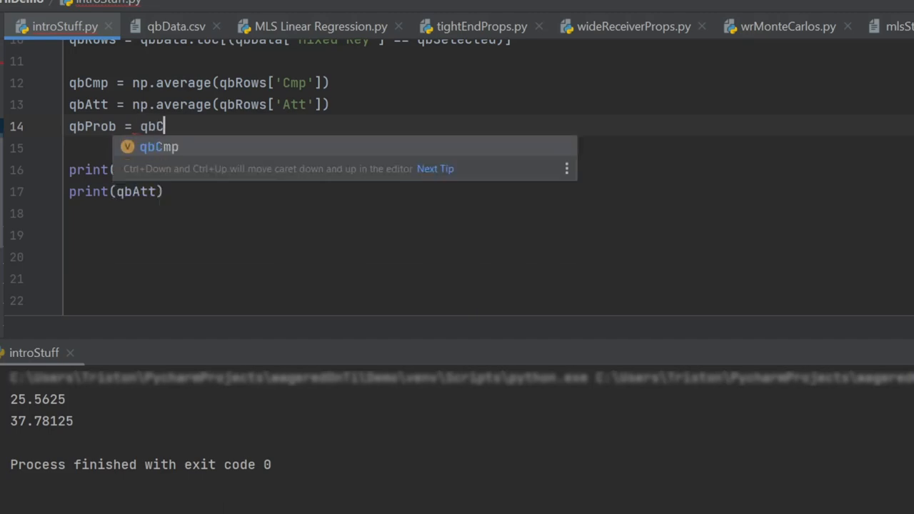
pyautogui.write('mp/qb')
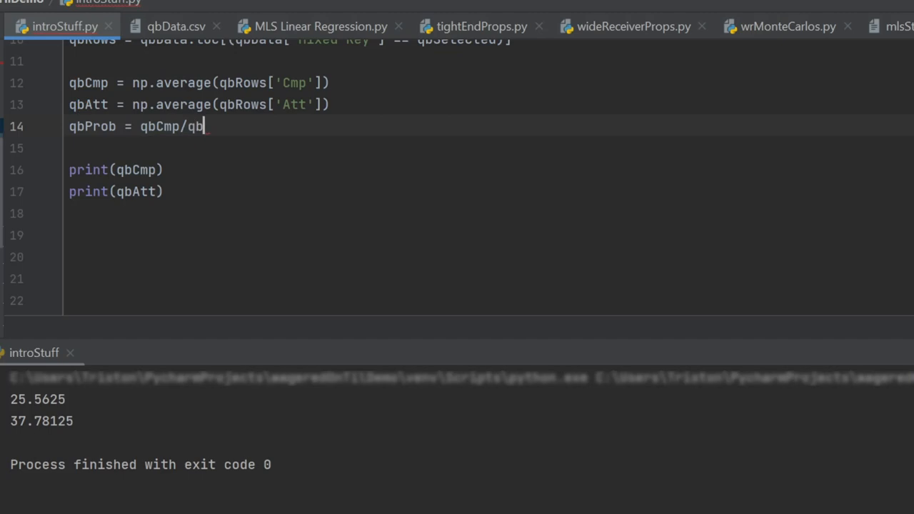
pyautogui.write('Att')
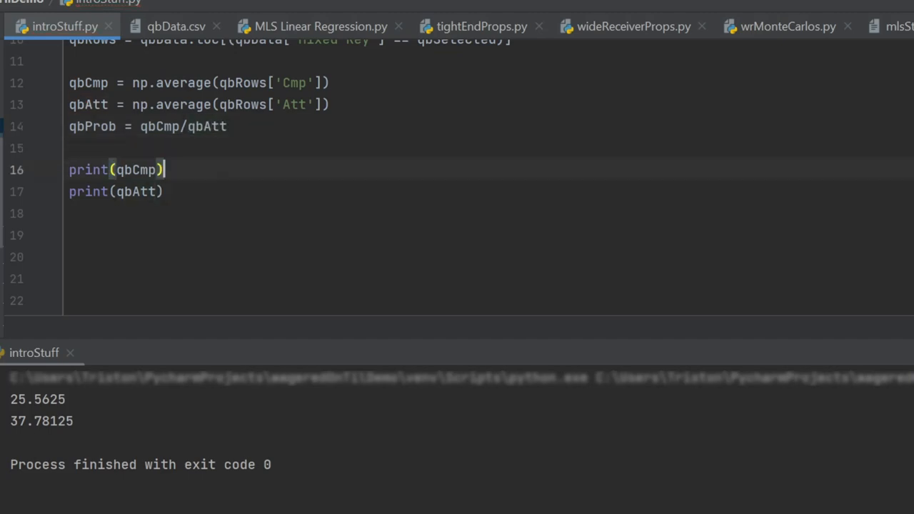
# Add print(qbProb) and rerun the script to show about 0.6766
pyautogui.write('prin')
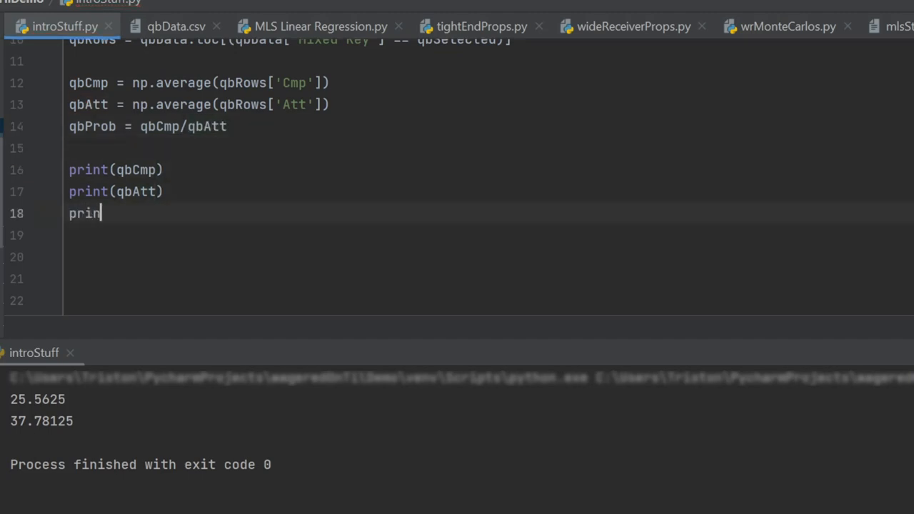
pyautogui.write('t(qbProb')
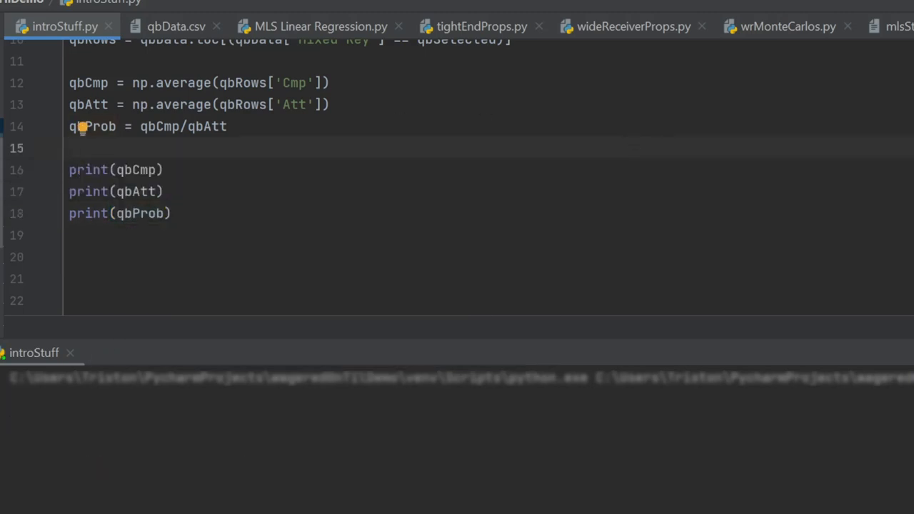
pyautogui.press('F5')
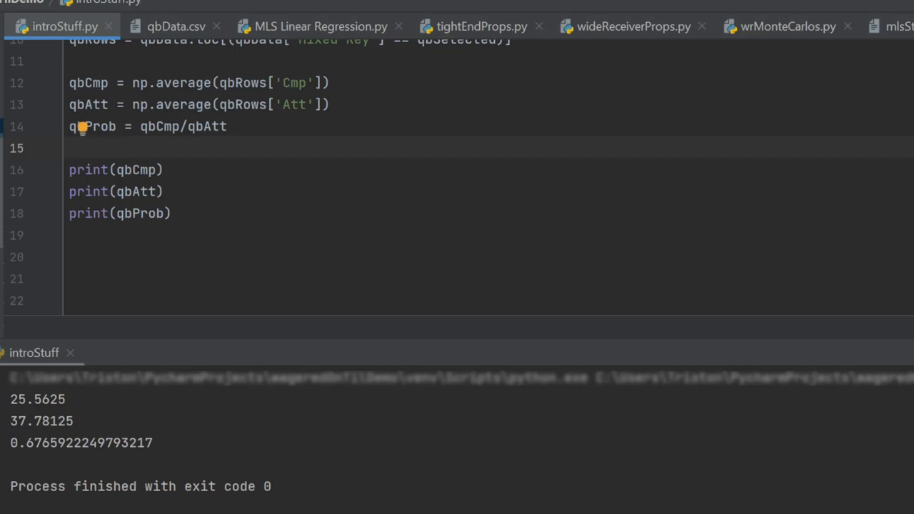
pyautogui.moveTo(539, 272)
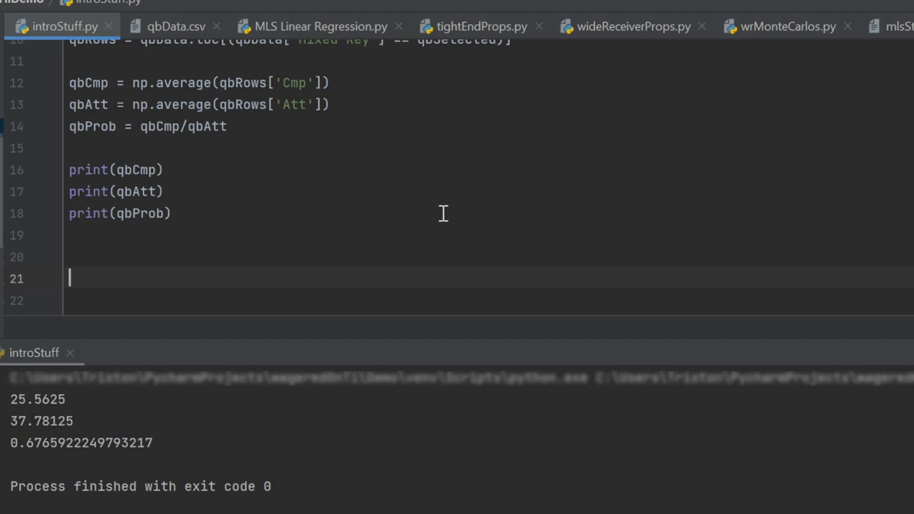
pyautogui.moveTo(320, 155)
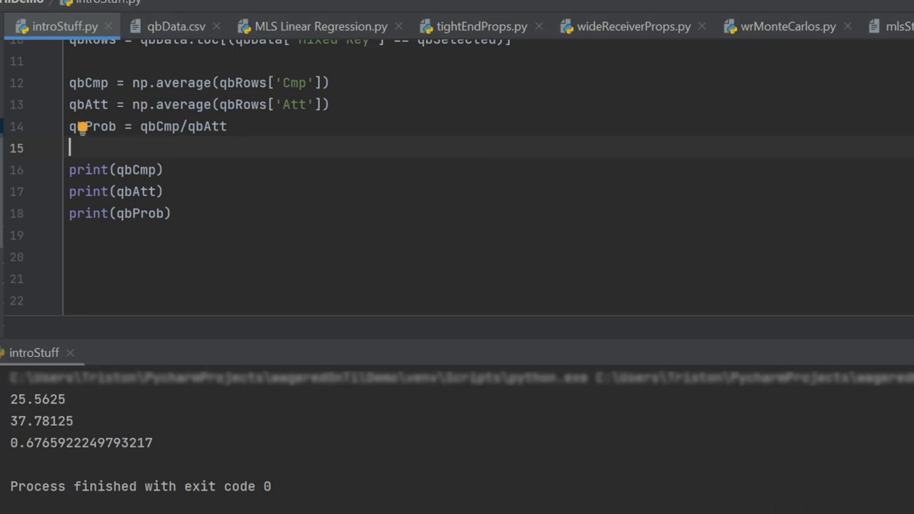
# Add the line defense = .673 under qbProb
pyautogui.write('defense')
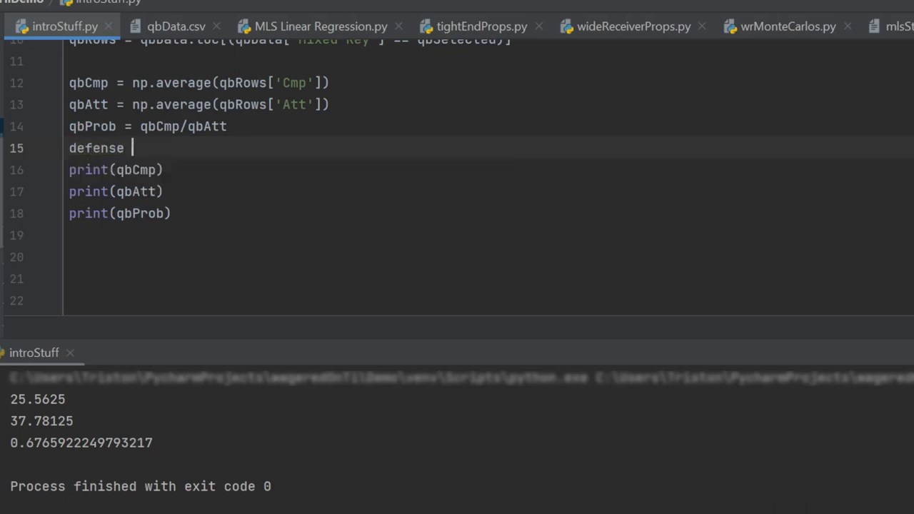
pyautogui.write('=')
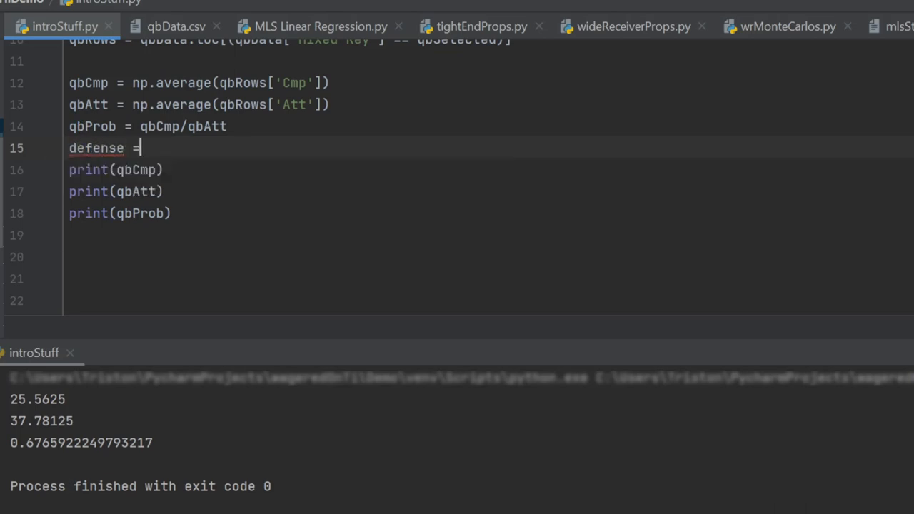
pyautogui.write('.')
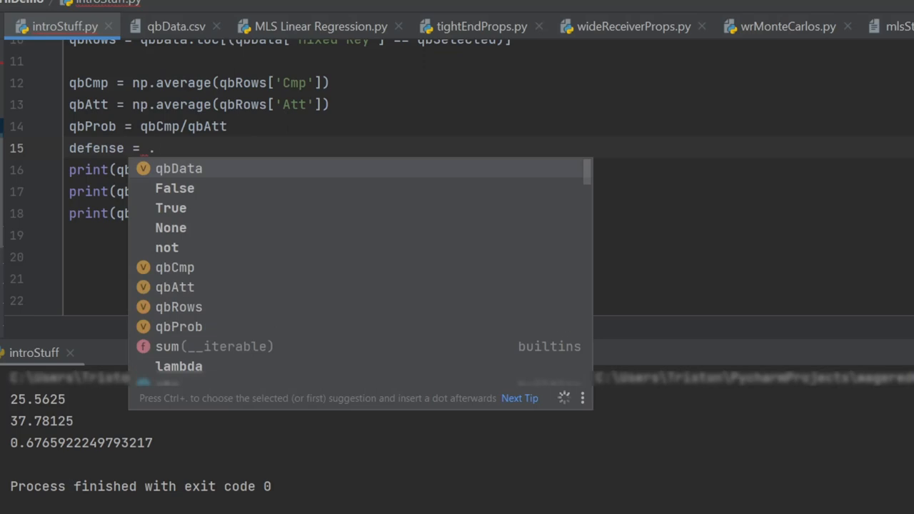
pyautogui.write('67')
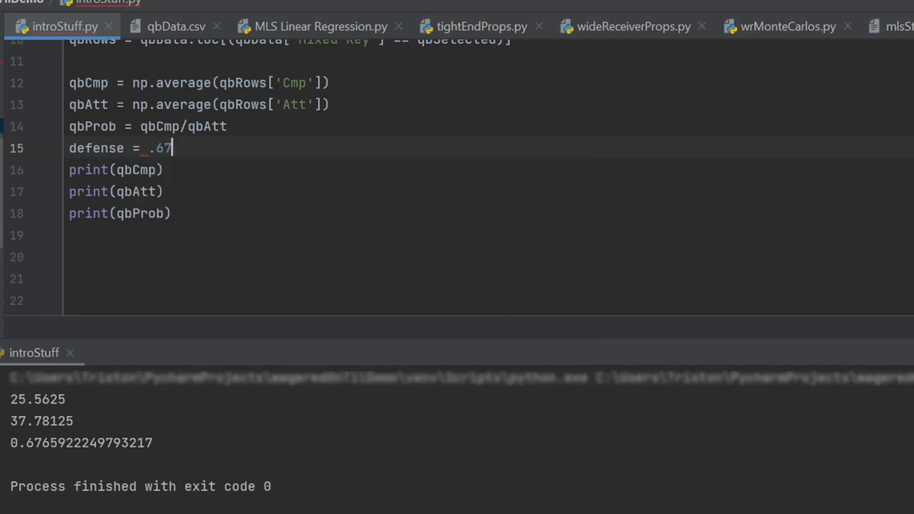
pyautogui.write('3')
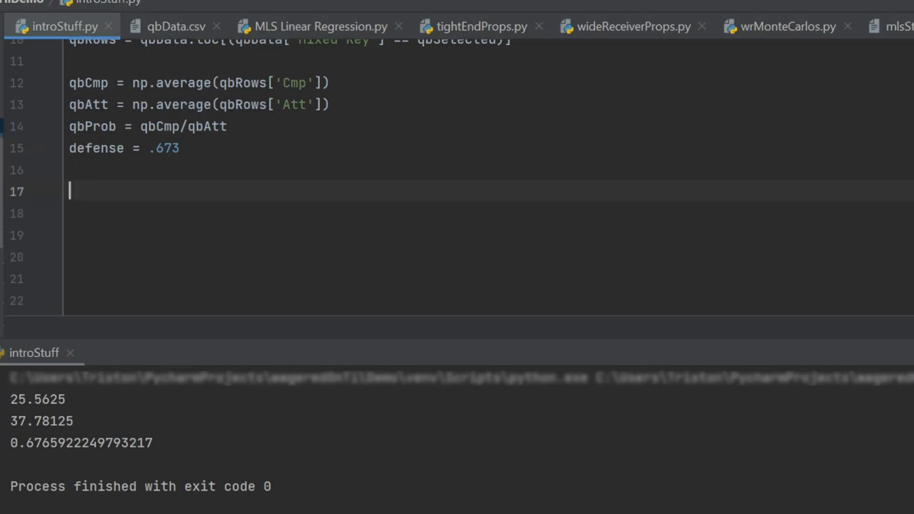
# Write the numerator bayesResult = (qbProb * defense)/
pyautogui.write('bayes')
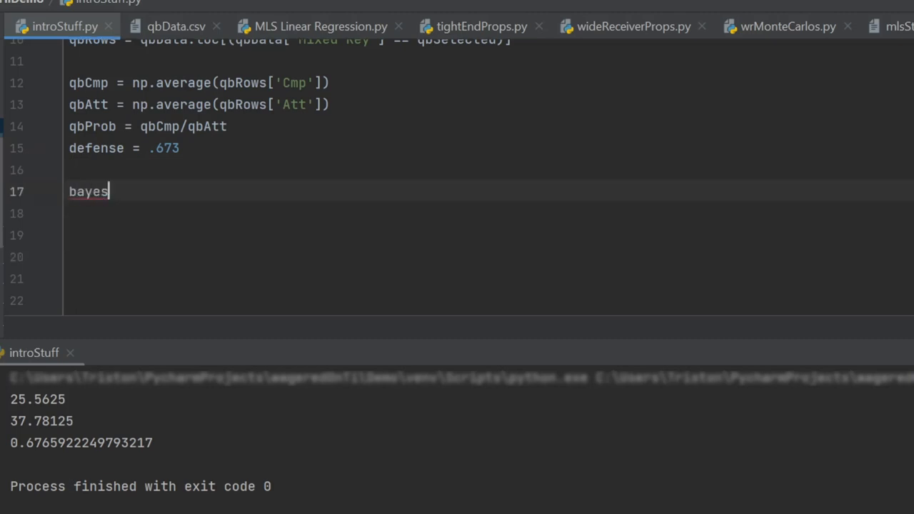
pyautogui.write('Result =')
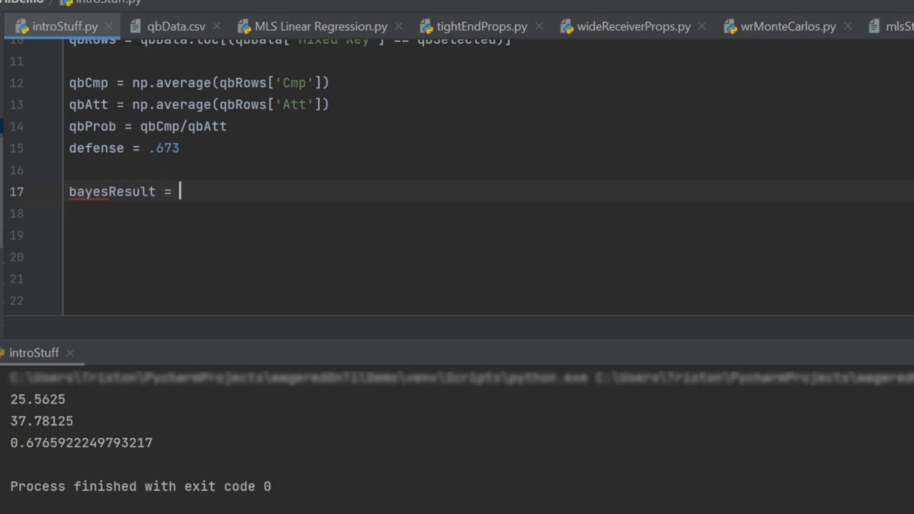
pyautogui.write('(')
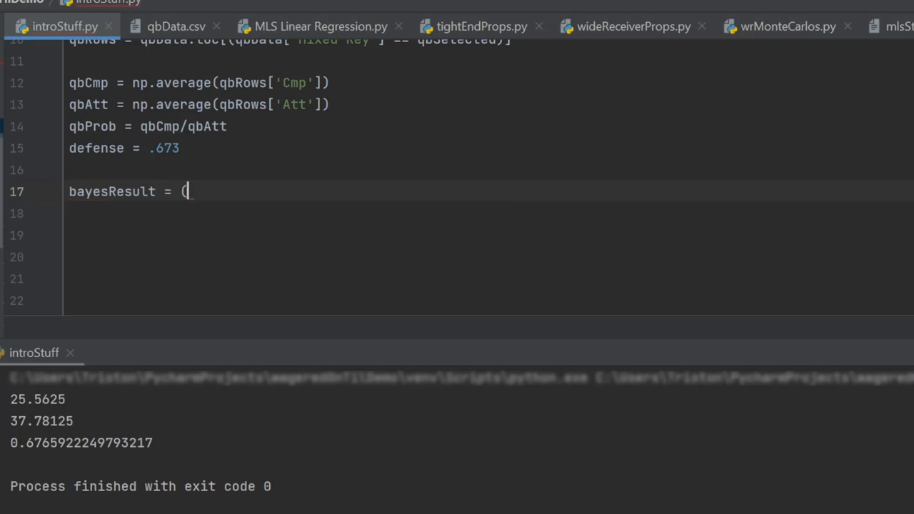
pyautogui.write('qb')
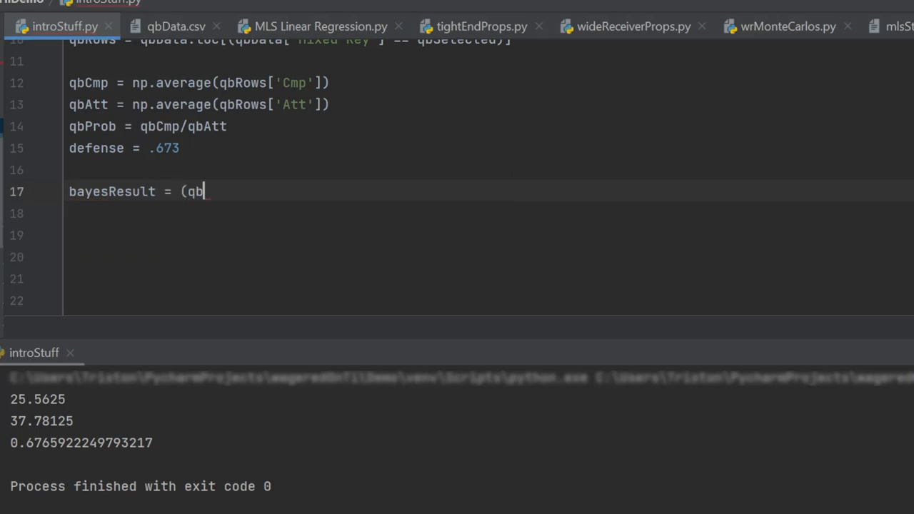
pyautogui.write('Prob')
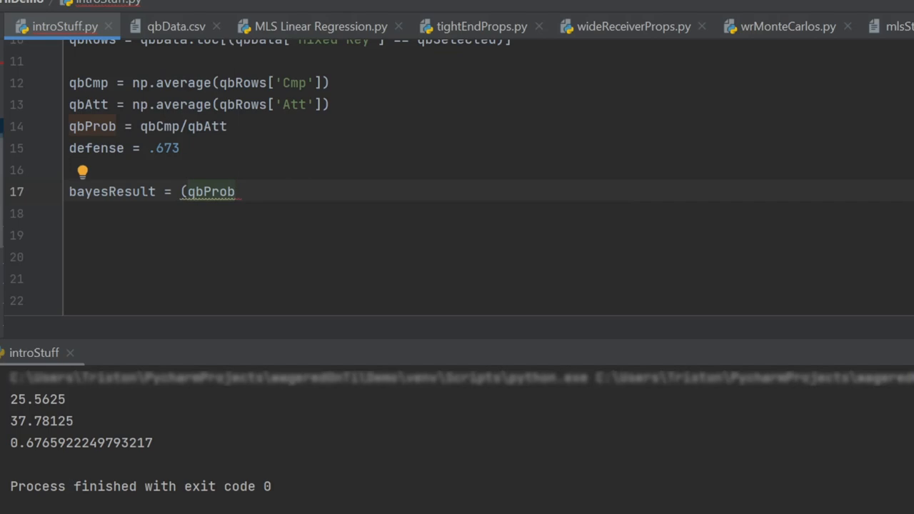
pyautogui.write('* de')
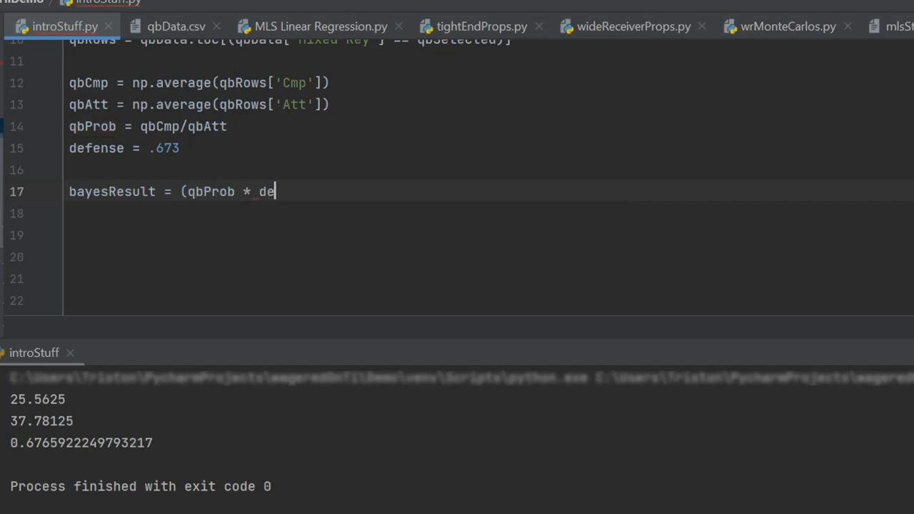
pyautogui.write('fense)')
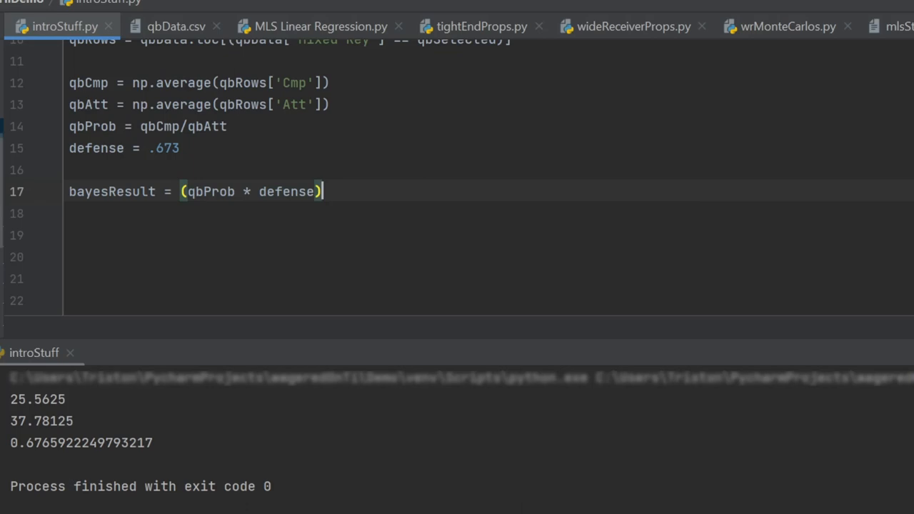
pyautogui.write('/')
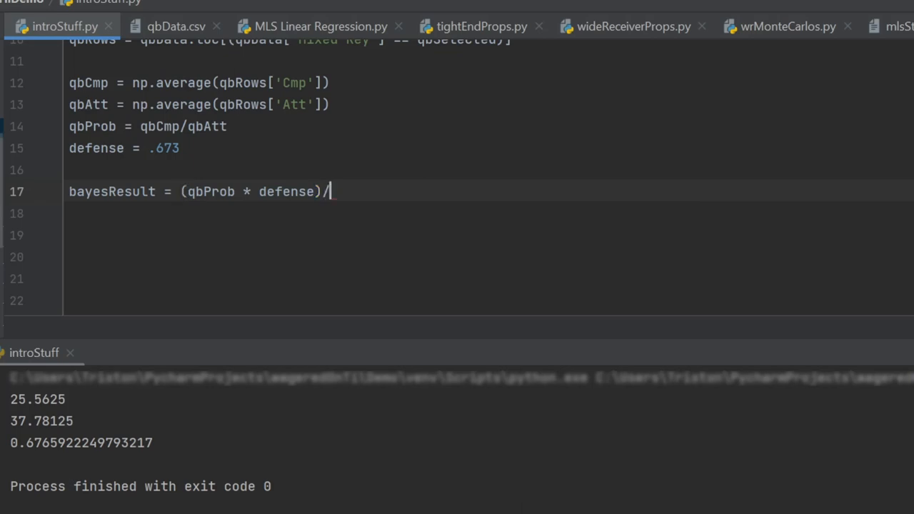
# Complete the denominator ((qbProb*defense)+((1-qbProb)*(1-defense)))
pyautogui.write('(qbProb*')
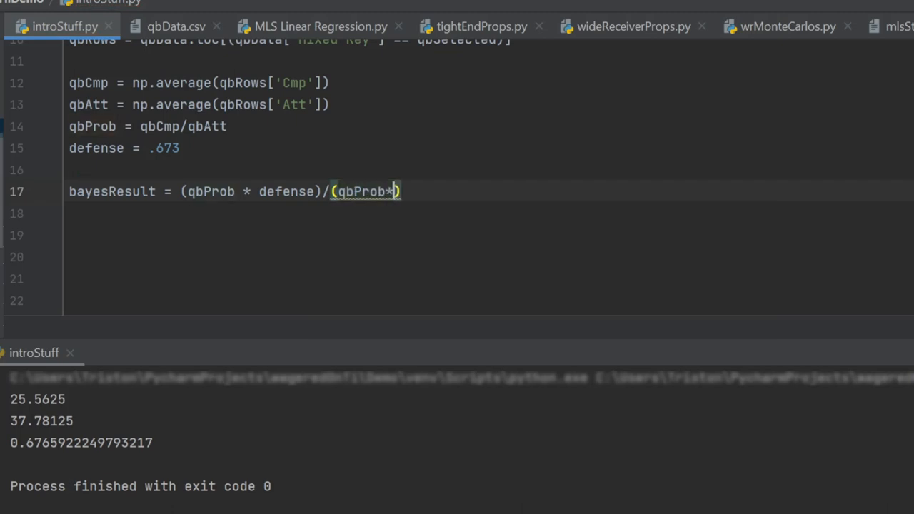
pyautogui.write('defense')
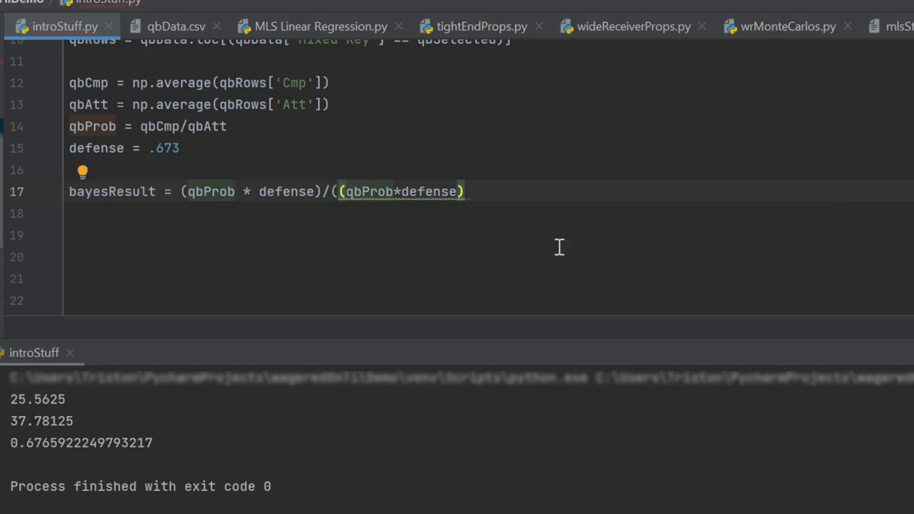
pyautogui.write('+')
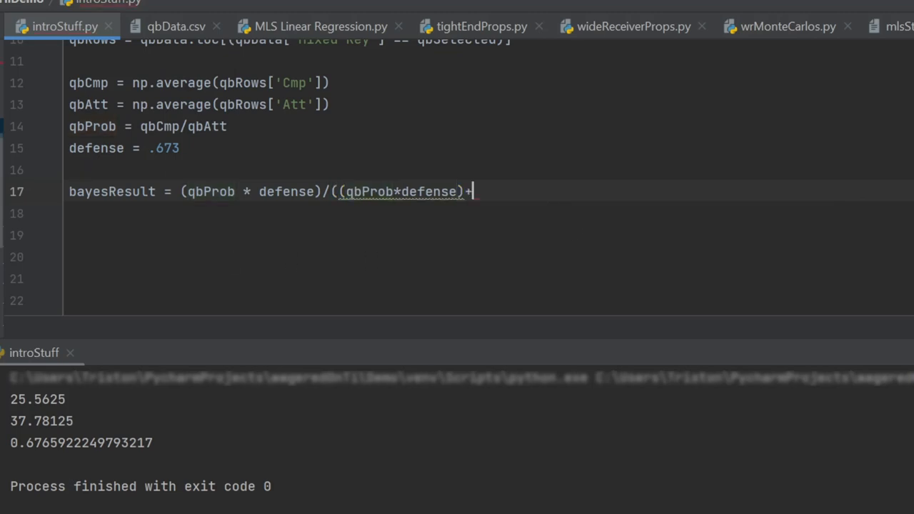
pyautogui.write('(')
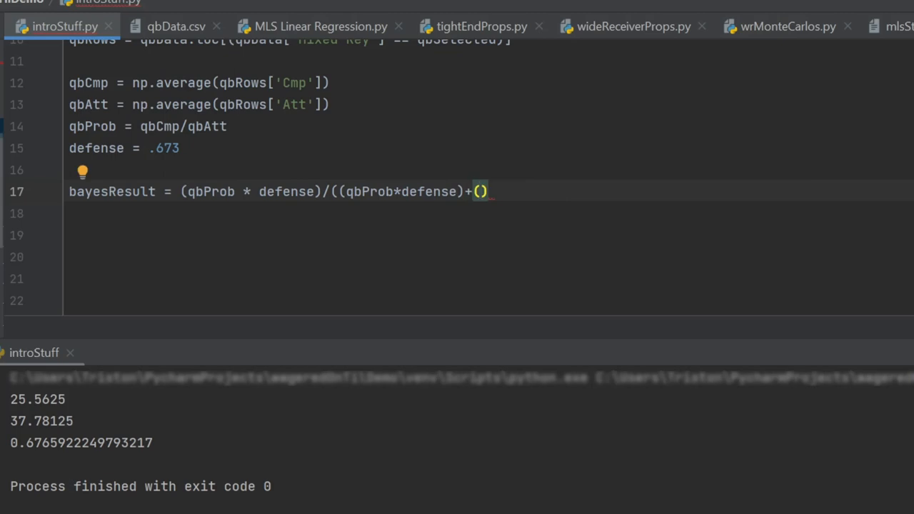
pyautogui.write('1-qbProb')
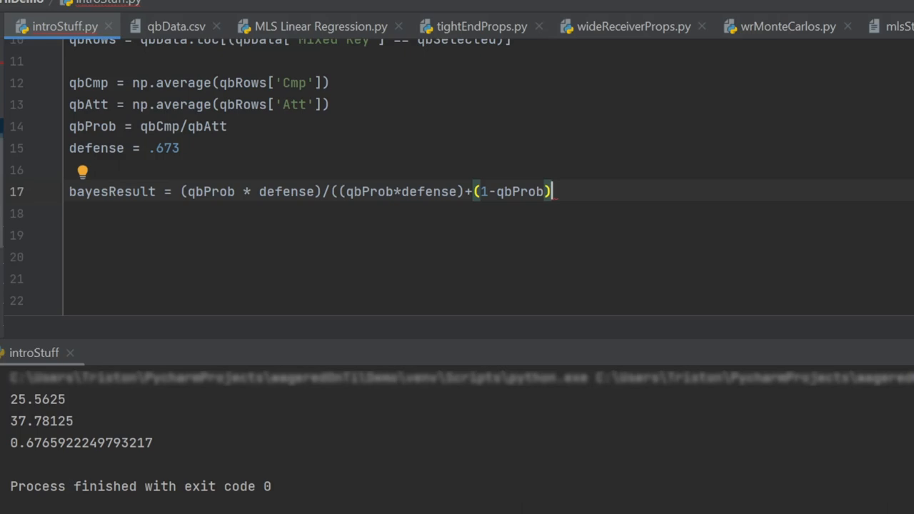
pyautogui.write('*')
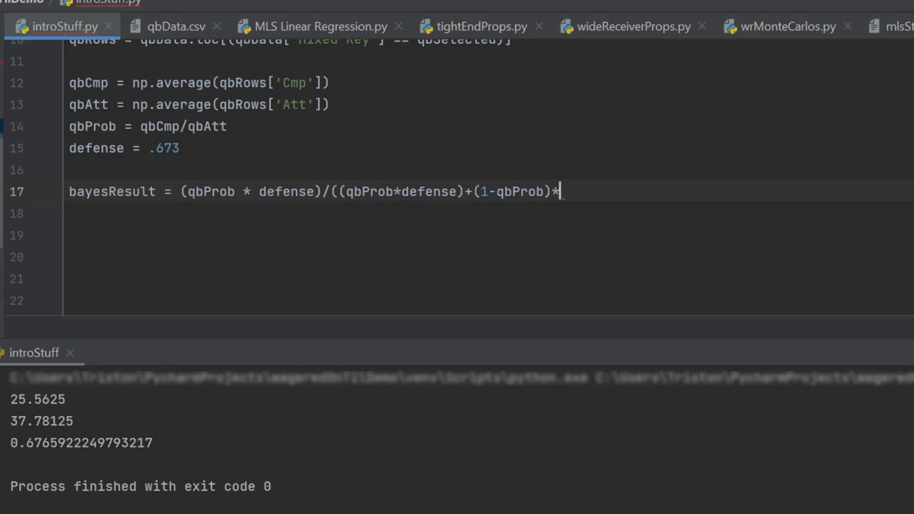
pyautogui.write('(')
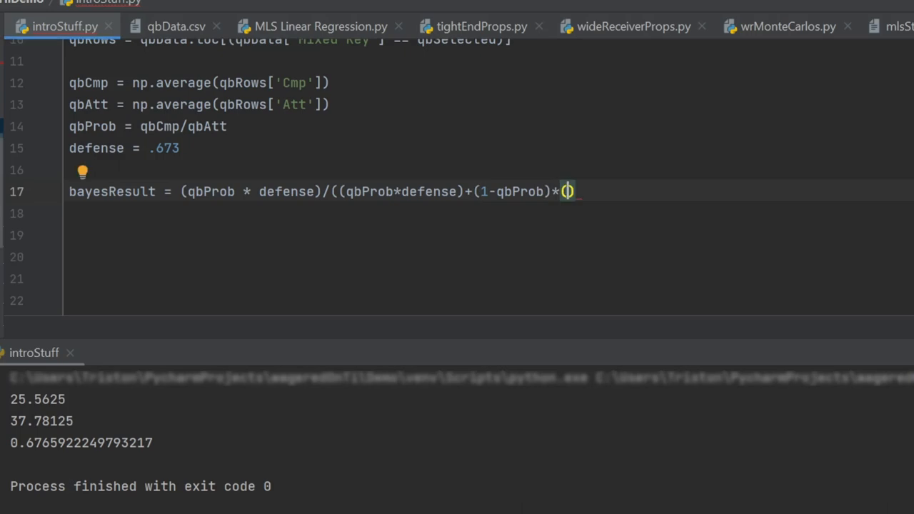
pyautogui.write('1-defn')
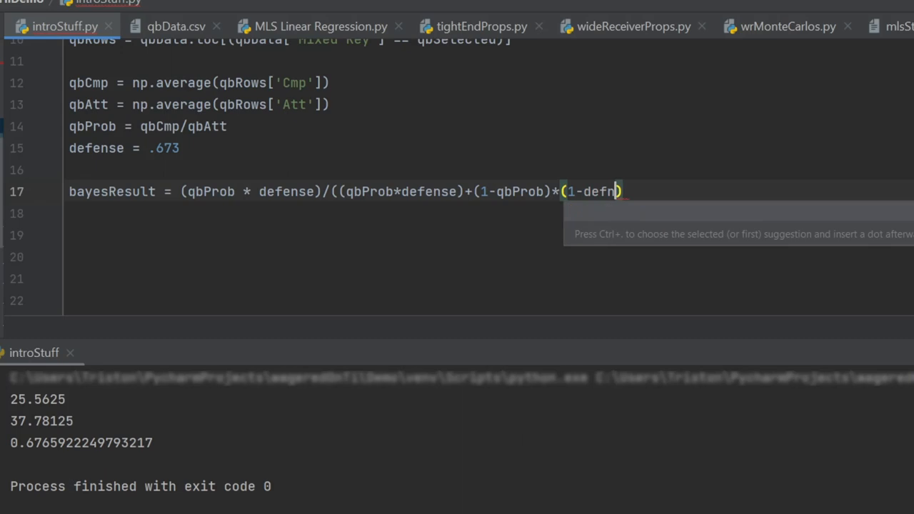
pyautogui.write('ense)')
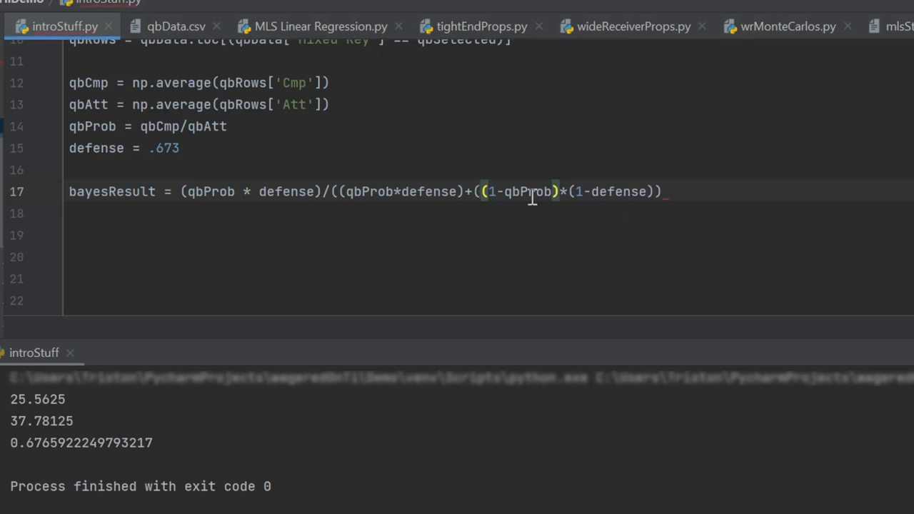
pyautogui.moveTo(626, 194)
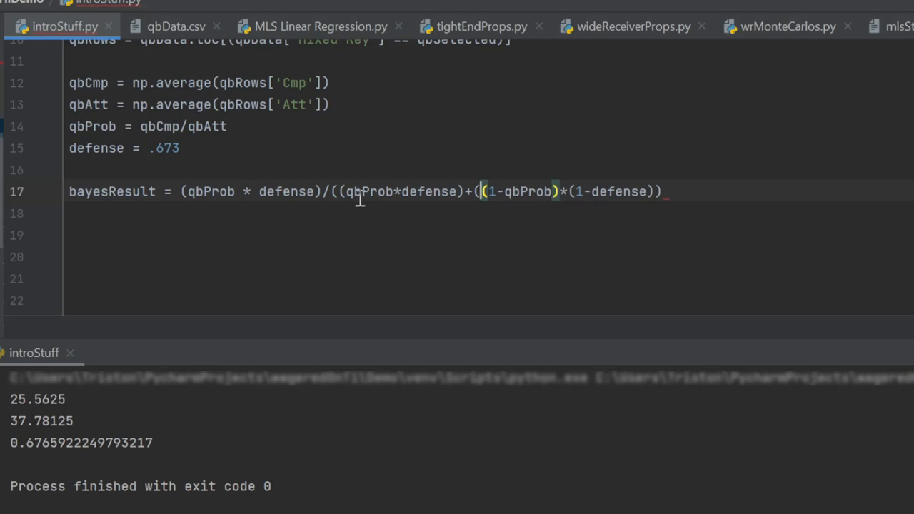
pyautogui.moveTo(435, 198)
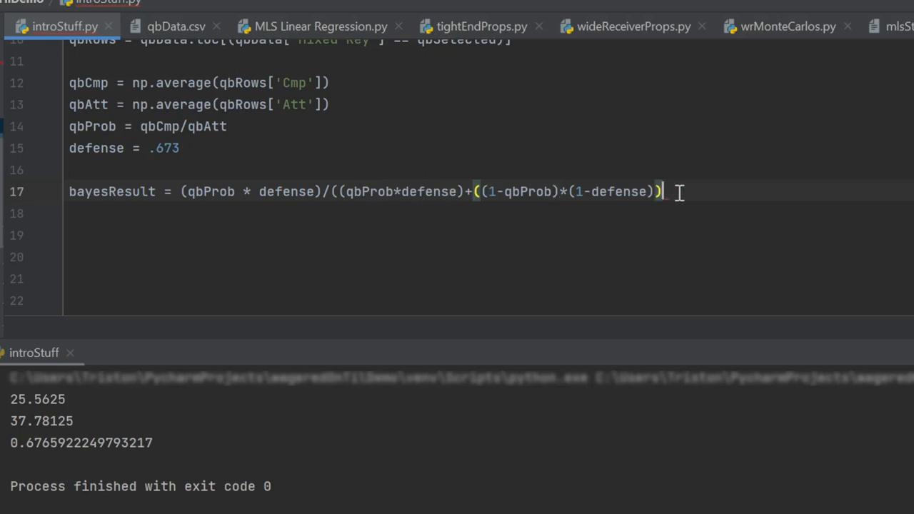
pyautogui.write(')')
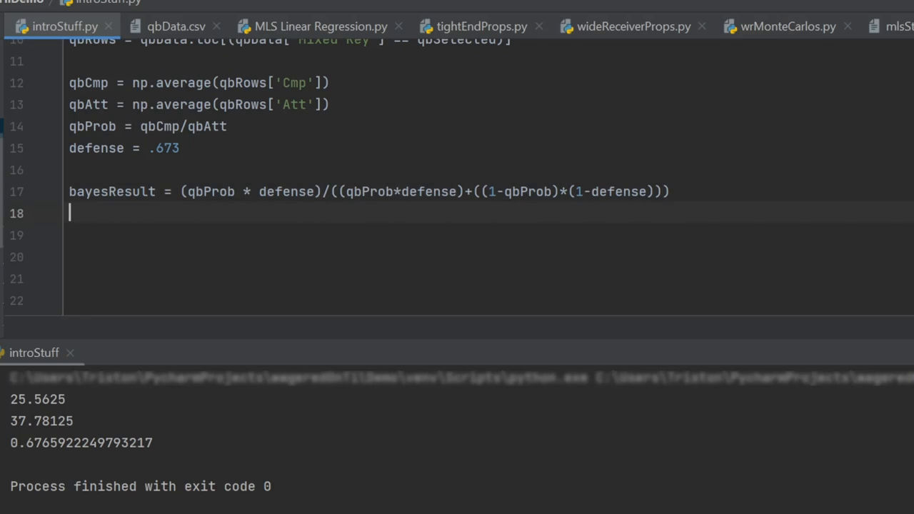
# Add print(qbProb) and print(bayesResult) lines
pyautogui.write('prion')
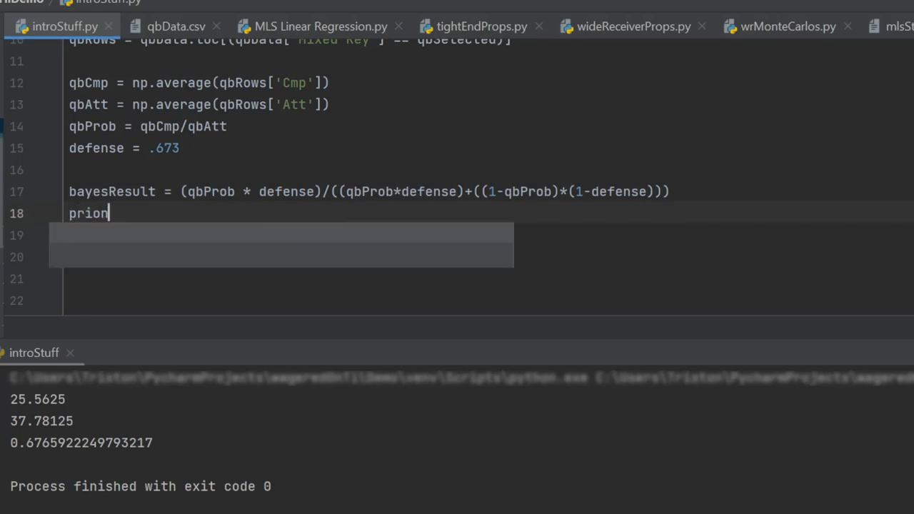
pyautogui.write('print()')
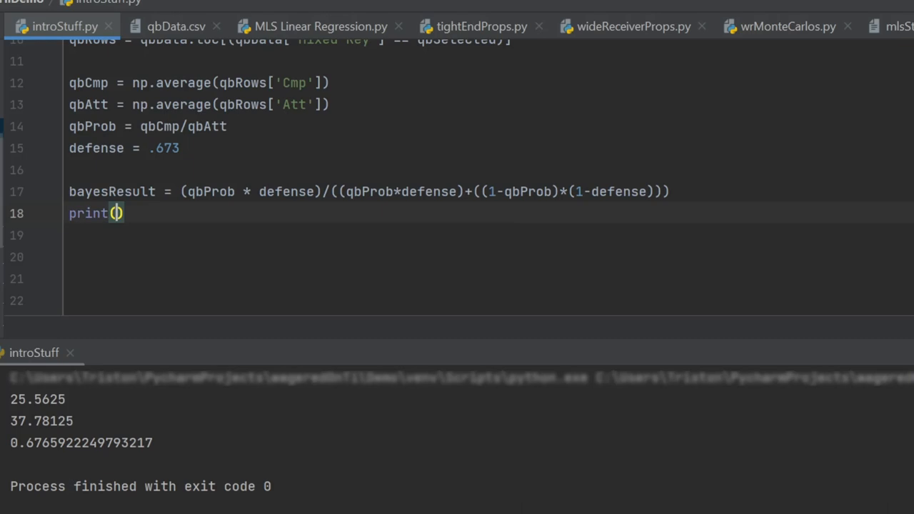
pyautogui.write('qbProb')
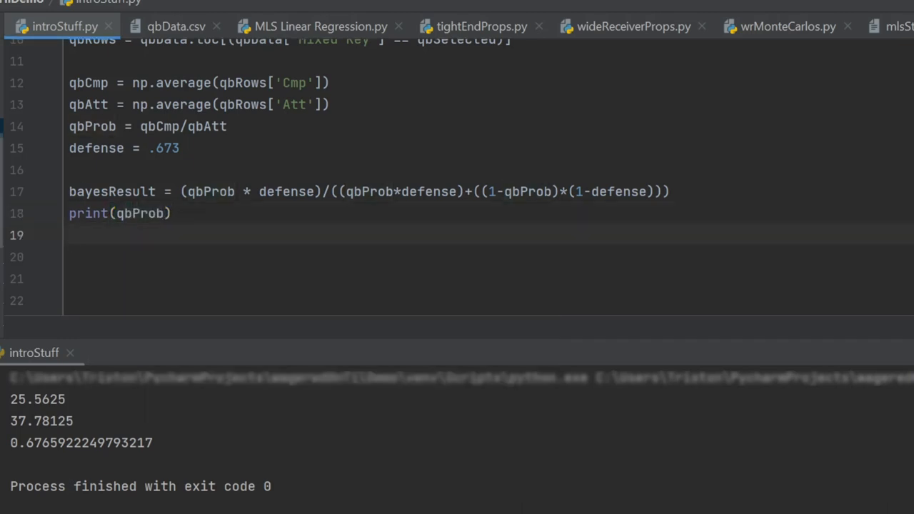
pyautogui.write('print(bayesResult)')
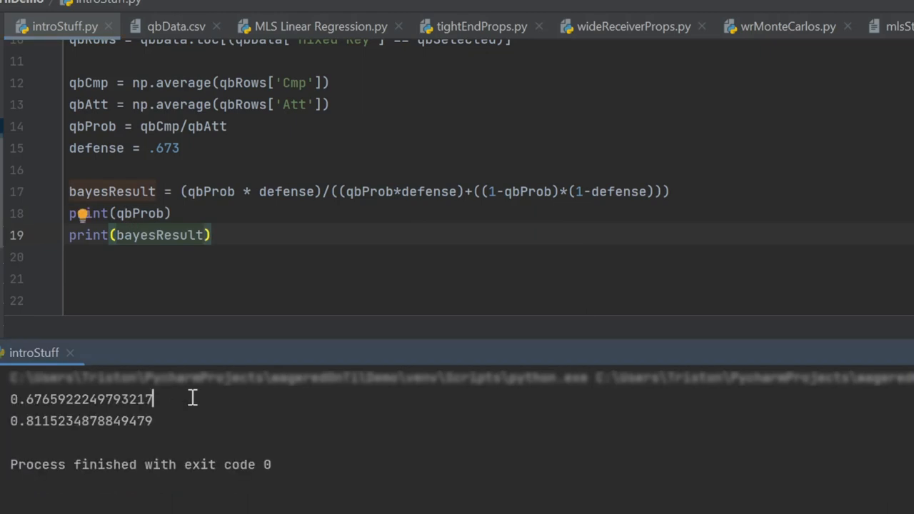
pyautogui.moveTo(164, 398)
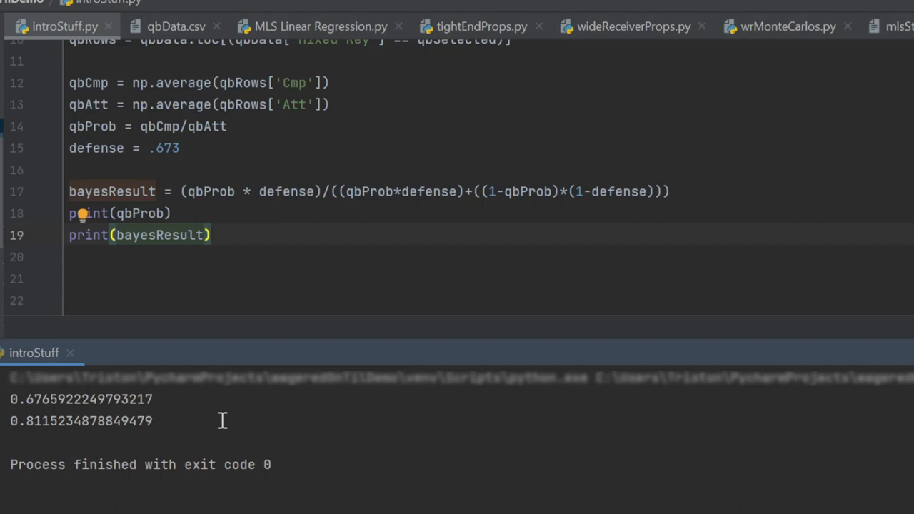
# Run the script, printing 0.6765922249793217 and 0.8115234878849479
pyautogui.click(154, 420)
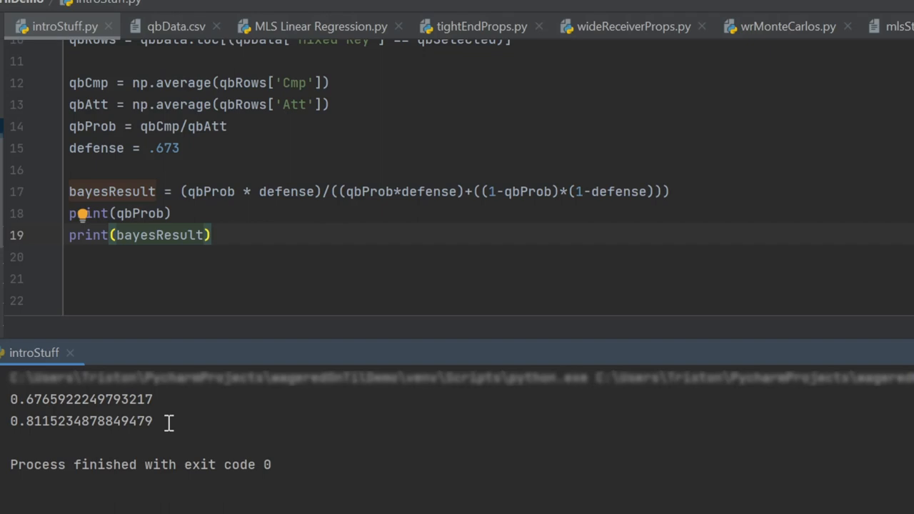
pyautogui.click(171, 213)
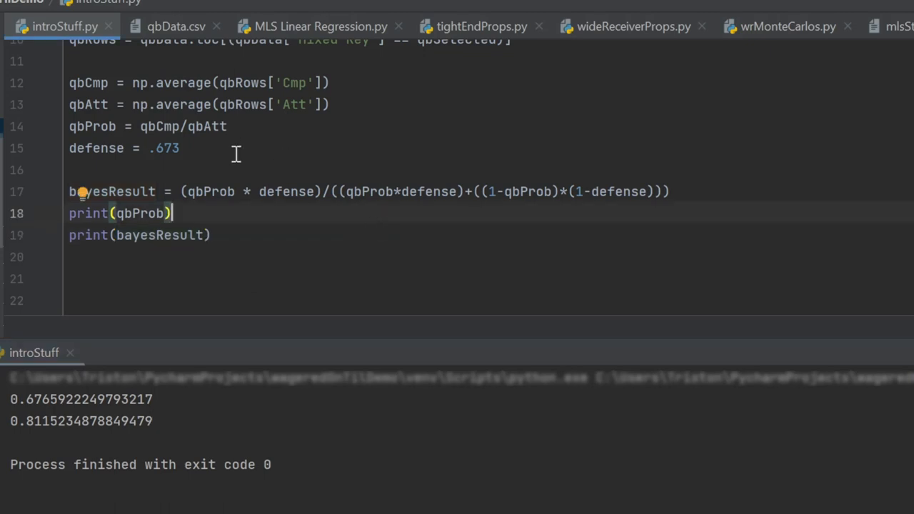
pyautogui.click(181, 147)
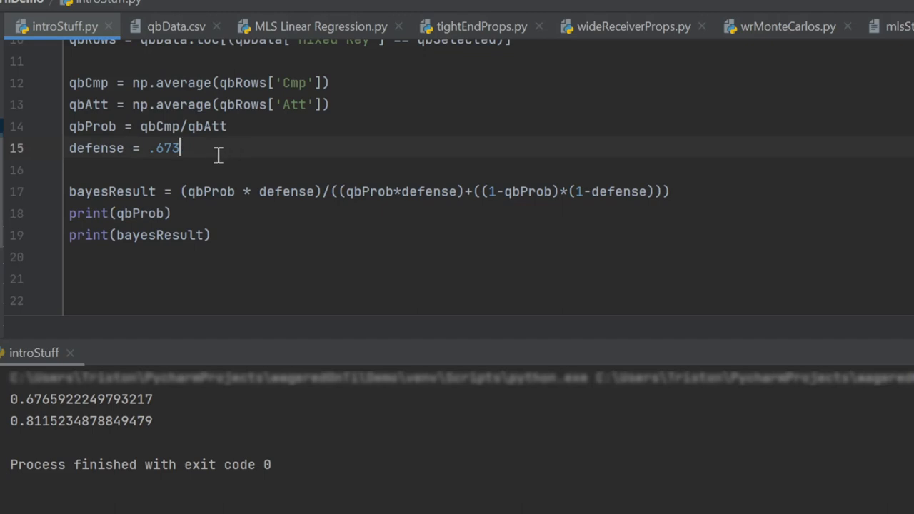
pyautogui.moveTo(223, 160)
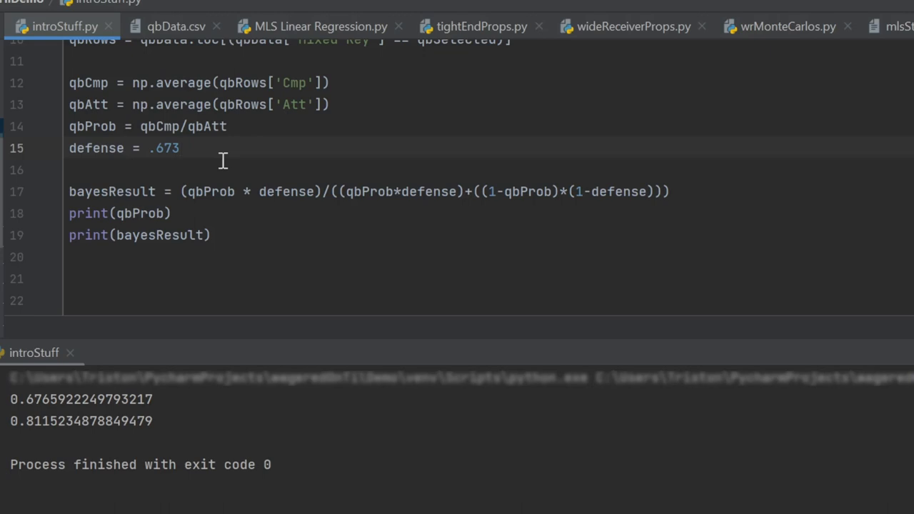
pyautogui.moveTo(68, 105); pyautogui.dragTo(211, 234)
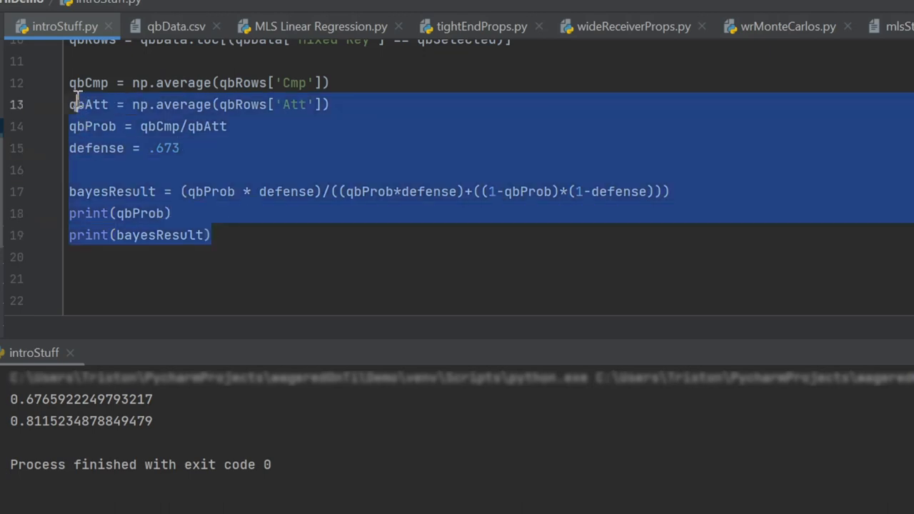
pyautogui.click(220, 170)
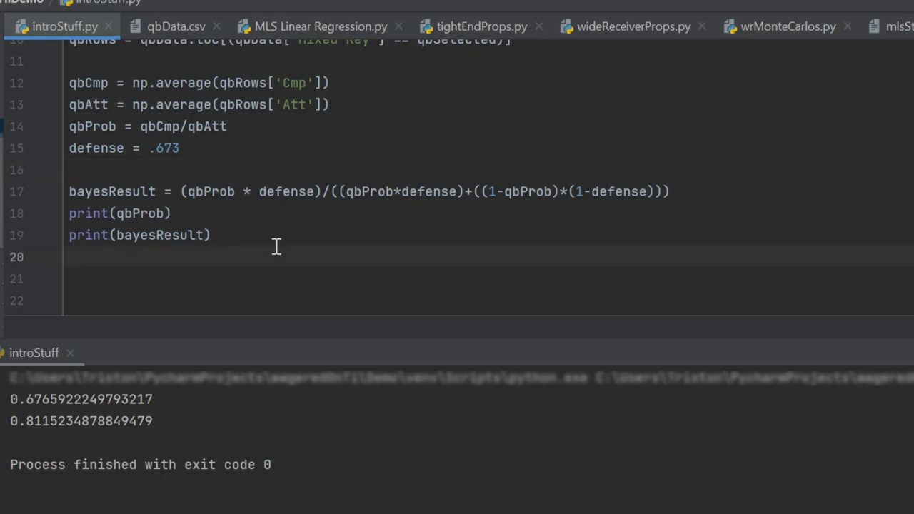
pyautogui.moveTo(214, 213)
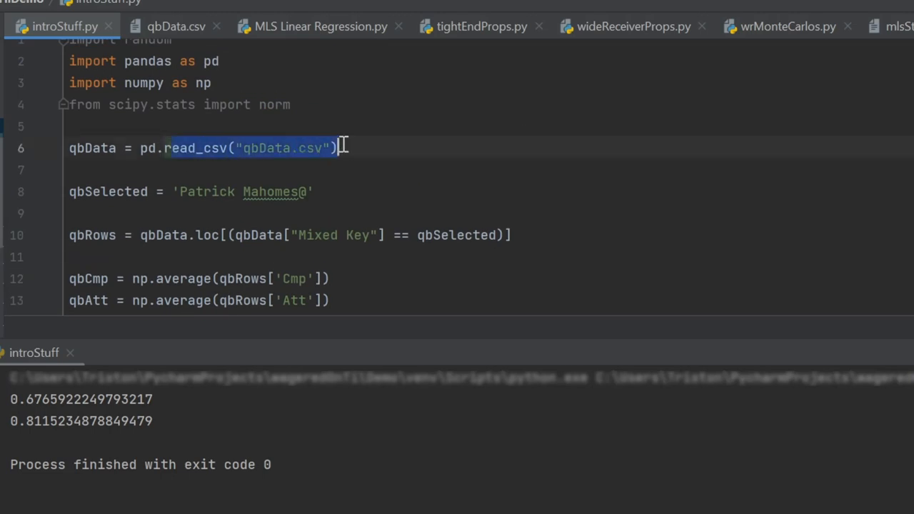
pyautogui.moveTo(386, 147)
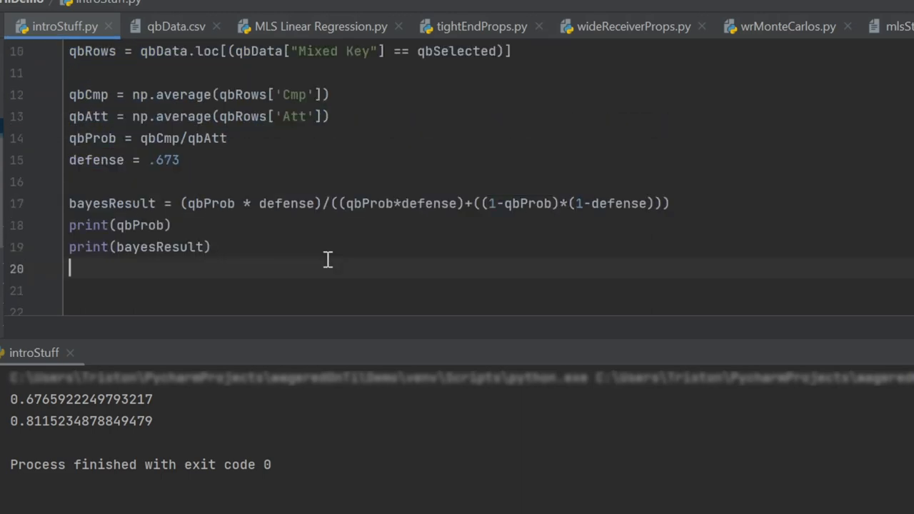
pyautogui.scroll(3)
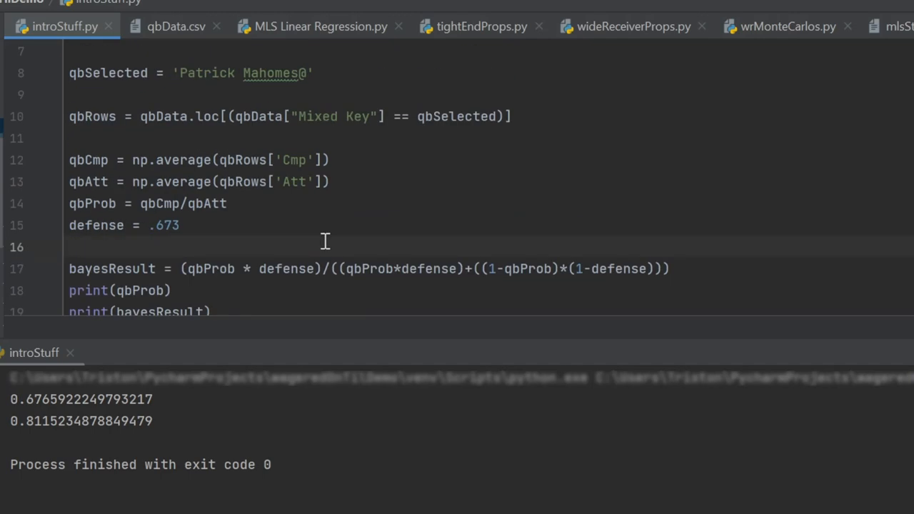
pyautogui.scroll(-3)
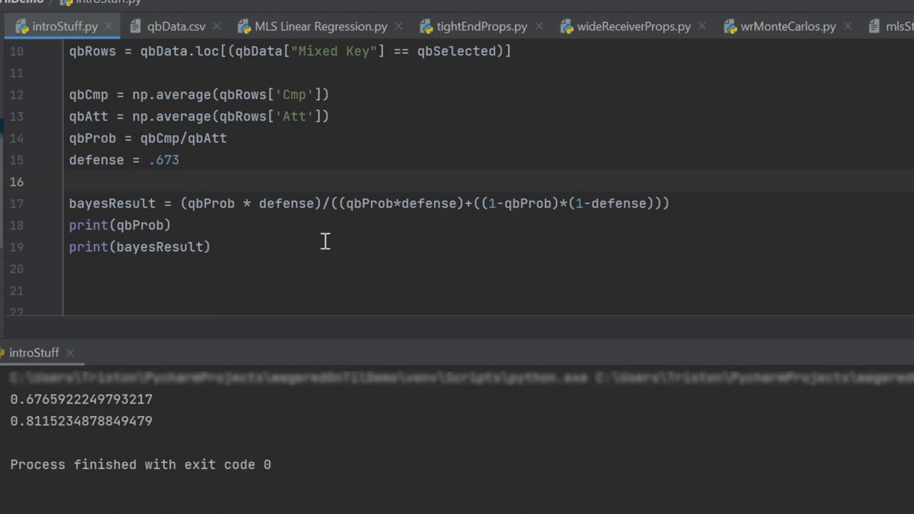